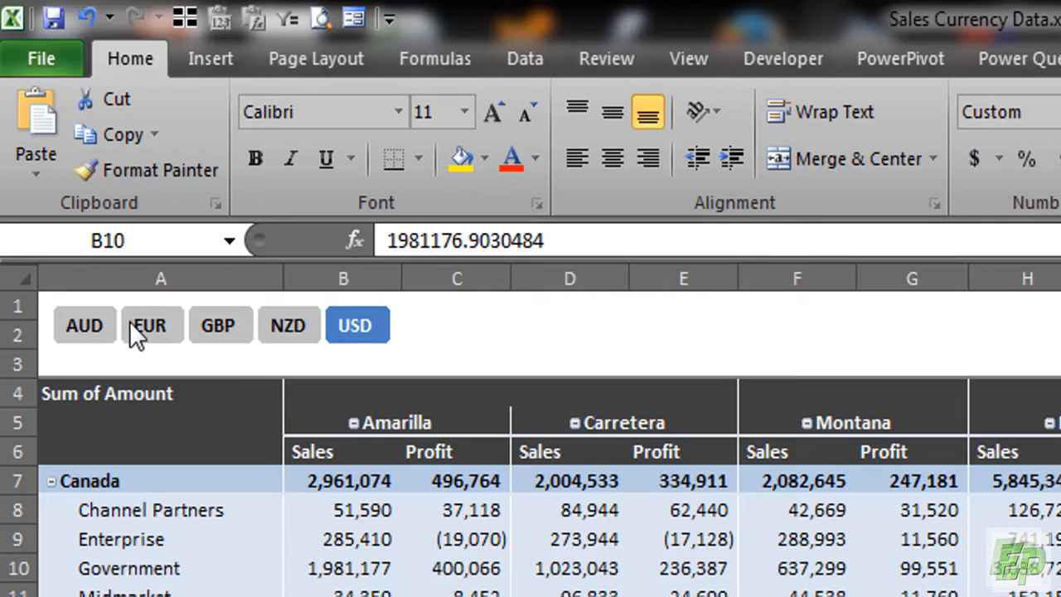
# Switch to the Power Query ribbon tab in the new blank demo workbook
pyautogui.click(288, 324)
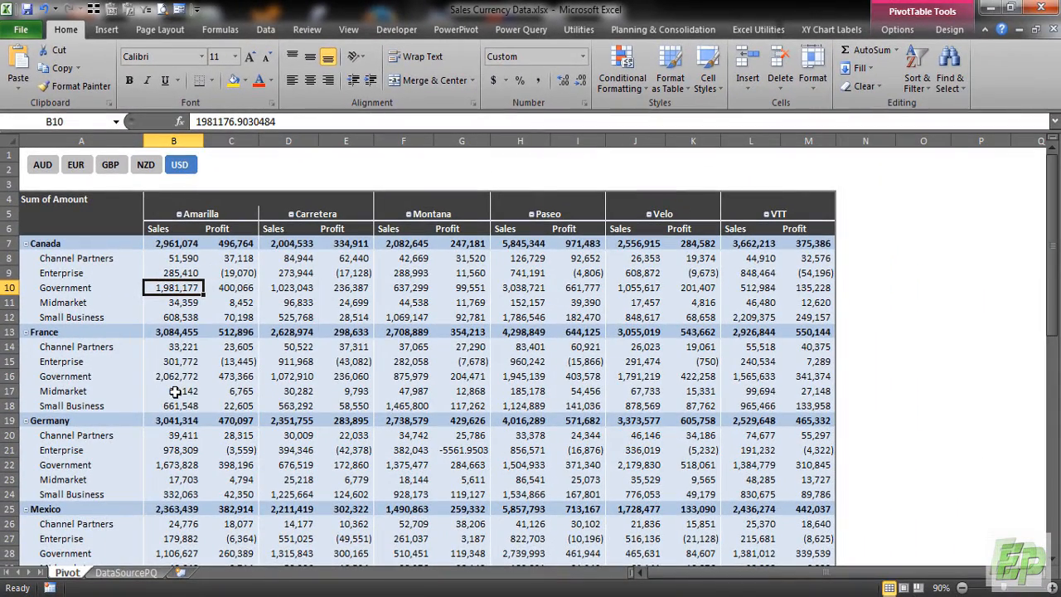
pyautogui.moveTo(175, 390)
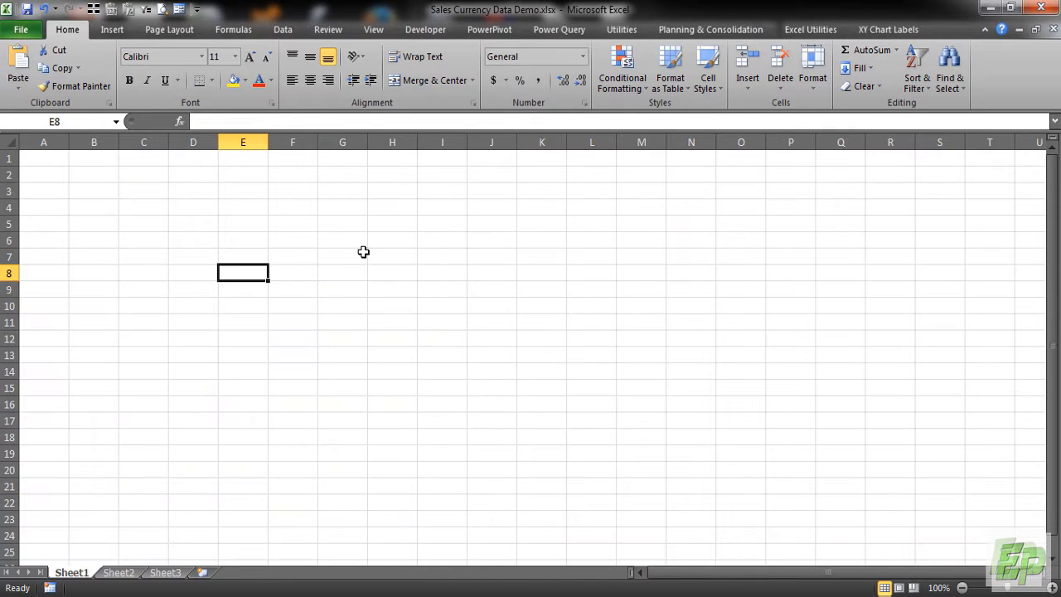
pyautogui.moveTo(564, 11)
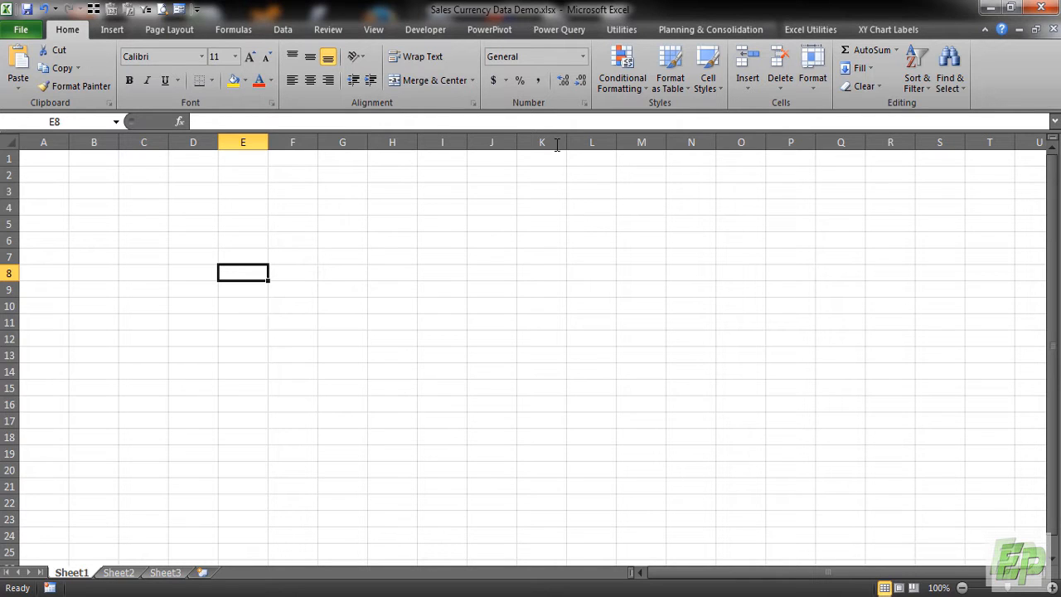
pyautogui.click(558, 29)
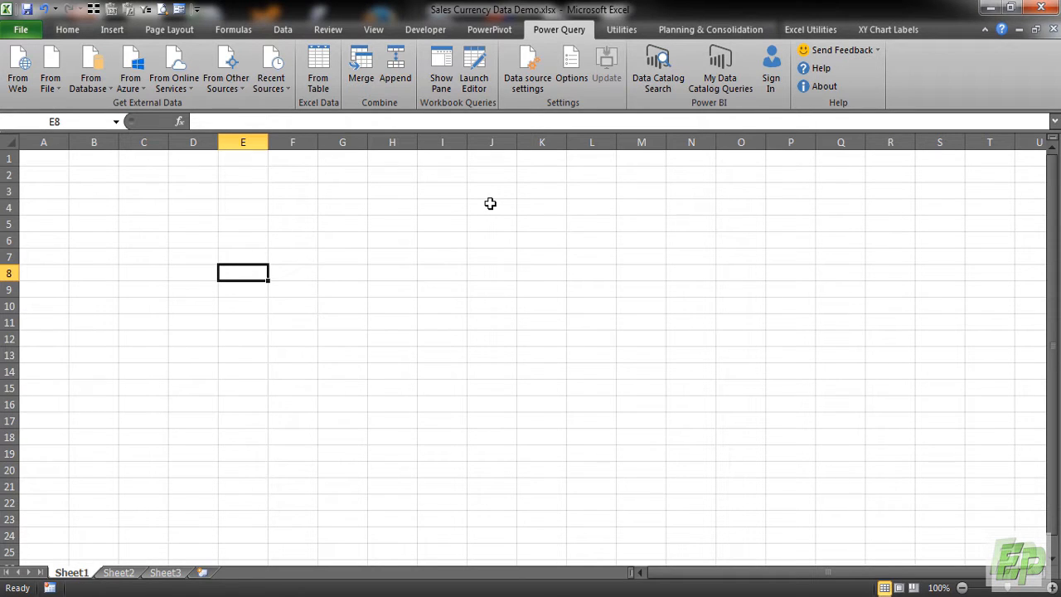
pyautogui.moveTo(252, 365)
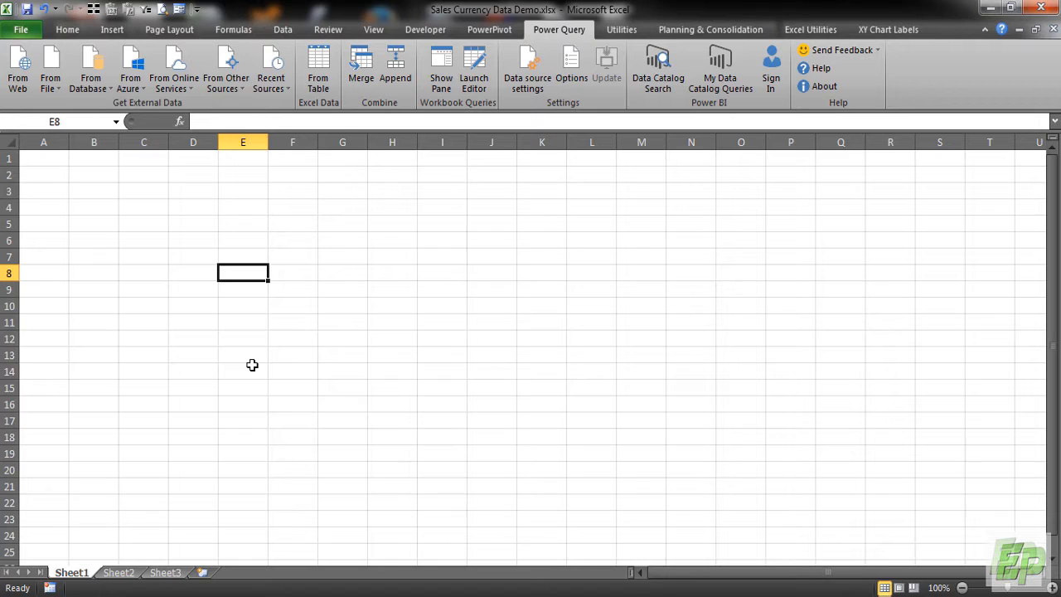
pyautogui.moveTo(295, 214)
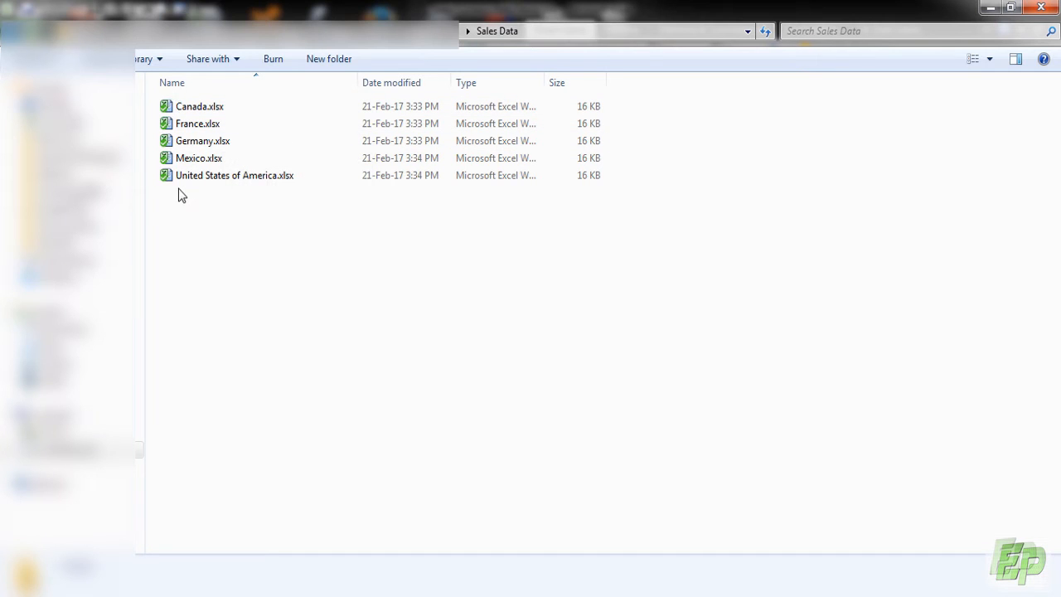
pyautogui.moveTo(202, 141)
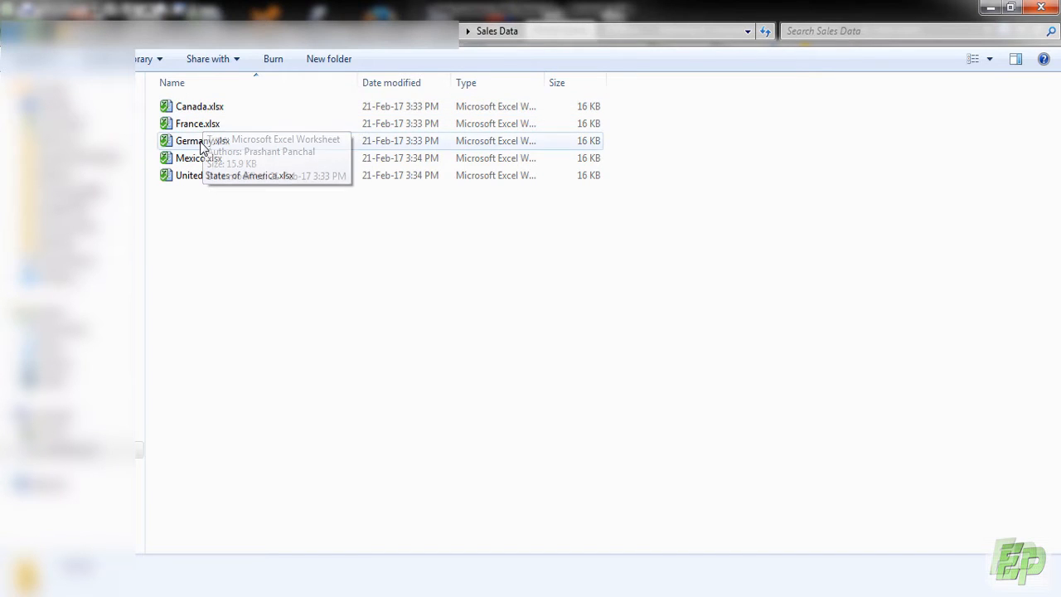
pyautogui.moveTo(278, 158)
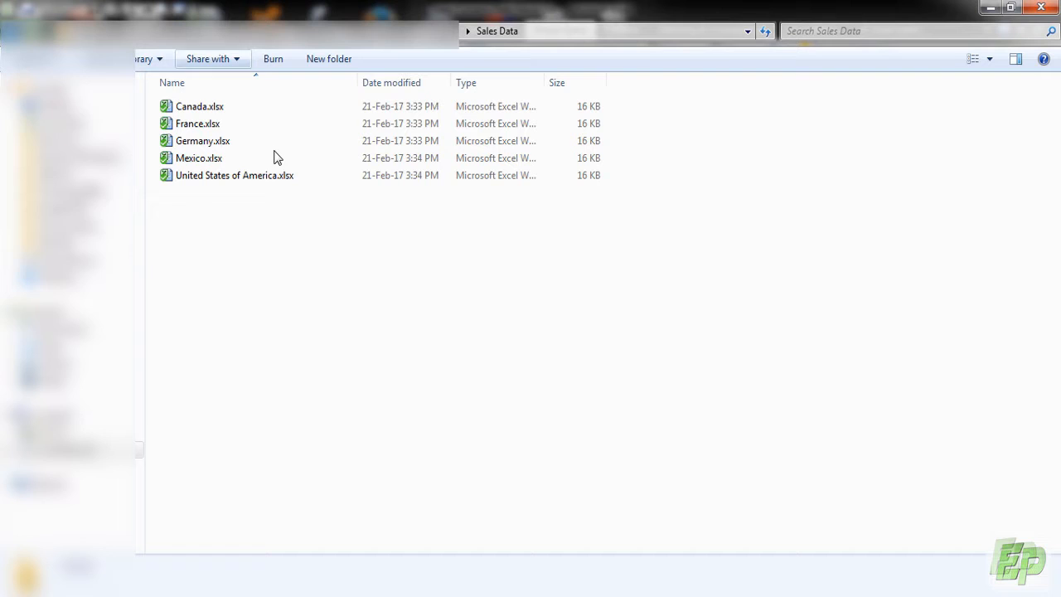
pyautogui.moveTo(157, 136)
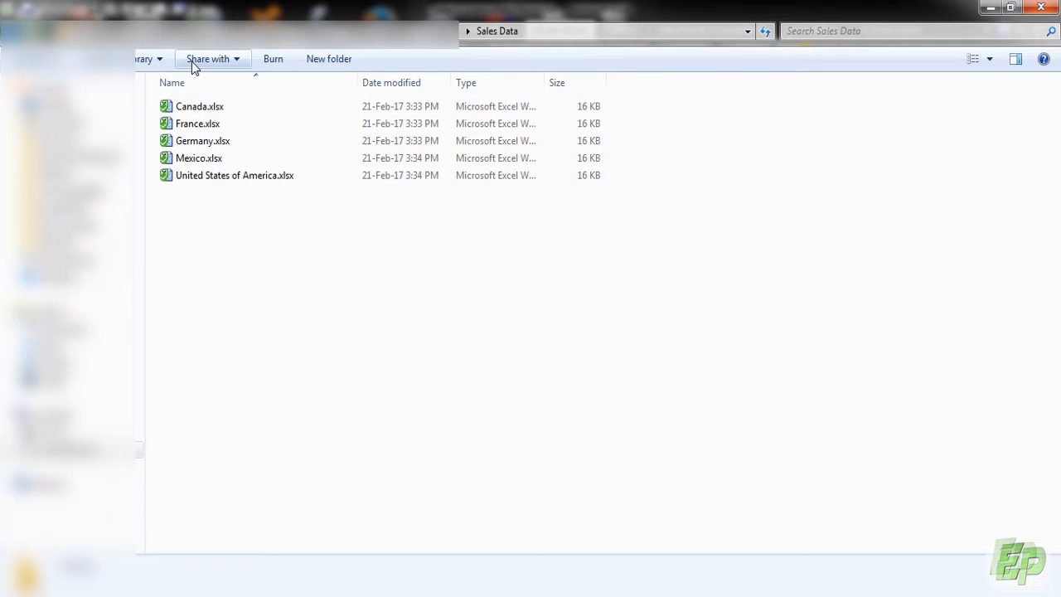
pyautogui.moveTo(392, 517)
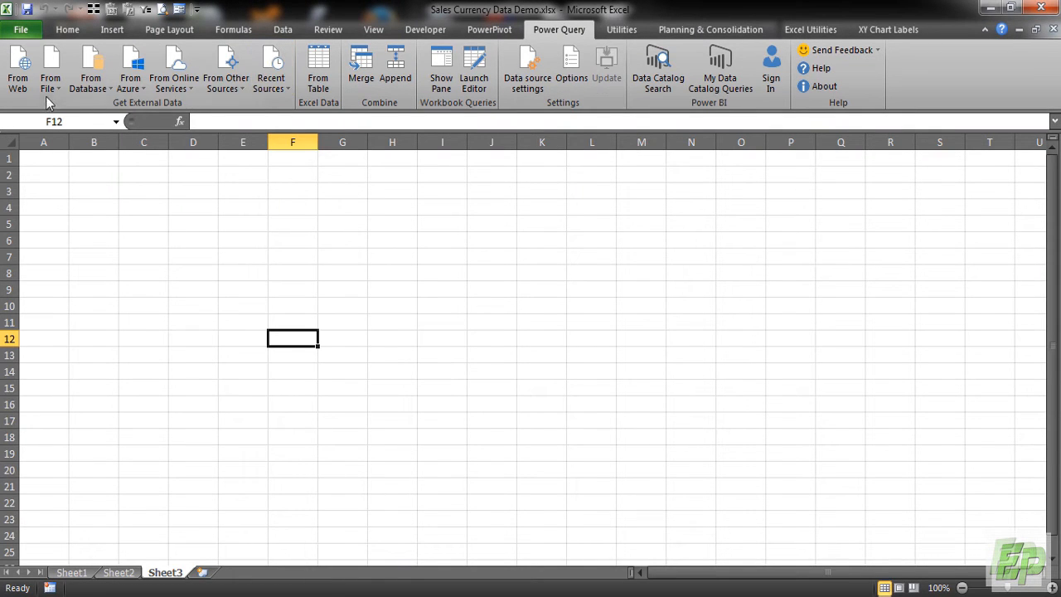
pyautogui.moveTo(344, 244)
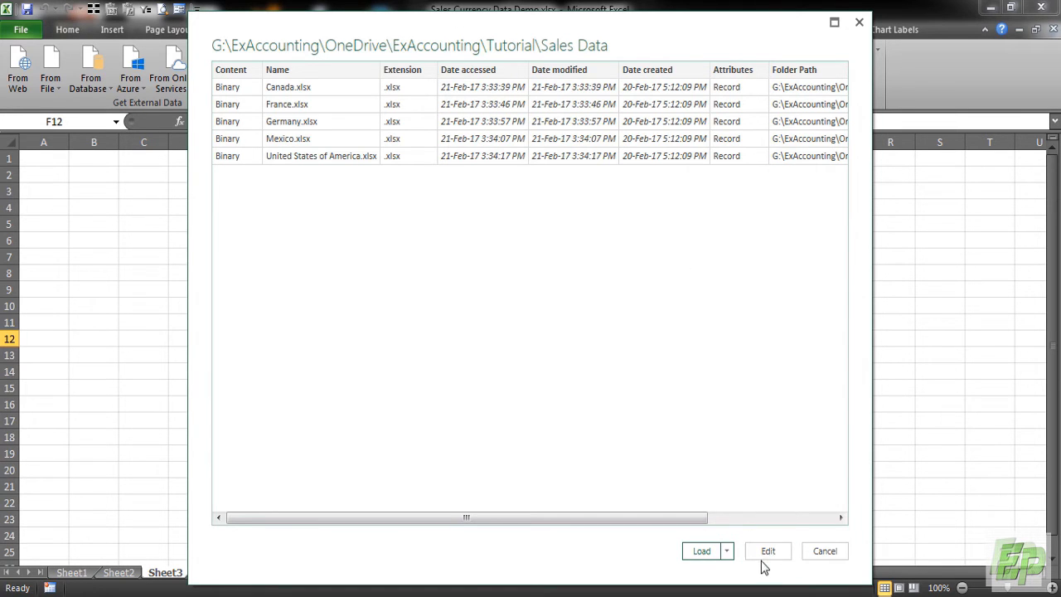
# Load the Sales Data folder's five country workbooks into the Power Query editor
pyautogui.click(768, 550)
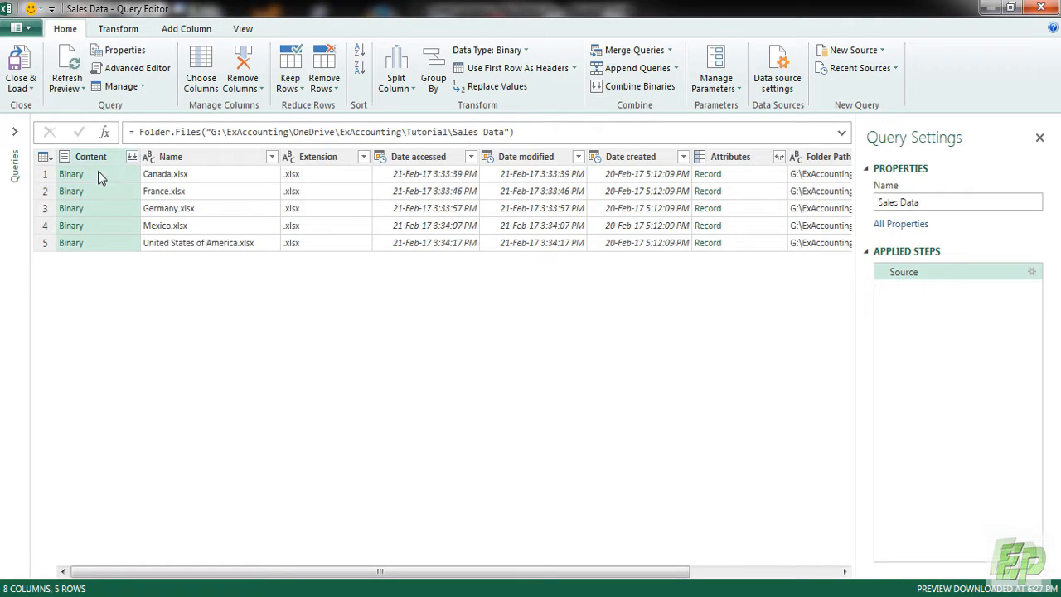
pyautogui.moveTo(738, 199)
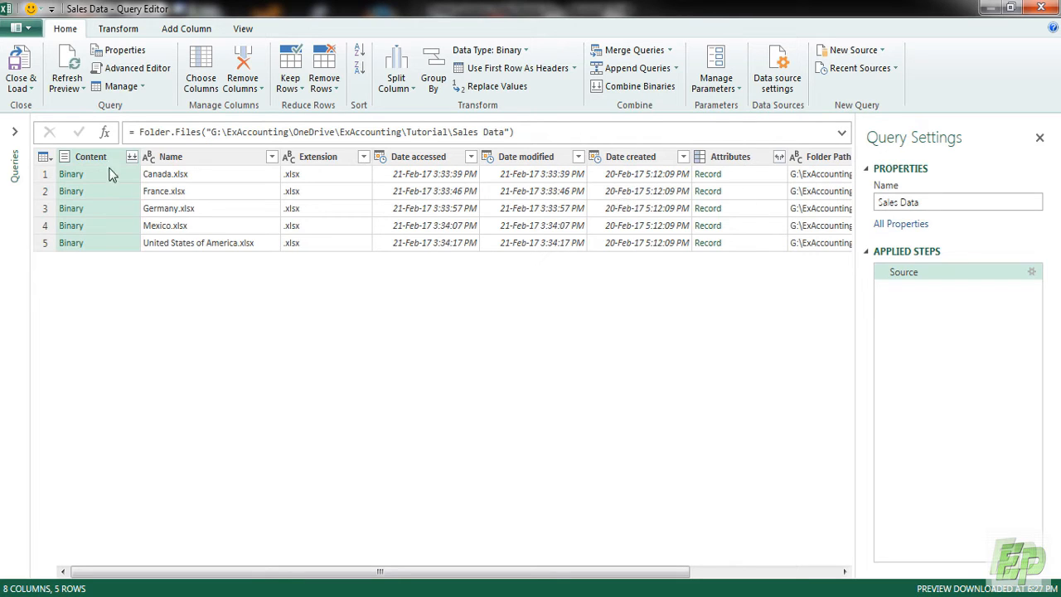
pyautogui.moveTo(137, 168)
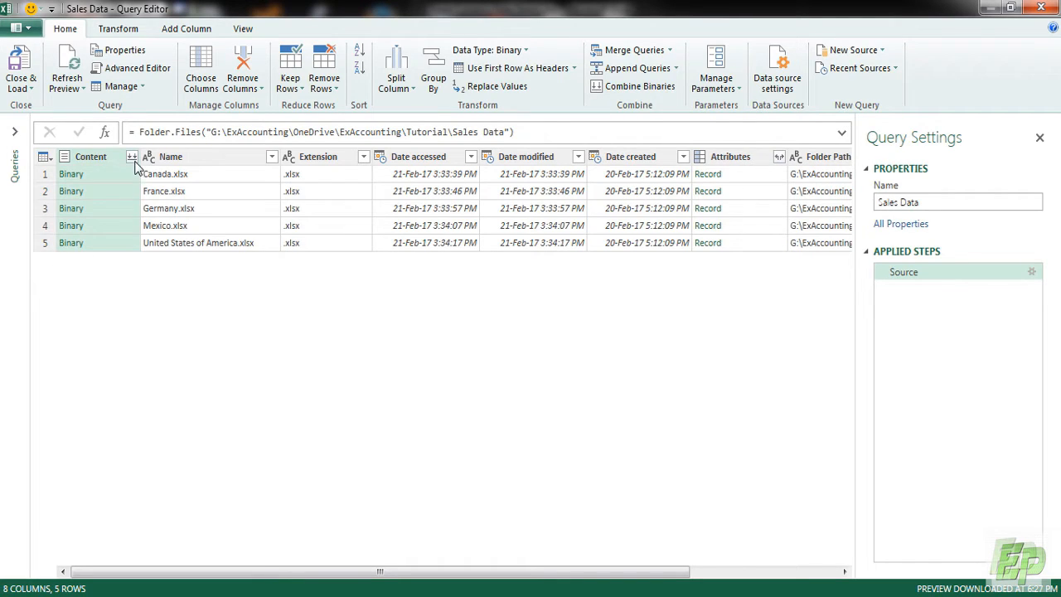
# Remove every column except Content from the Sales Data file list
pyautogui.rightClick(89, 156)
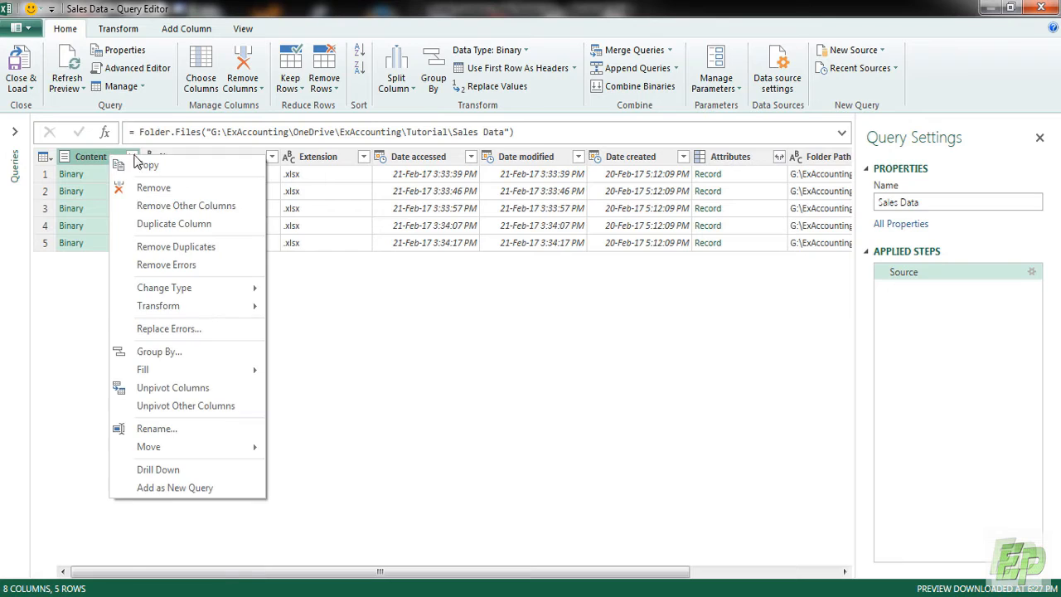
pyautogui.click(185, 205)
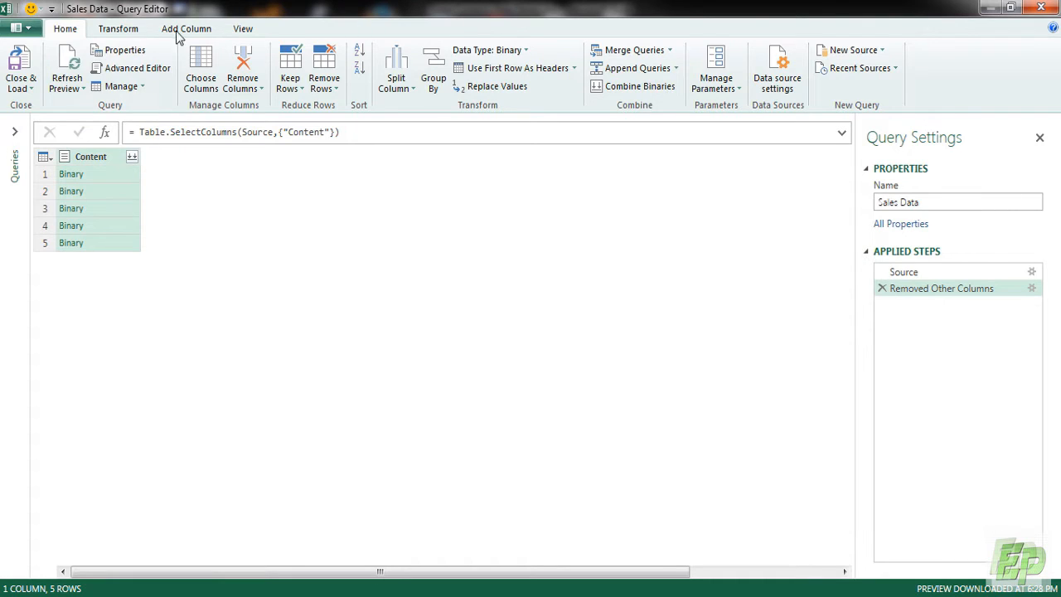
# Add a Custom column with the formula =Excel.Workbook([Content])
pyautogui.click(185, 28)
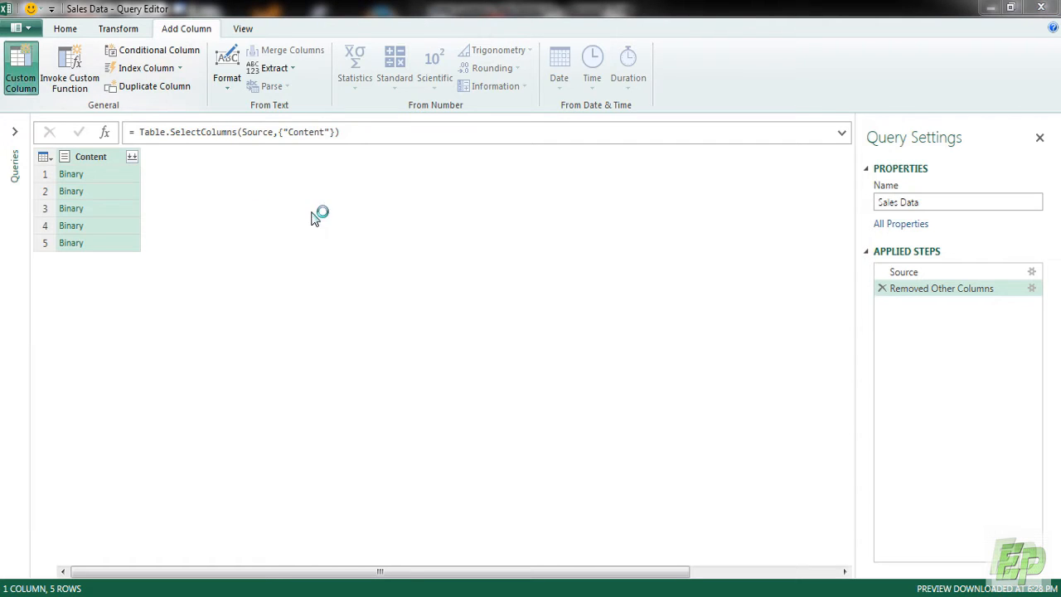
pyautogui.click(20, 66)
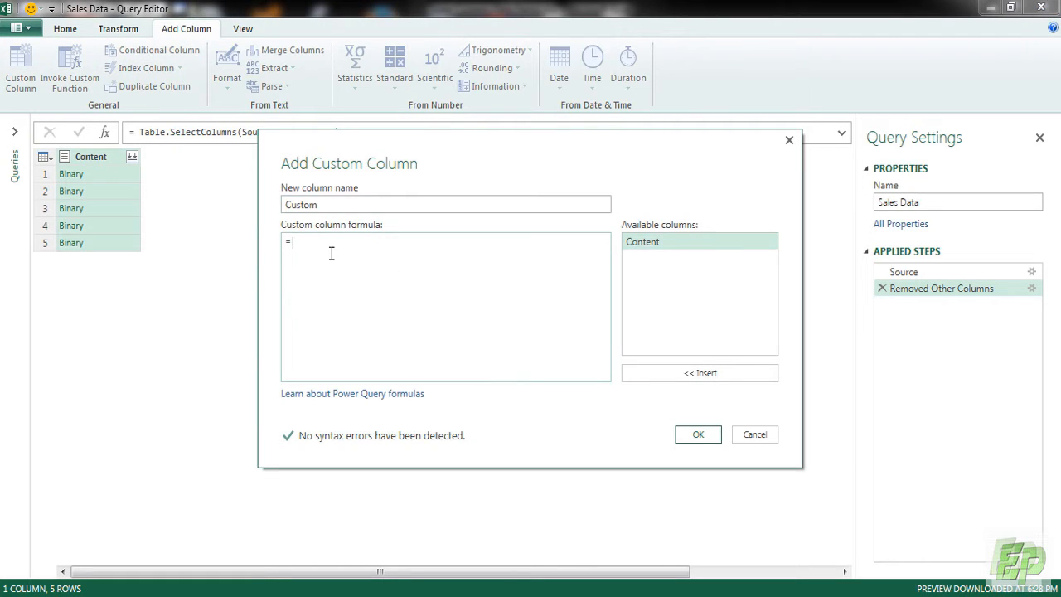
pyautogui.write('Excel>')
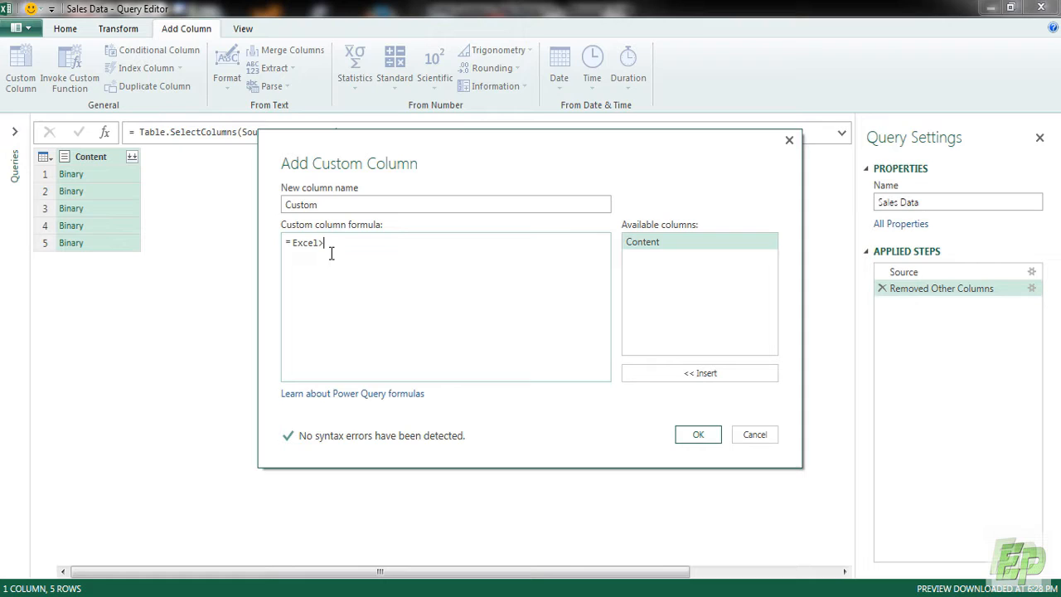
pyautogui.press('Backspace')
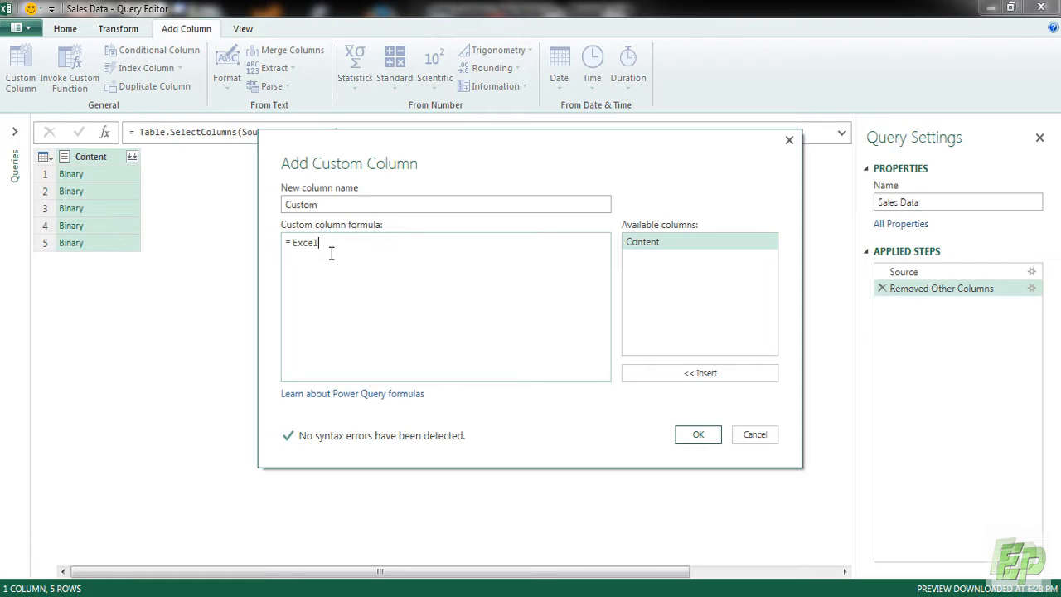
pyautogui.write('.Work')
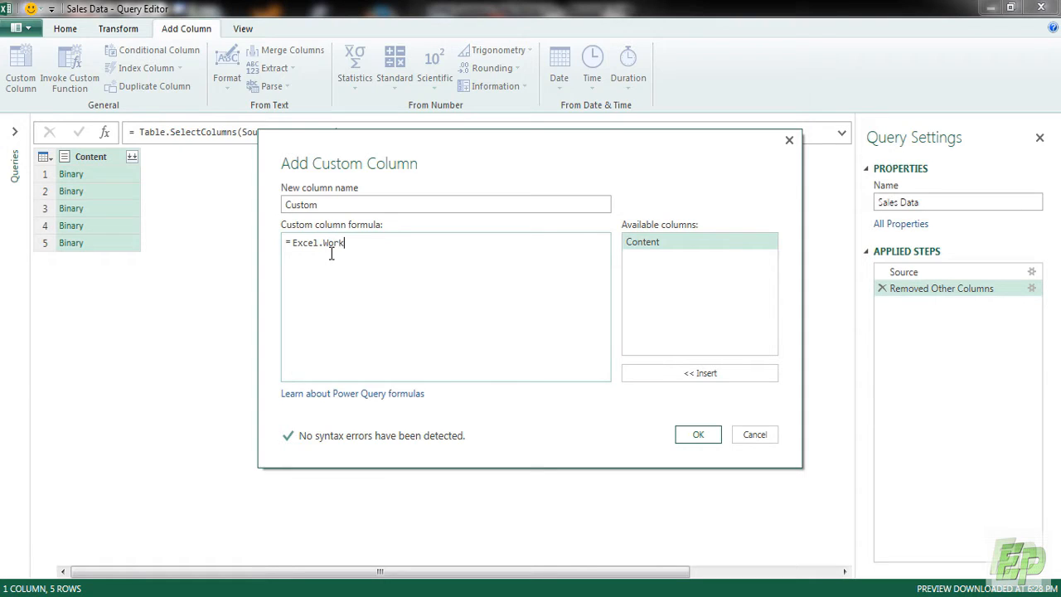
pyautogui.write('book(')
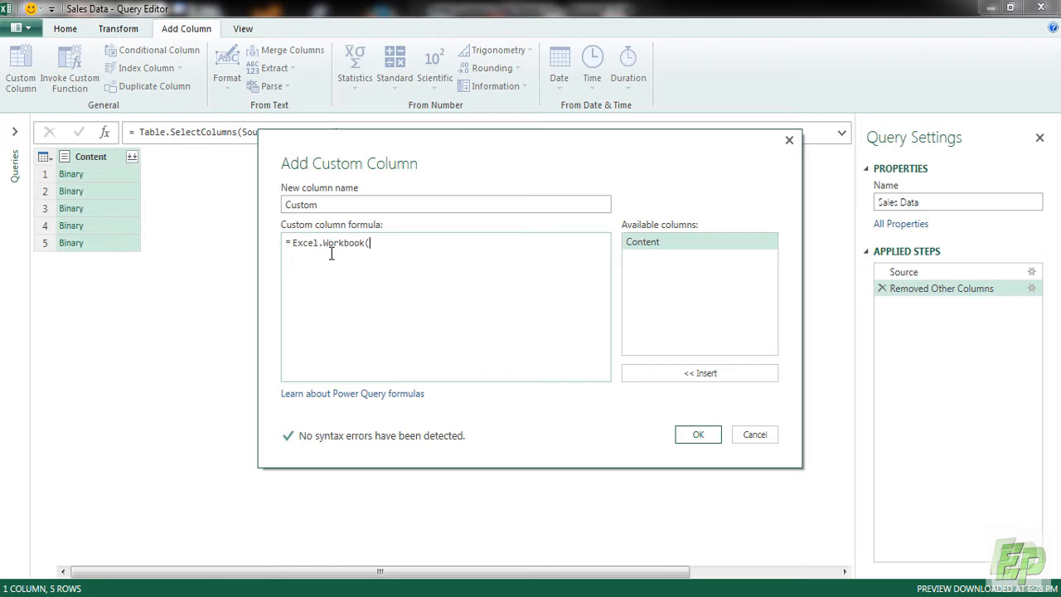
pyautogui.doubleClick(643, 241)
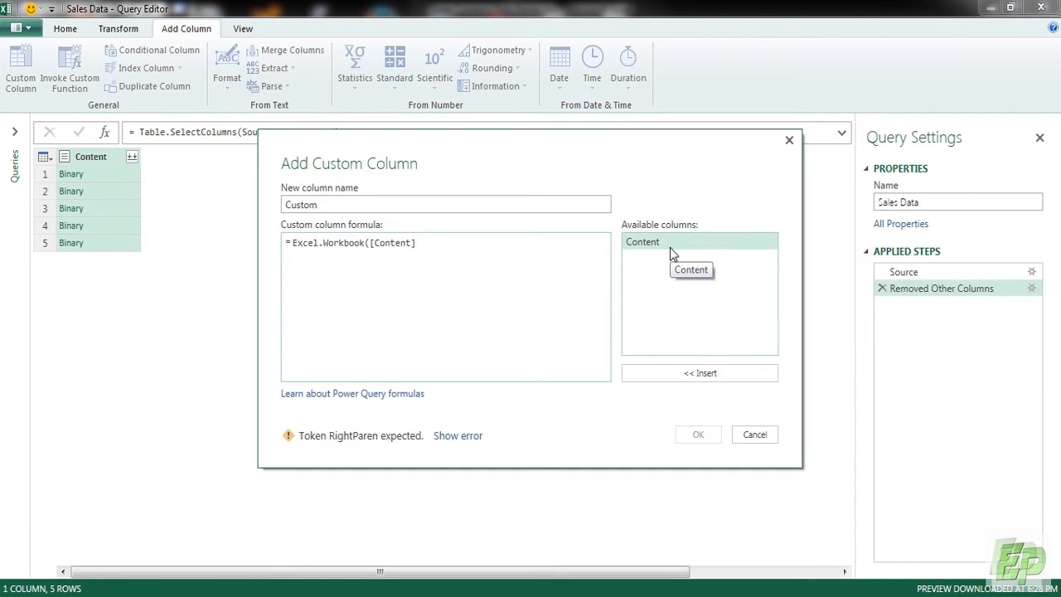
pyautogui.write(')')
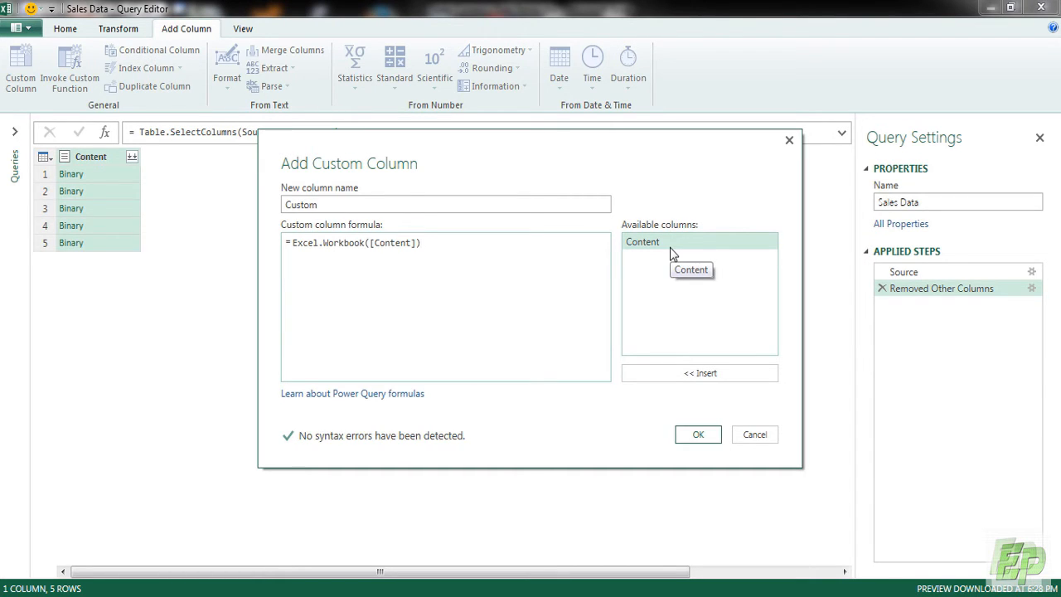
pyautogui.click(697, 434)
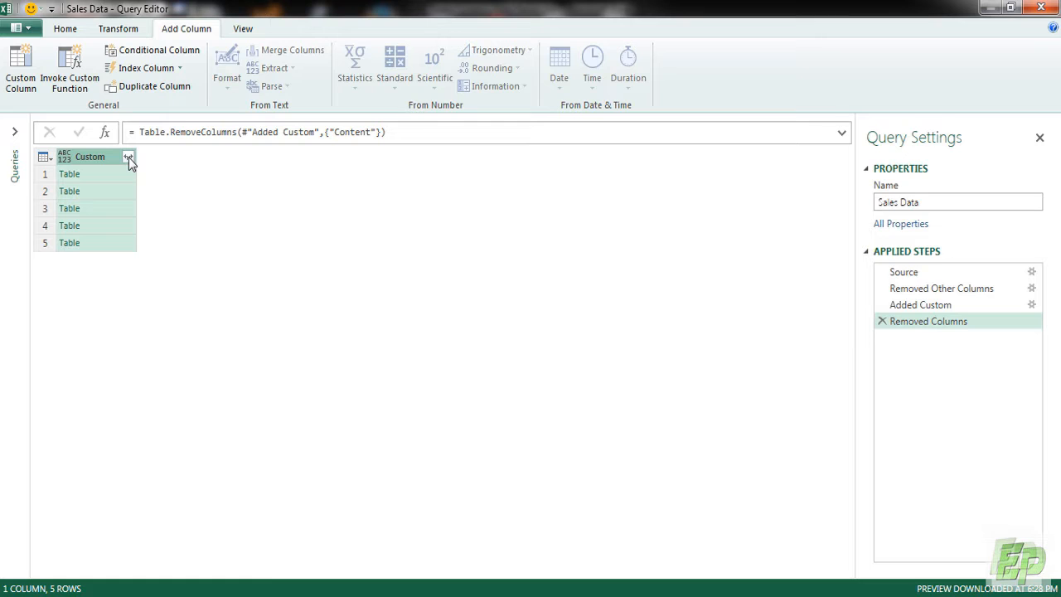
# Expand the Custom column and filter Custom.Name to Canada, France, Germany, Mexico and USA
pyautogui.click(128, 157)
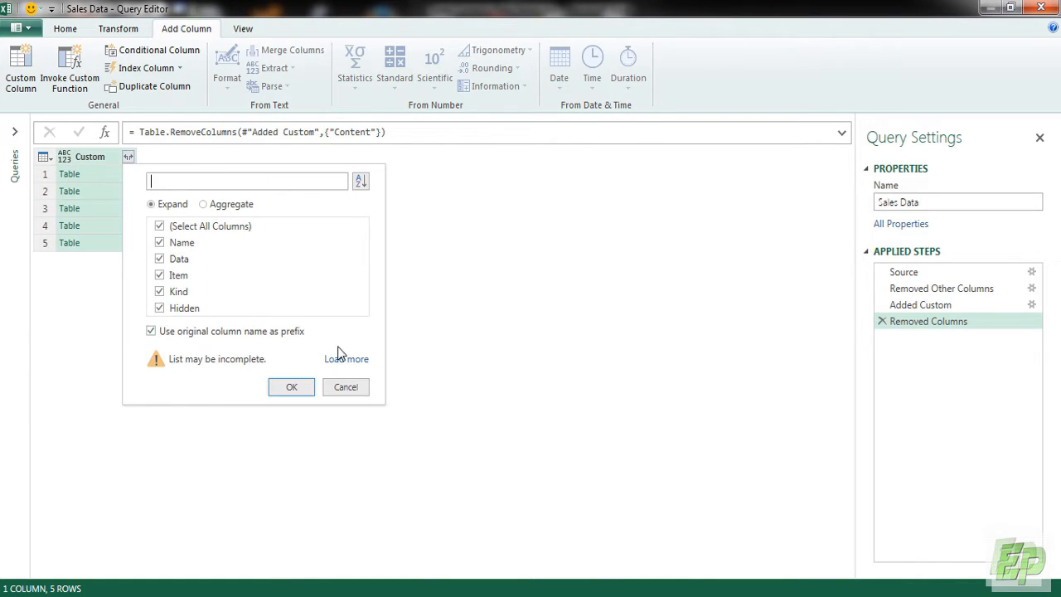
pyautogui.click(291, 387)
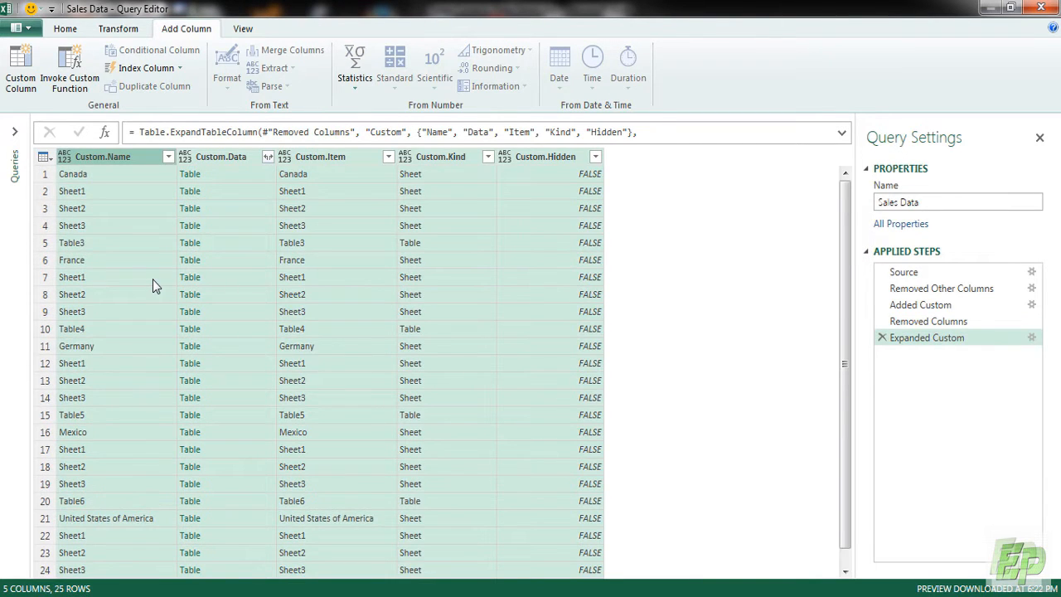
pyautogui.moveTo(118, 479)
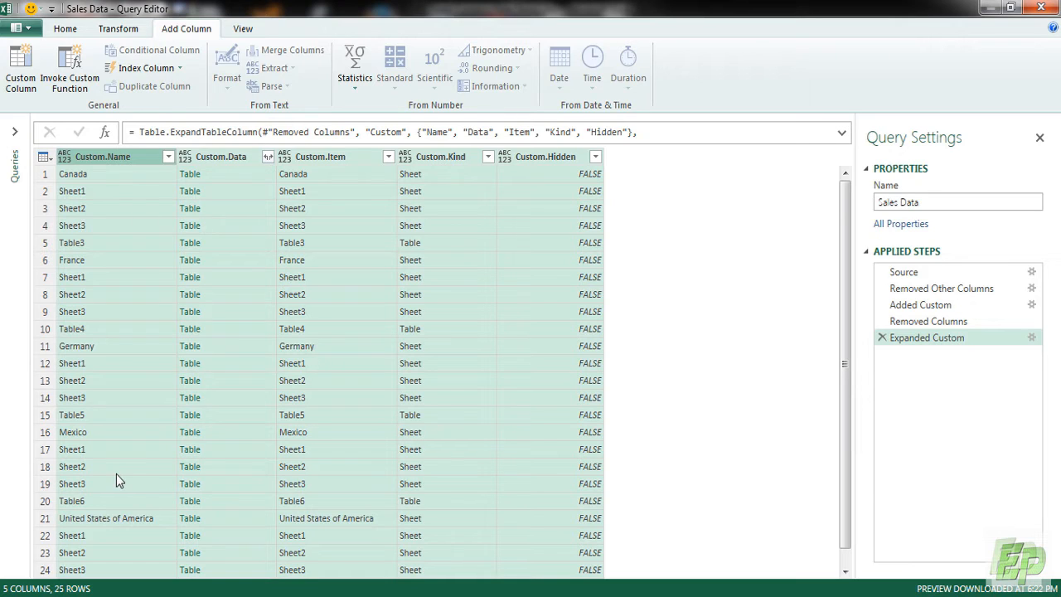
pyautogui.moveTo(94, 189)
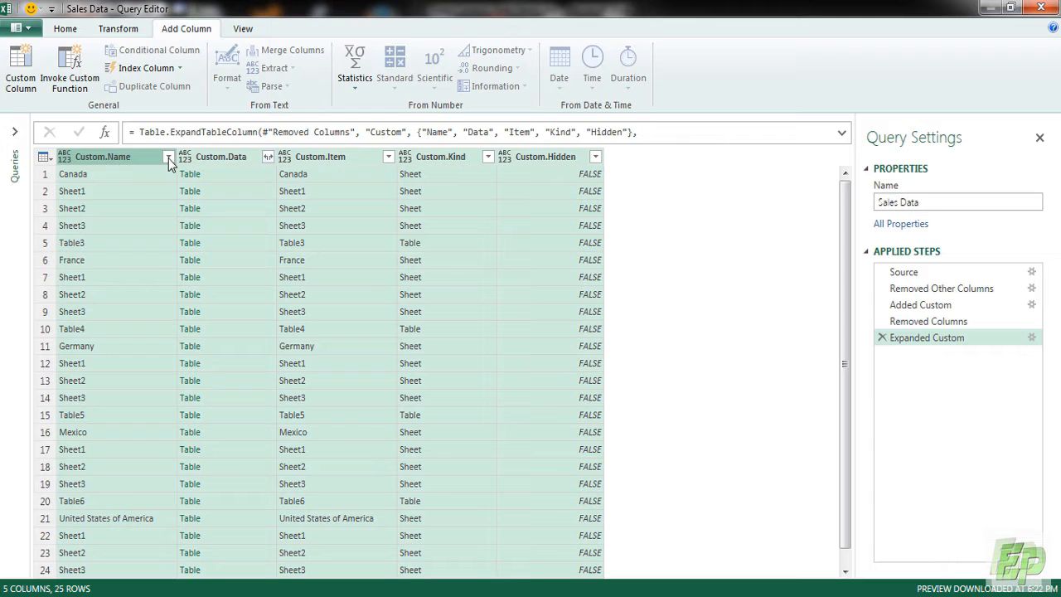
pyautogui.moveTo(166, 160)
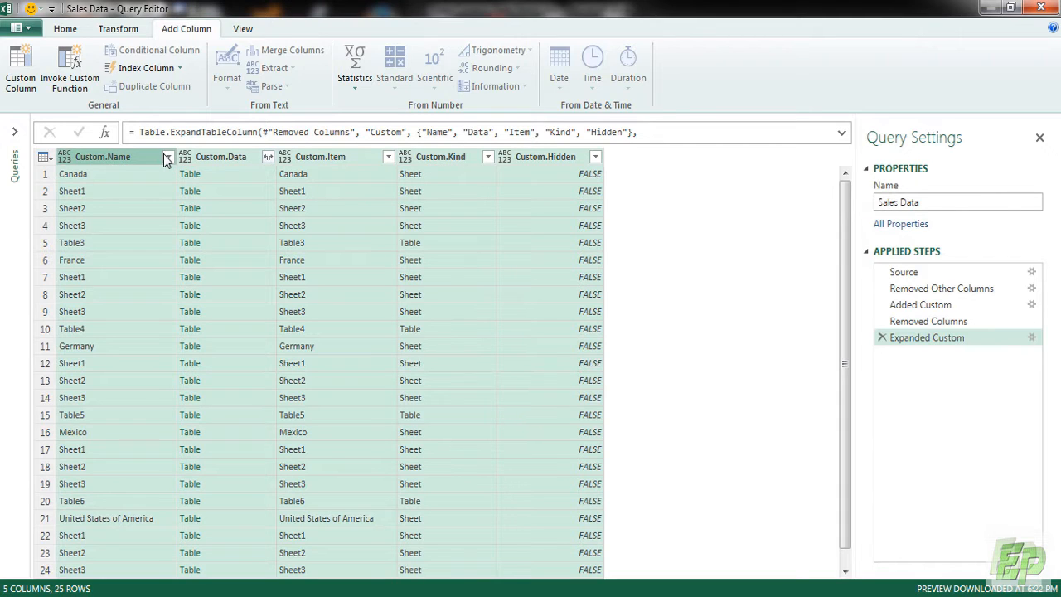
pyautogui.click(168, 156)
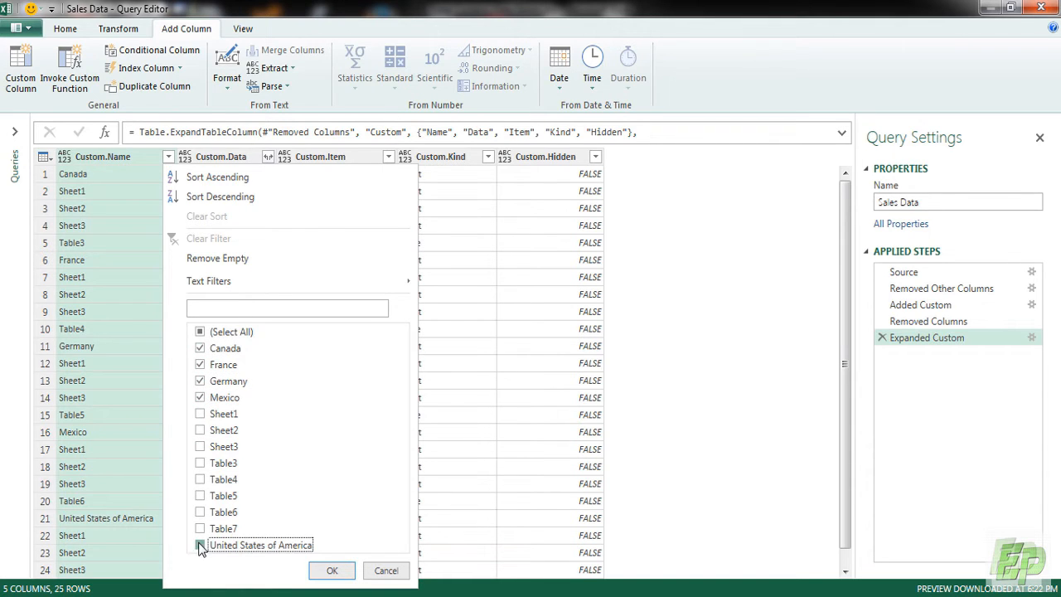
pyautogui.click(332, 570)
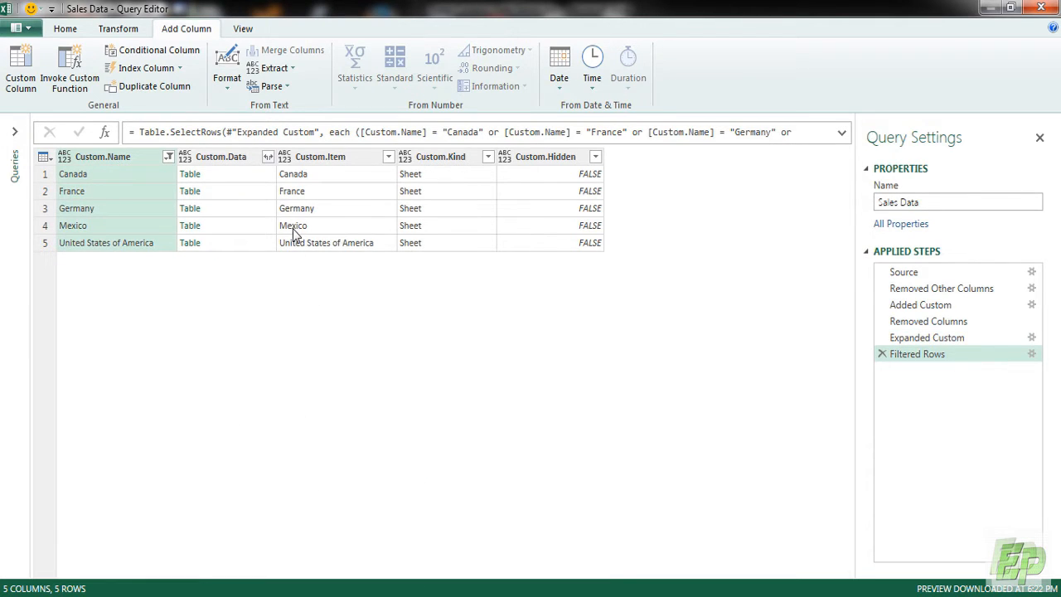
pyautogui.click(226, 156)
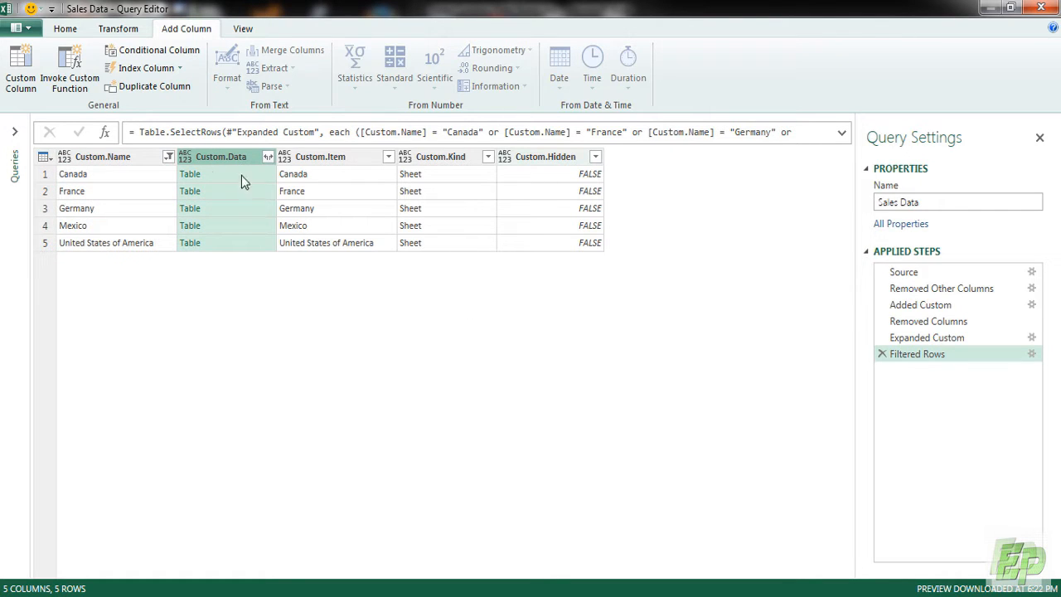
pyautogui.moveTo(257, 165)
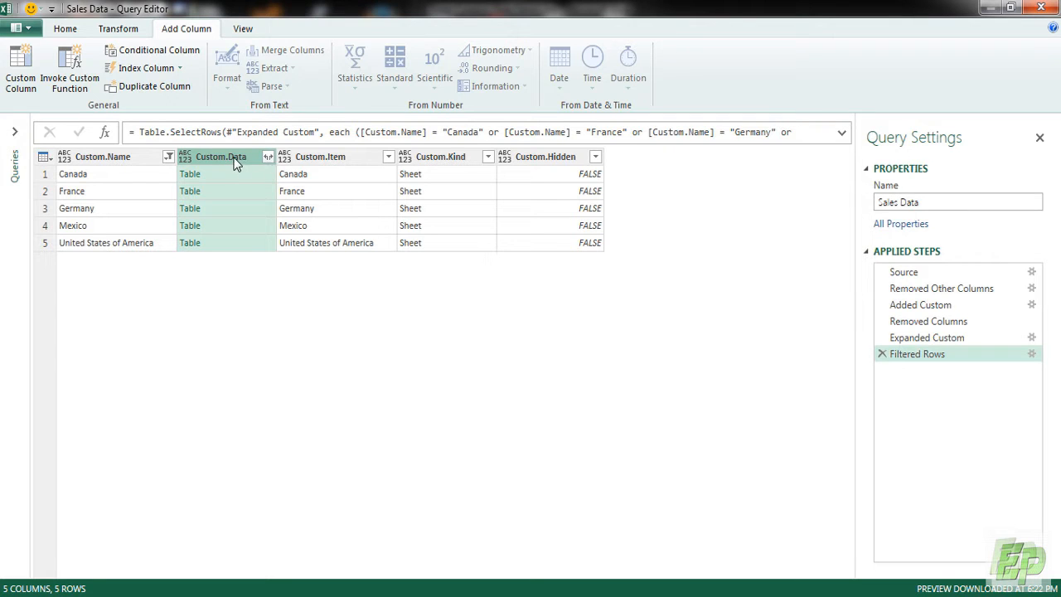
# Keep only Custom.Data and expand its nested tables into one combined sales table
pyautogui.rightClick(221, 155)
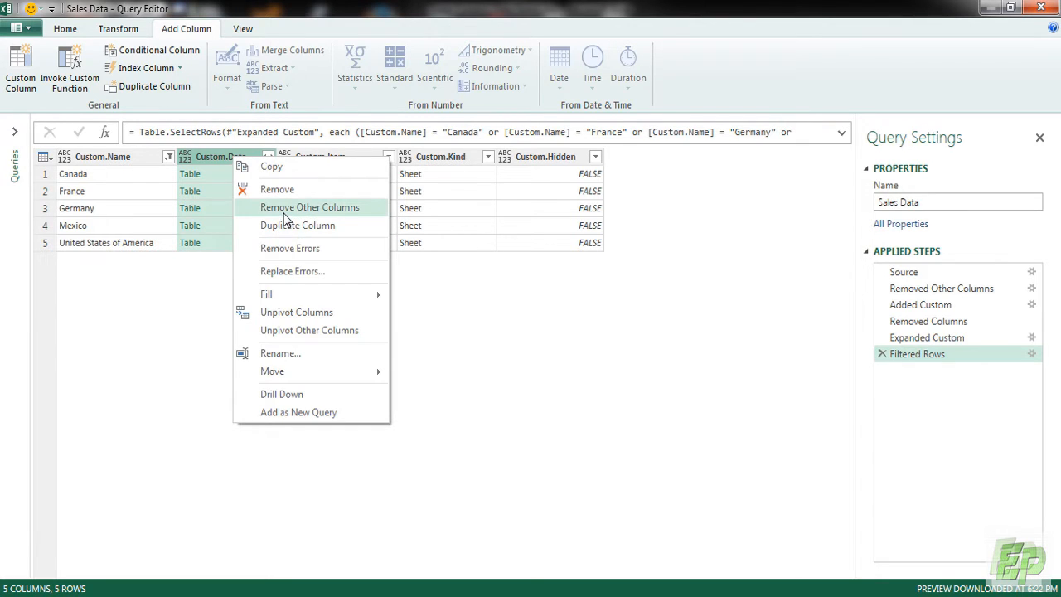
pyautogui.click(309, 207)
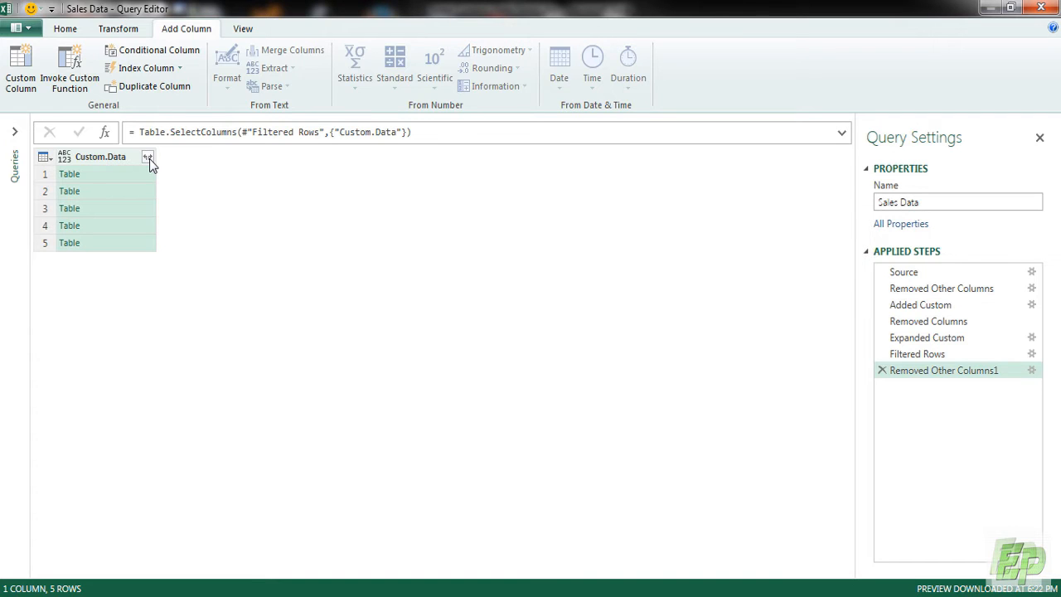
pyautogui.click(147, 156)
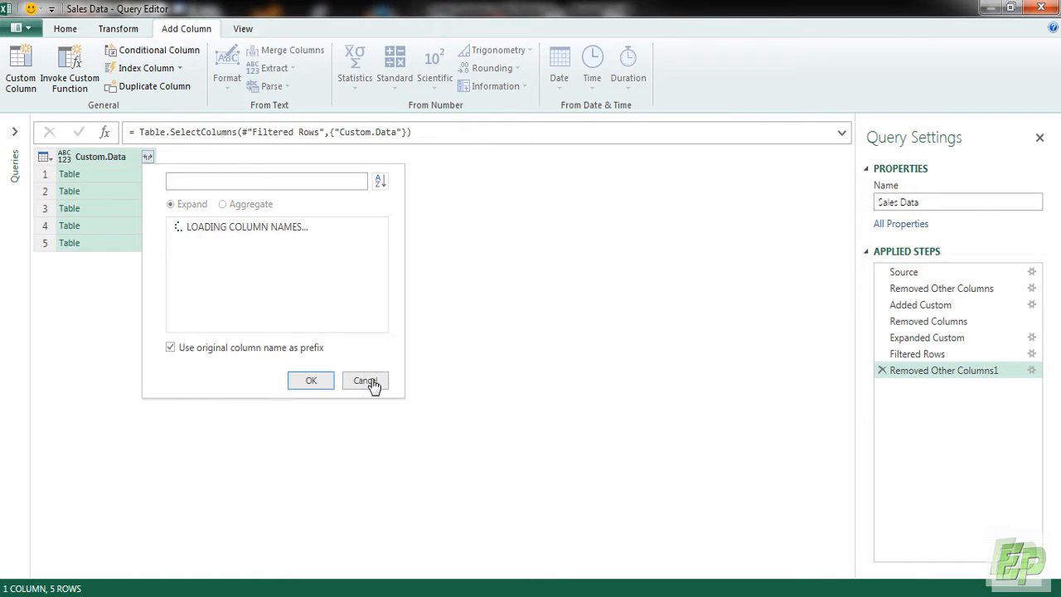
pyautogui.click(310, 379)
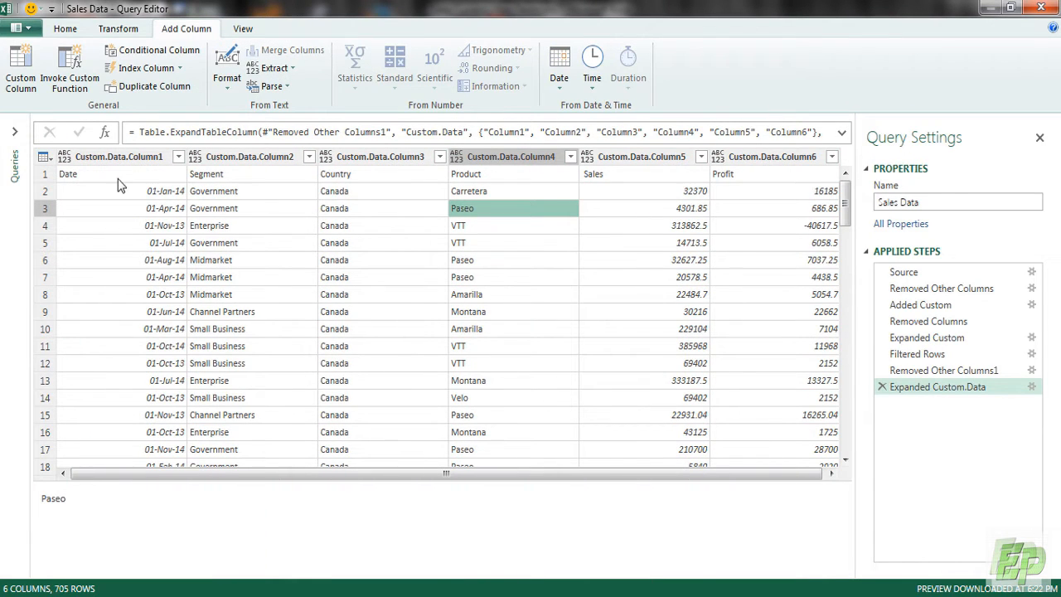
pyautogui.scroll(-3)
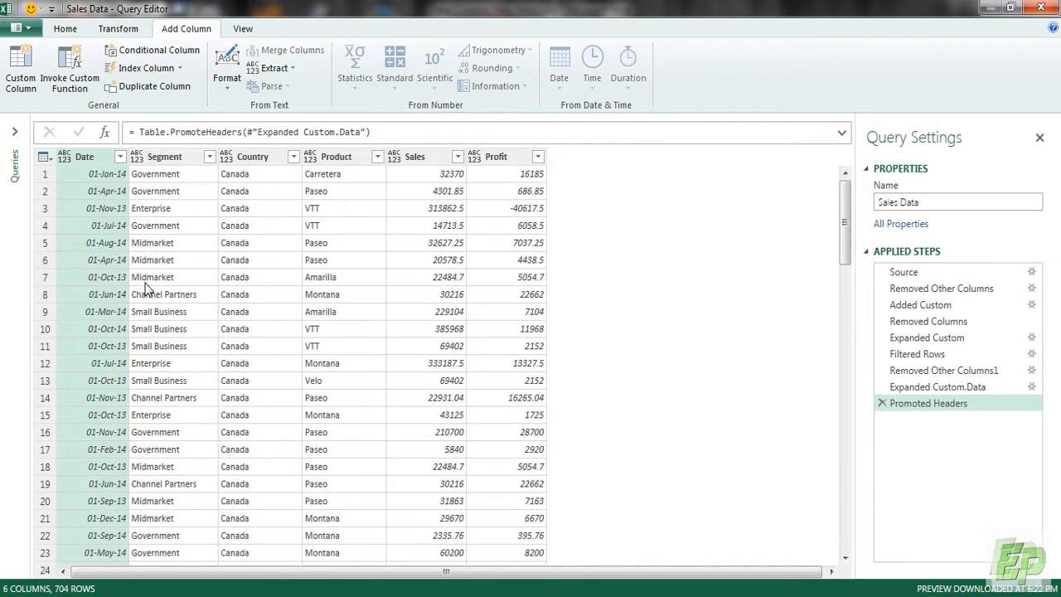
pyautogui.moveTo(116, 205)
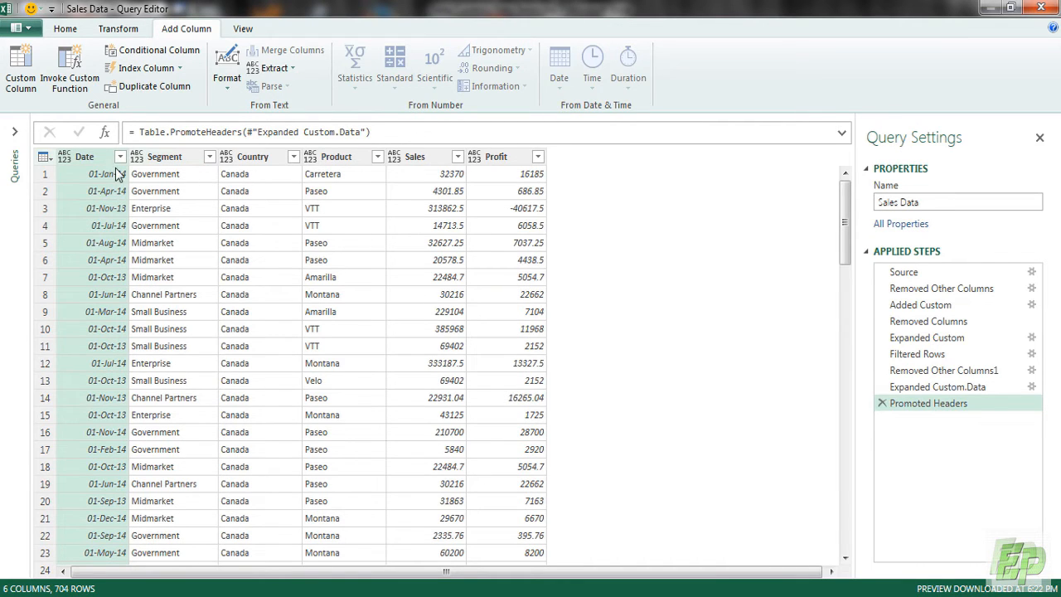
# Exclude the repeated 'Date' header rows from the Date column, leaving 700 sales rows
pyautogui.click(119, 155)
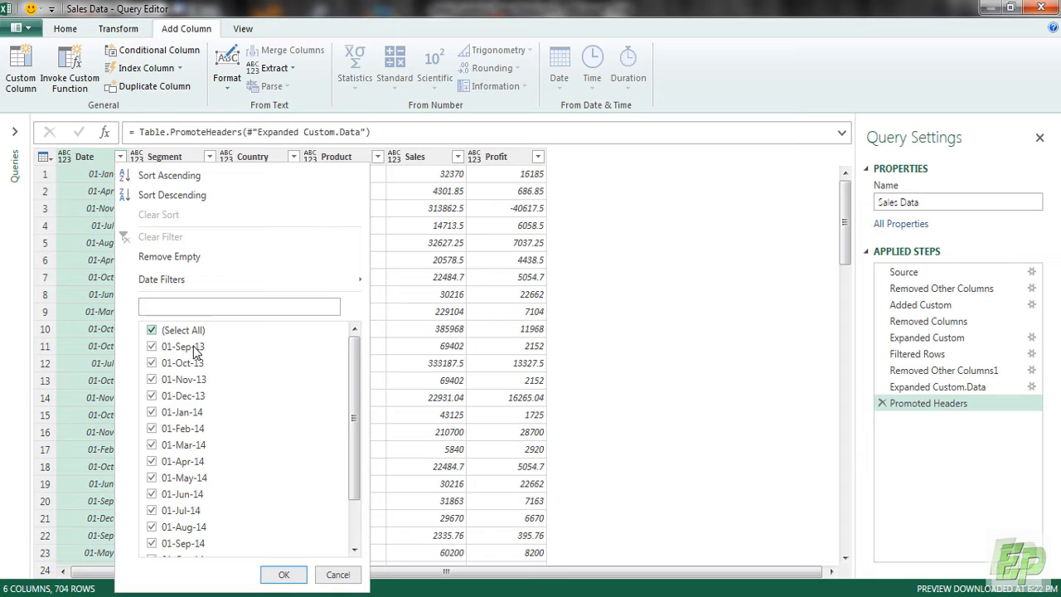
pyautogui.scroll(-3)
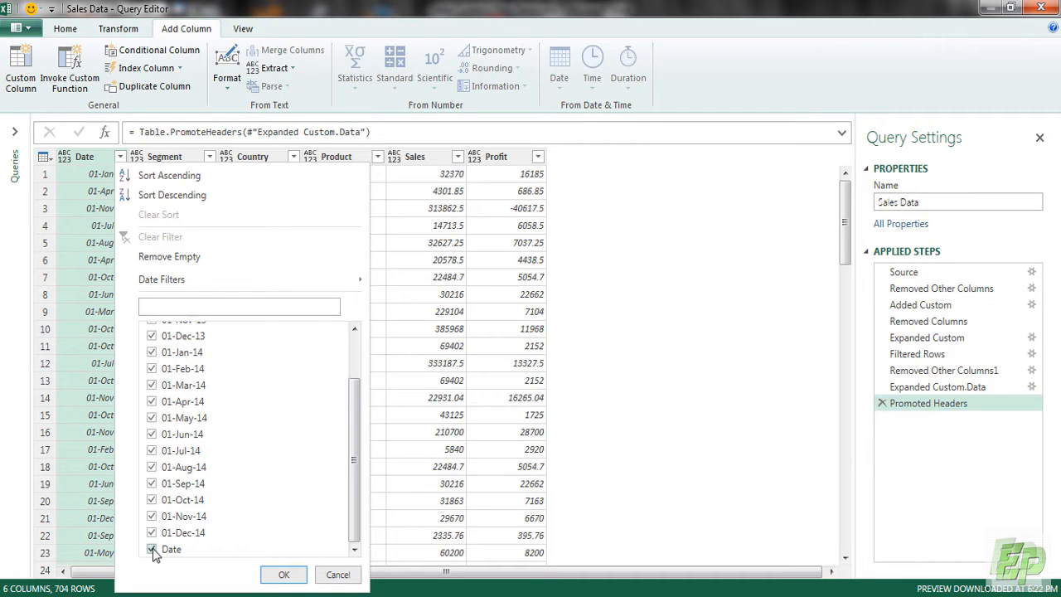
pyautogui.click(284, 574)
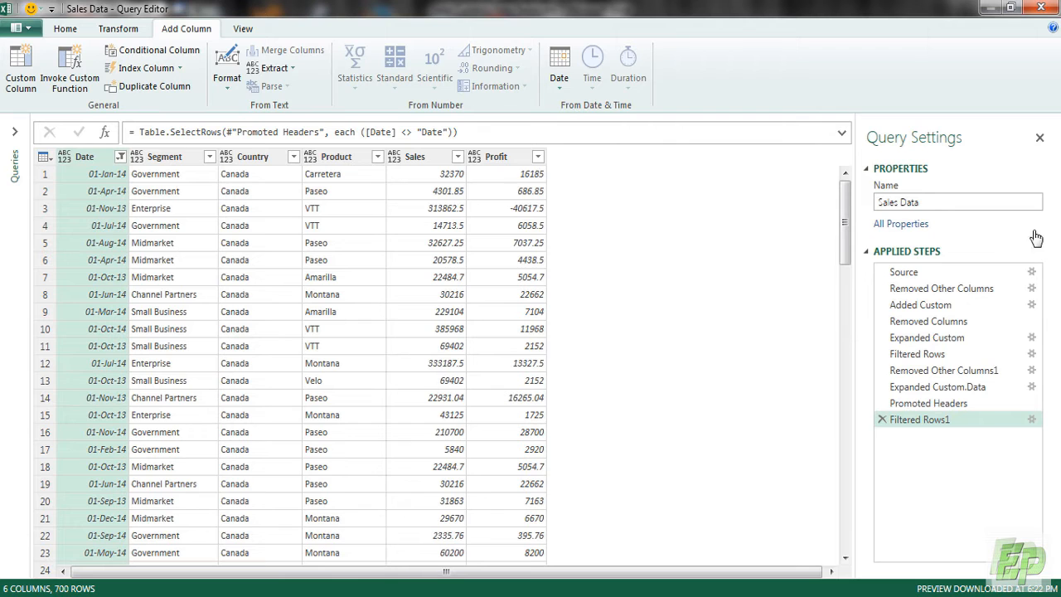
# Set Date to date type, Segment through Product to text, and Sales and Profit to decimal
pyautogui.click(118, 28)
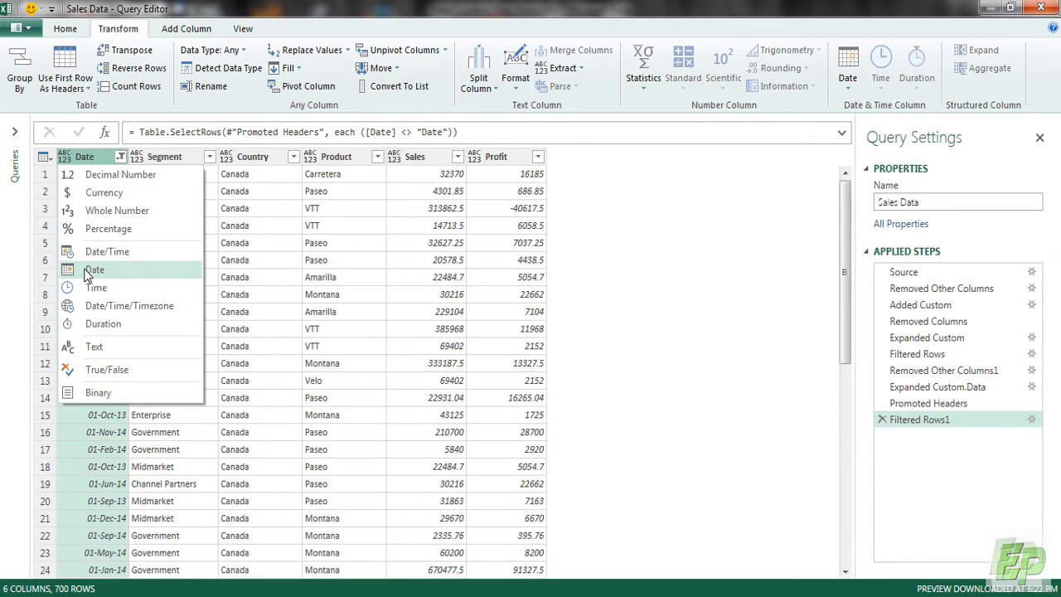
pyautogui.click(95, 269)
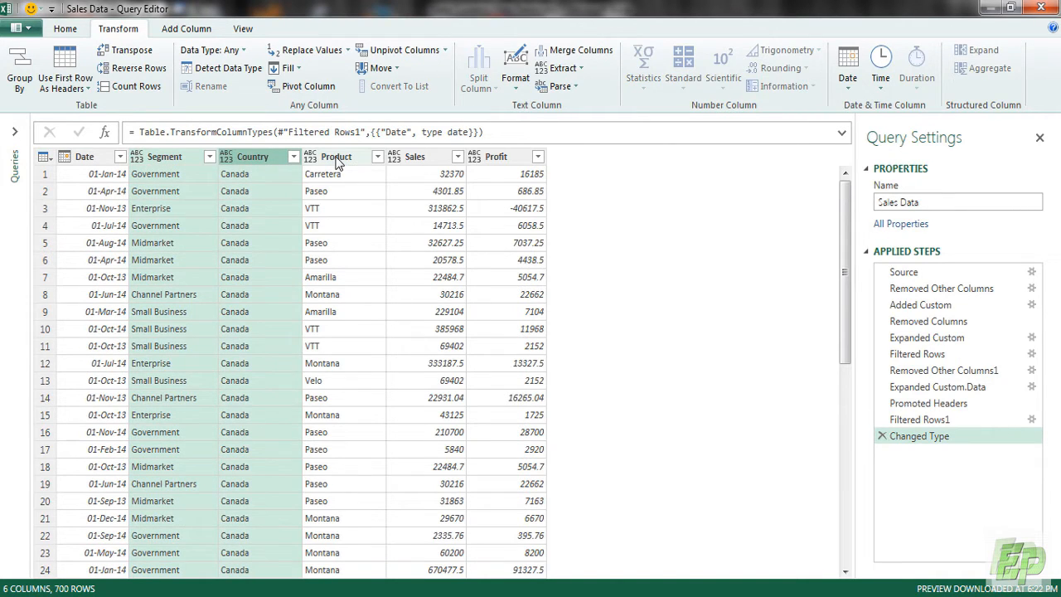
pyautogui.click(212, 50)
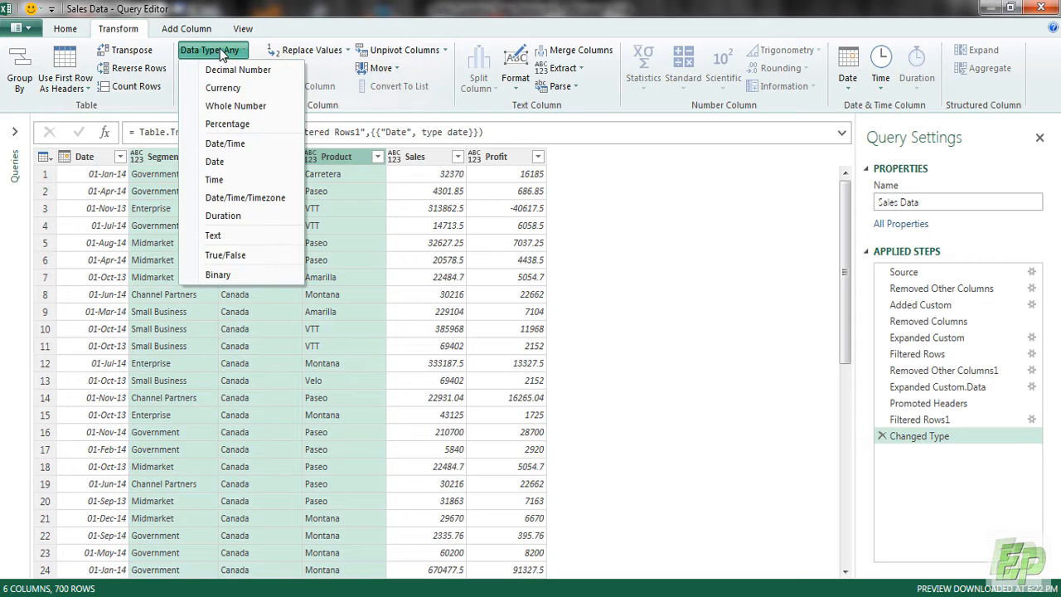
pyautogui.click(213, 236)
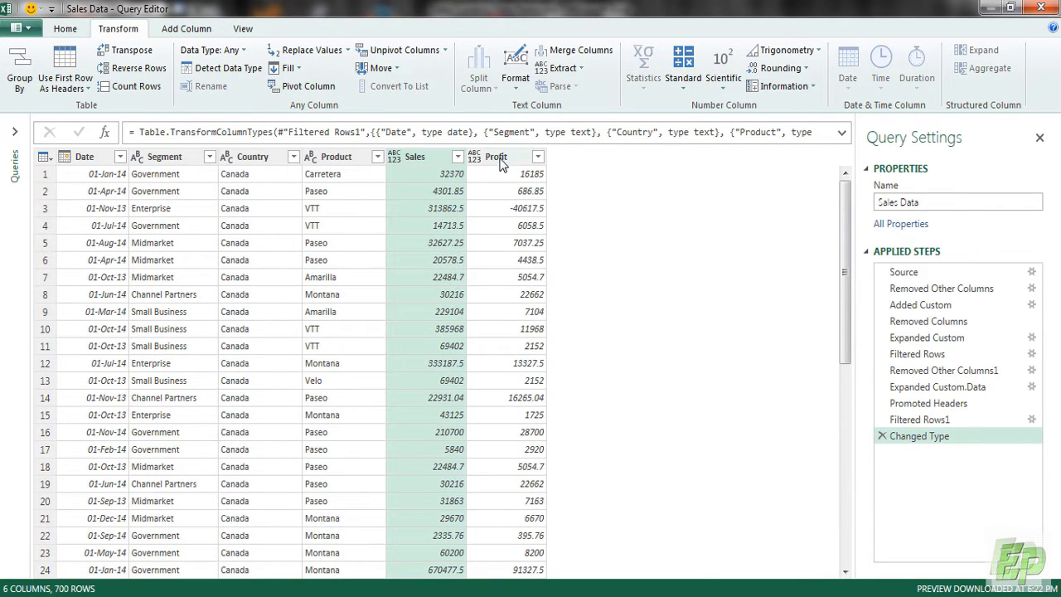
pyautogui.click(212, 50)
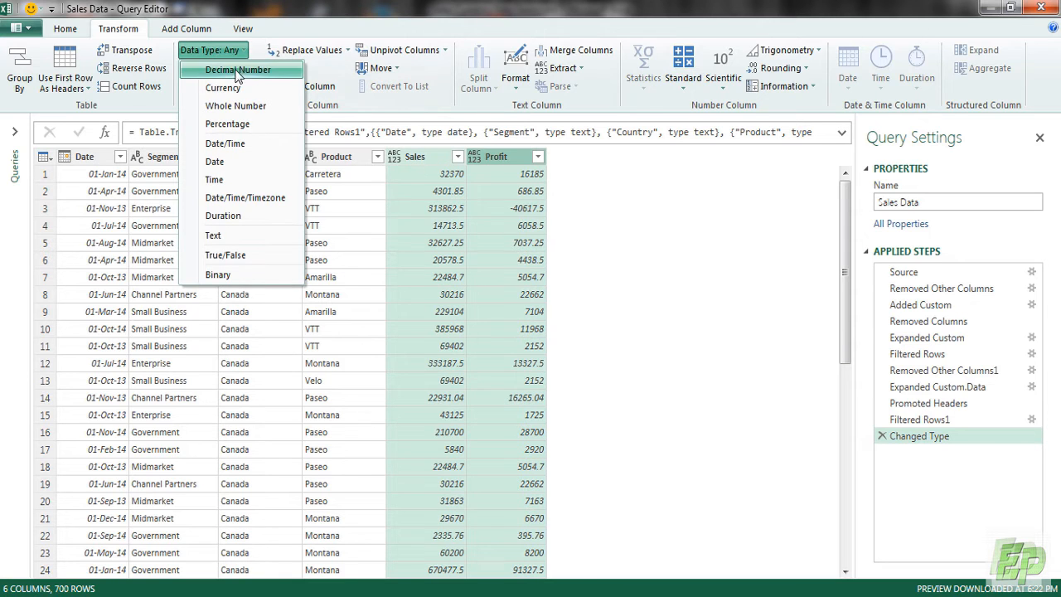
pyautogui.click(237, 69)
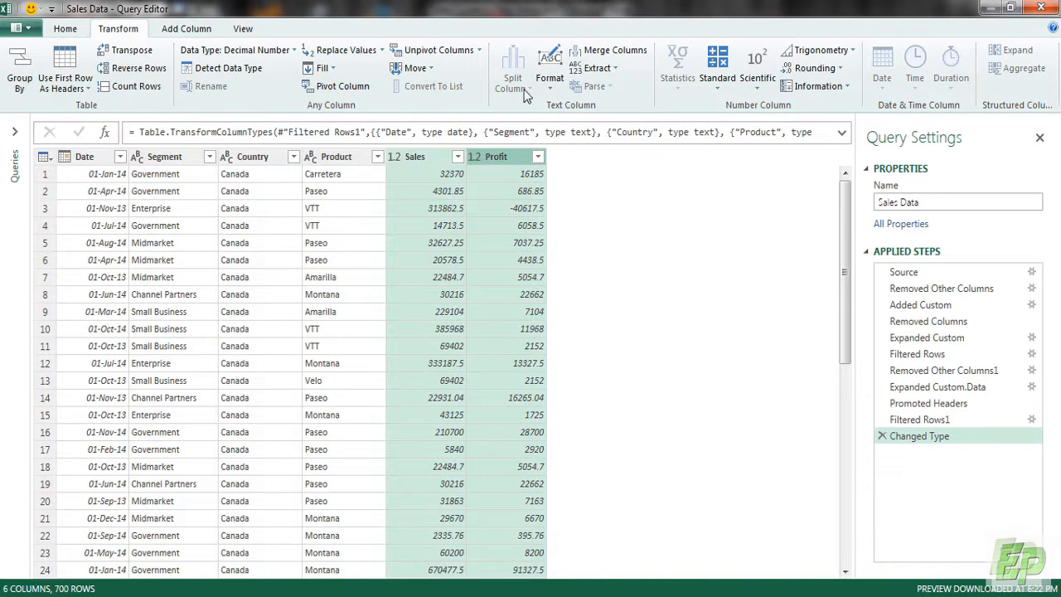
pyautogui.moveTo(431, 210)
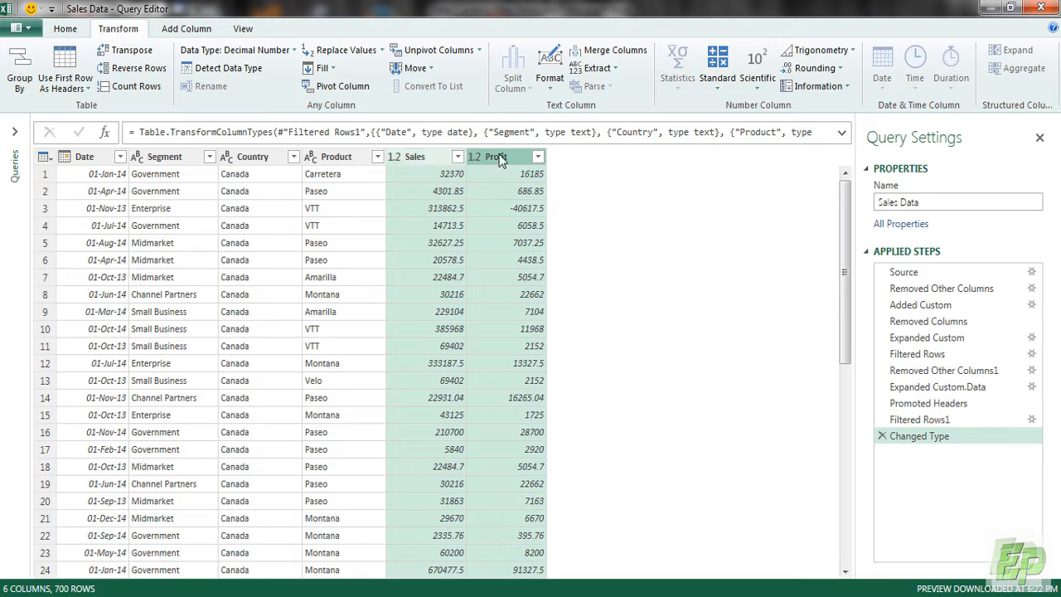
# Unpivot the selected Sales and Profit columns into attribute and value rows
pyautogui.rightClick(496, 156)
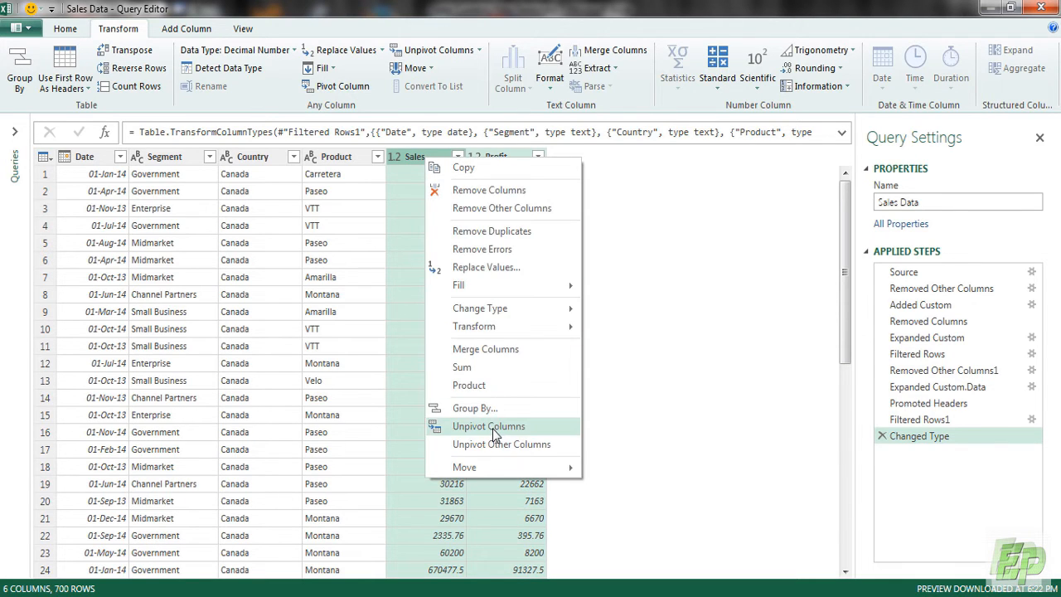
pyautogui.click(489, 425)
pyautogui.write('AUD')
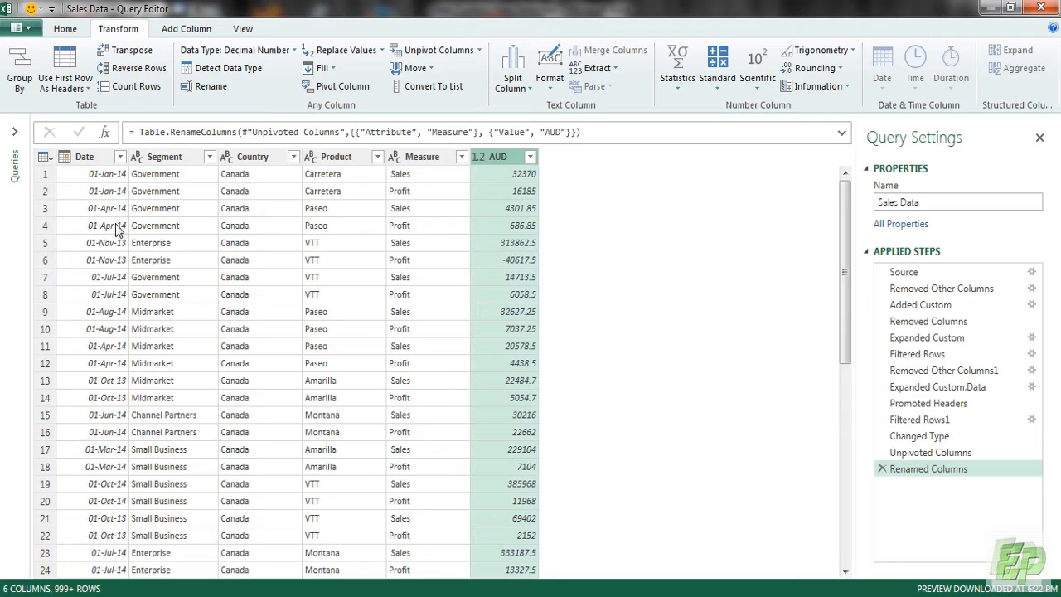
pyautogui.moveTo(709, 283)
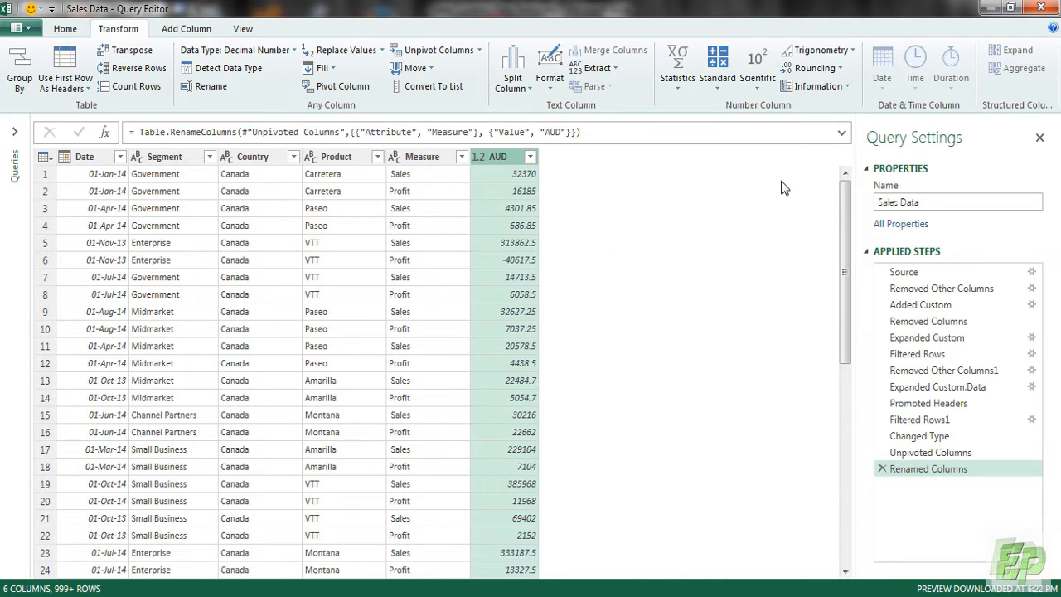
pyautogui.moveTo(576, 187)
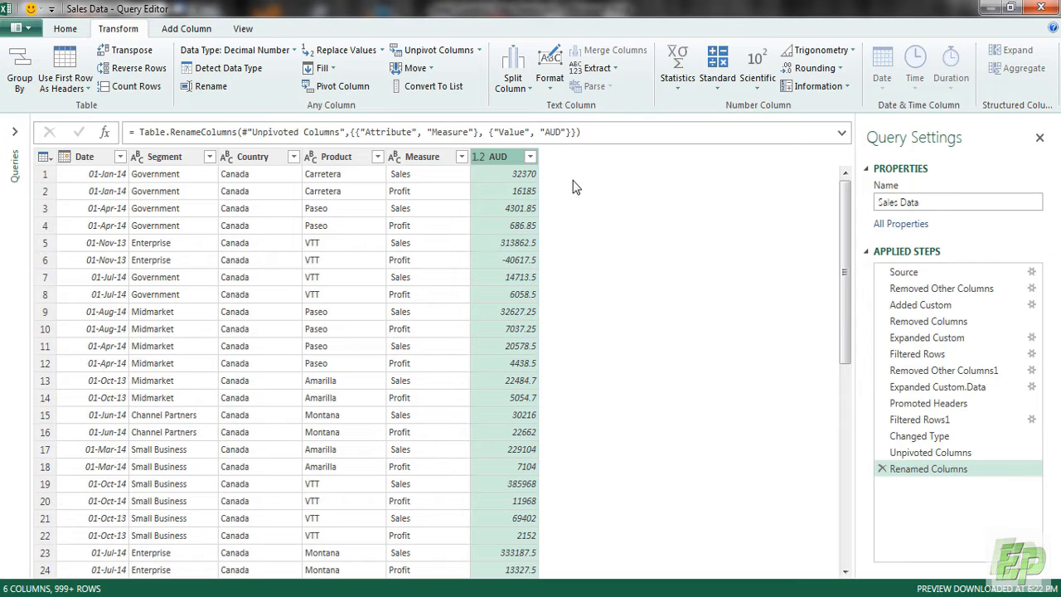
pyautogui.moveTo(563, 190)
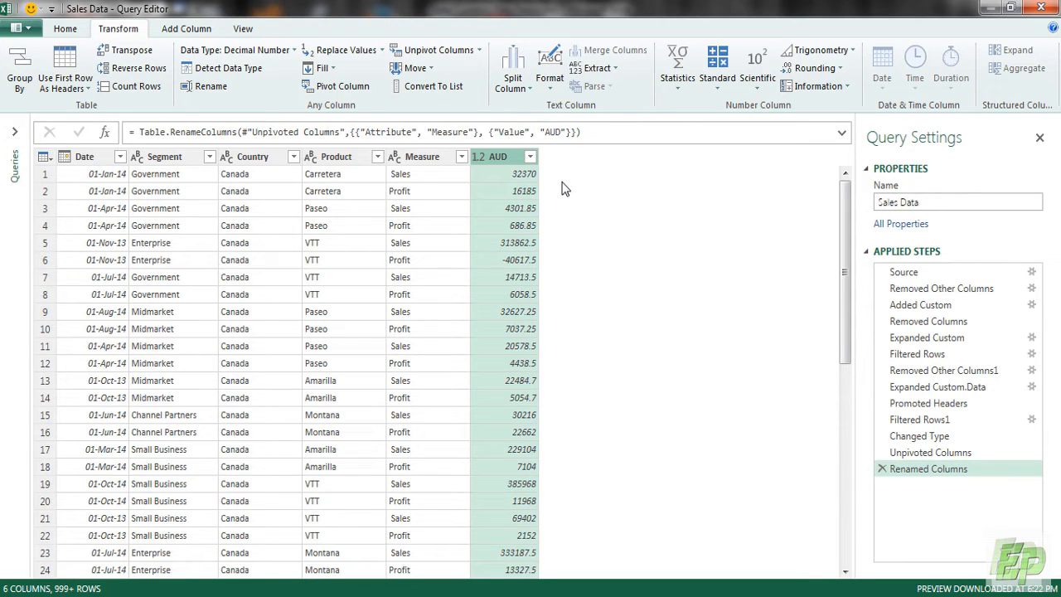
pyautogui.moveTo(305, 269)
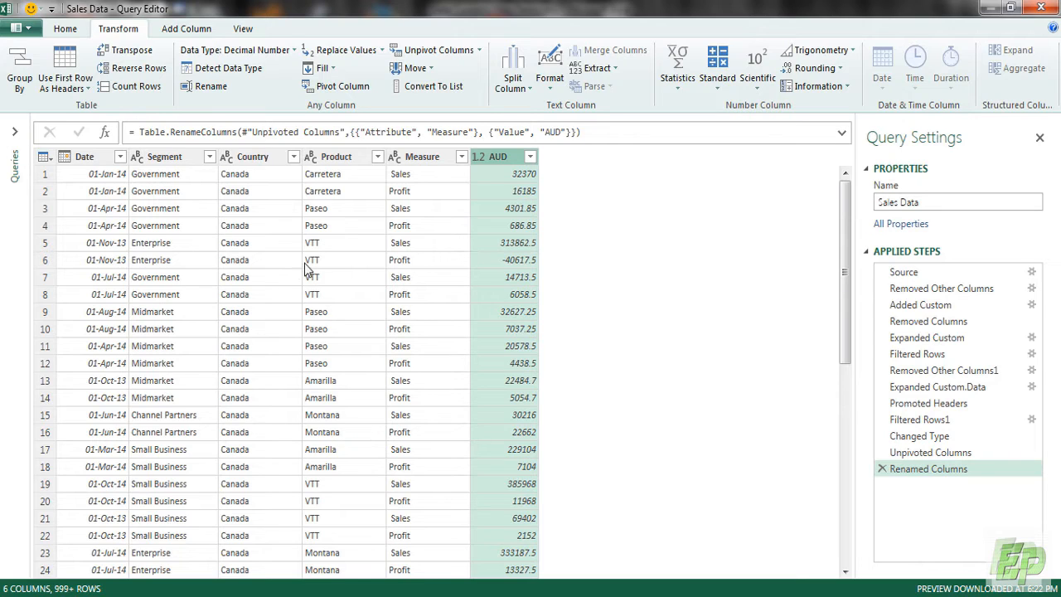
pyautogui.moveTo(177, 308)
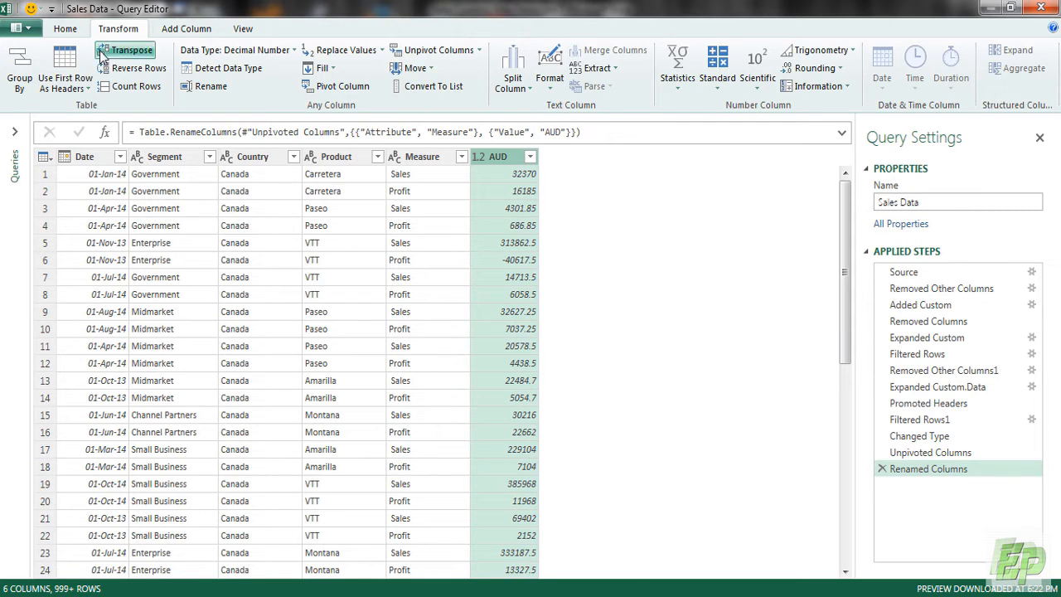
# On XE.com, add the Australian Dollar, open its currency page and select its URL
pyautogui.click(65, 28)
pyautogui.write('A')
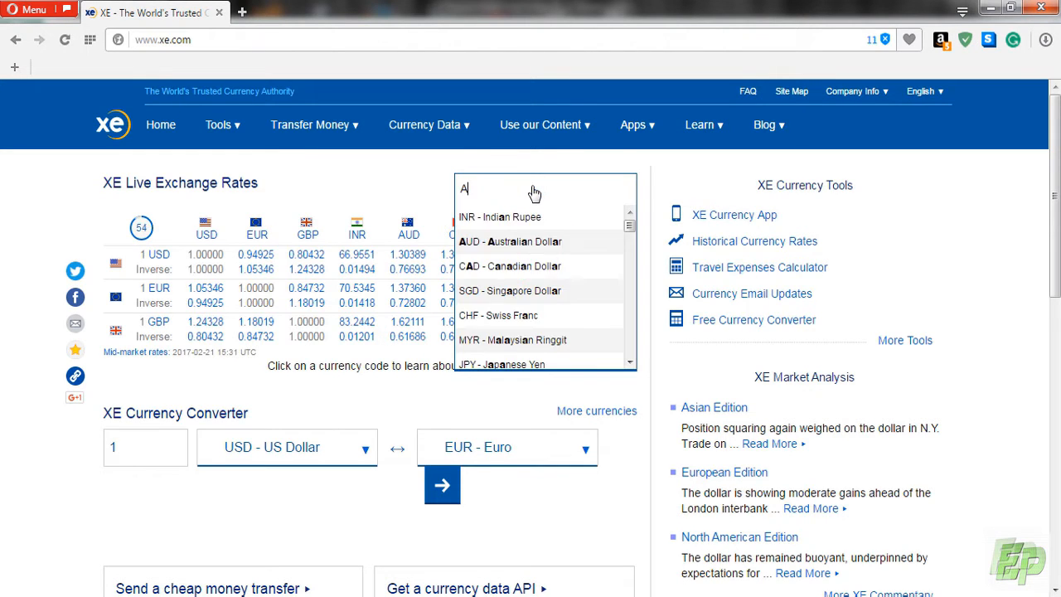
pyautogui.click(510, 241)
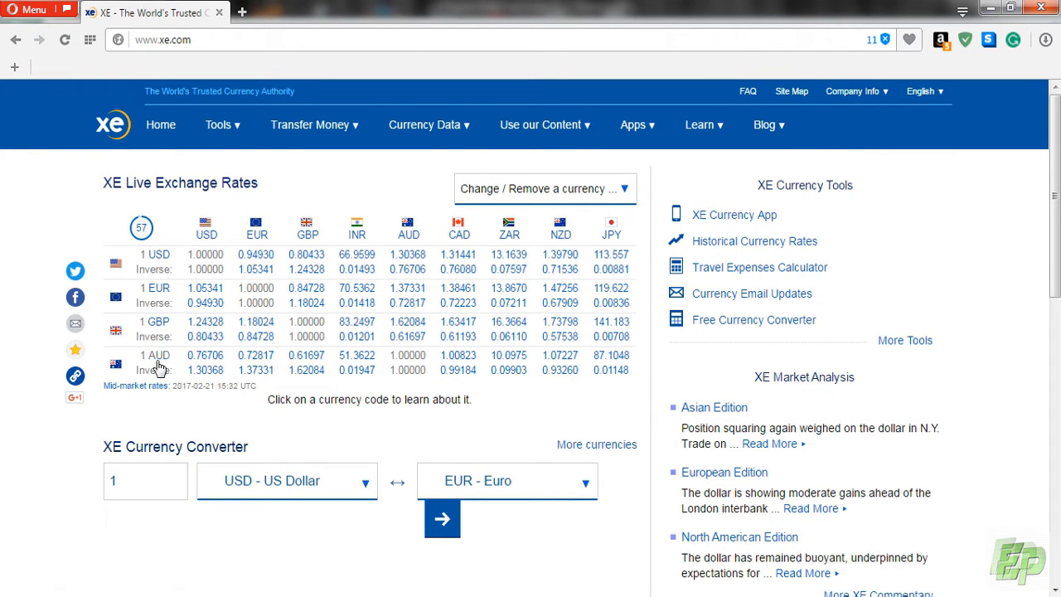
pyautogui.click(155, 354)
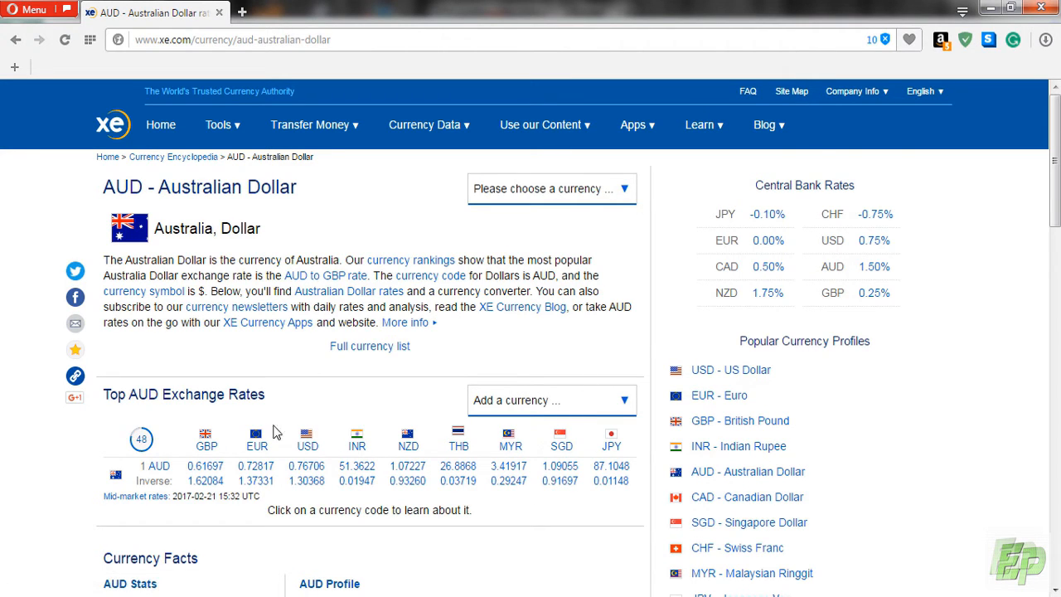
pyautogui.click(232, 40)
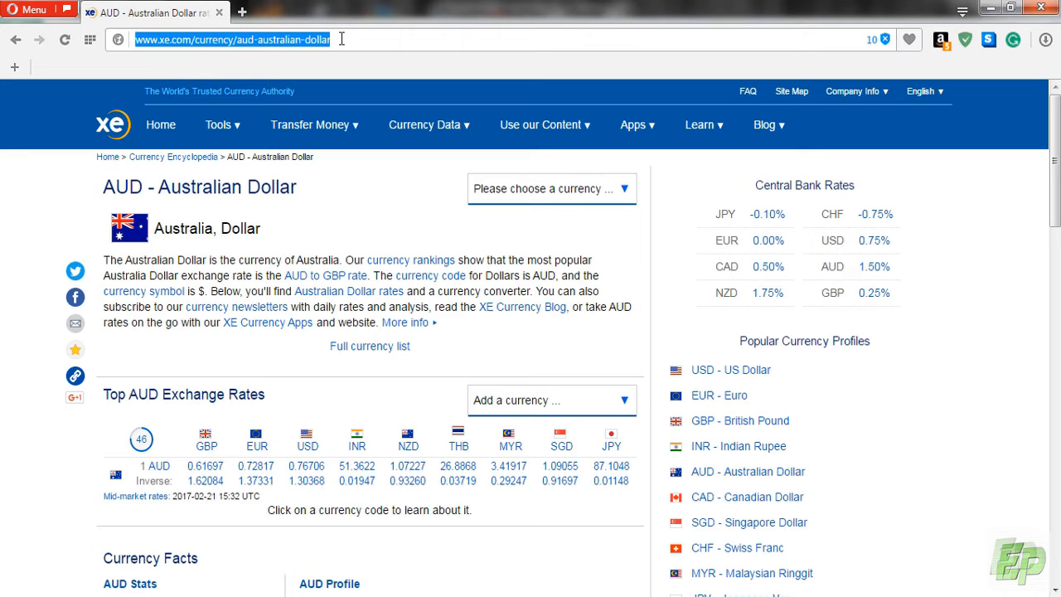
pyautogui.moveTo(387, 447)
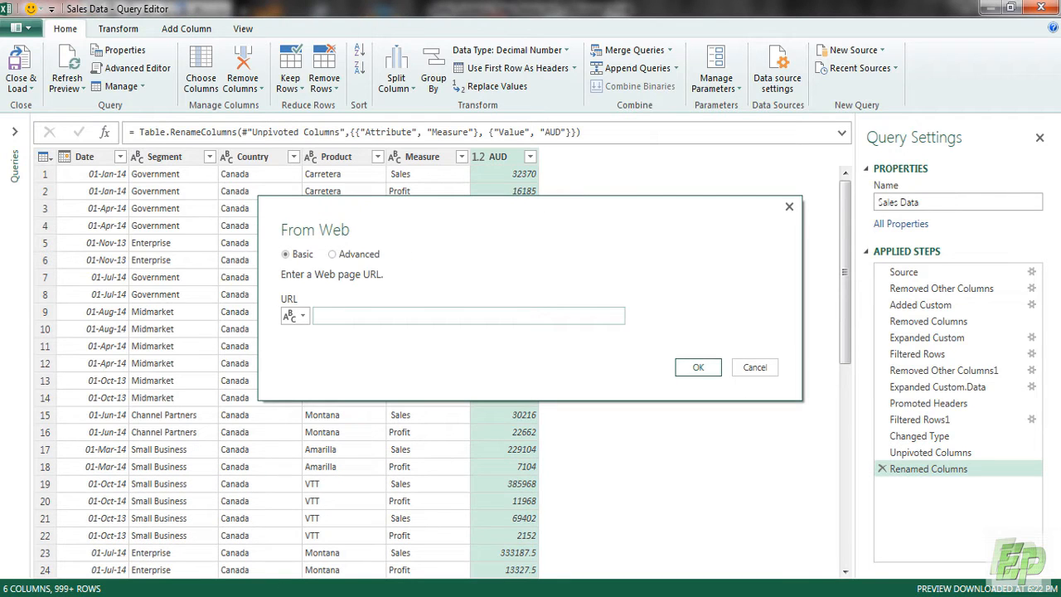
pyautogui.write('http://www.xe.com/currency/aud-australian-dollar')
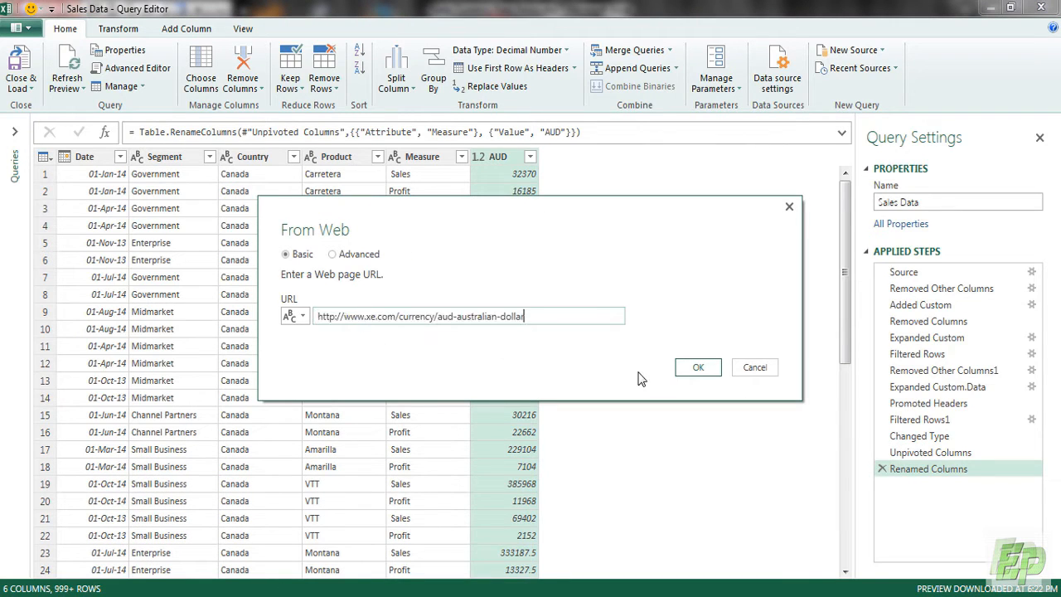
pyautogui.click(698, 367)
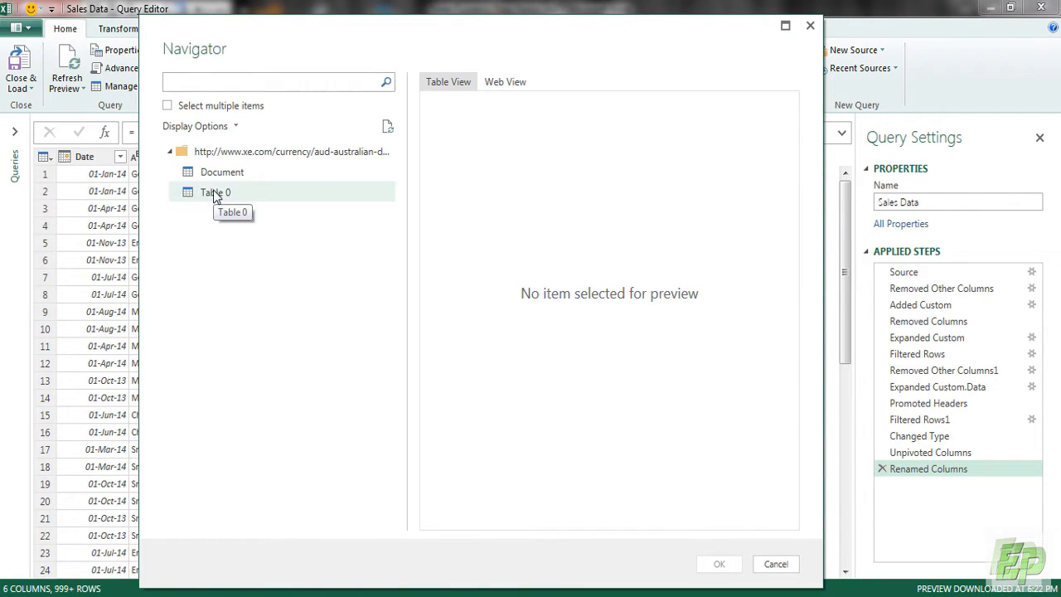
pyautogui.click(221, 171)
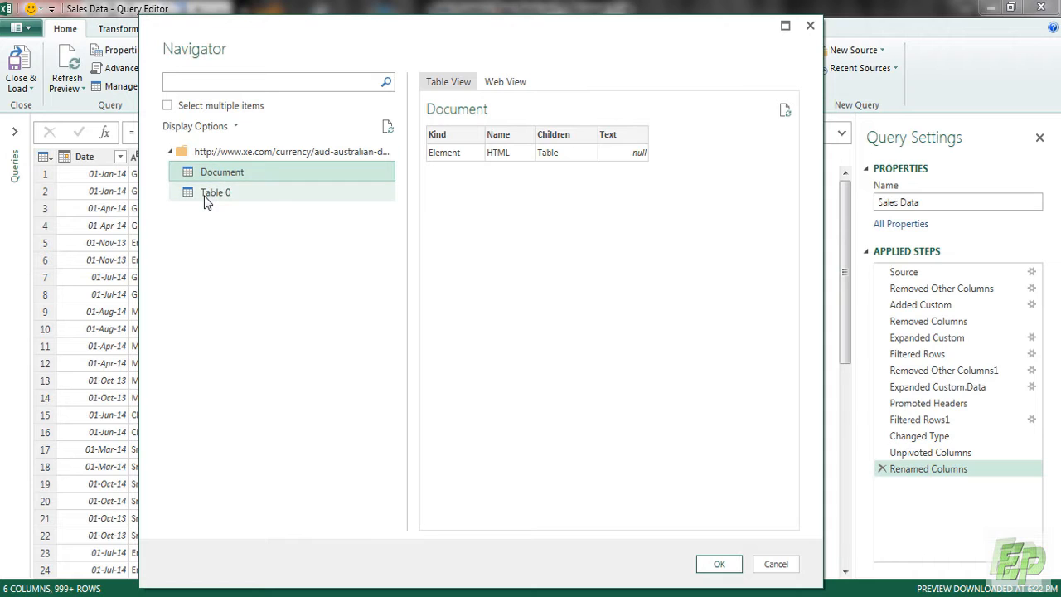
pyautogui.click(215, 191)
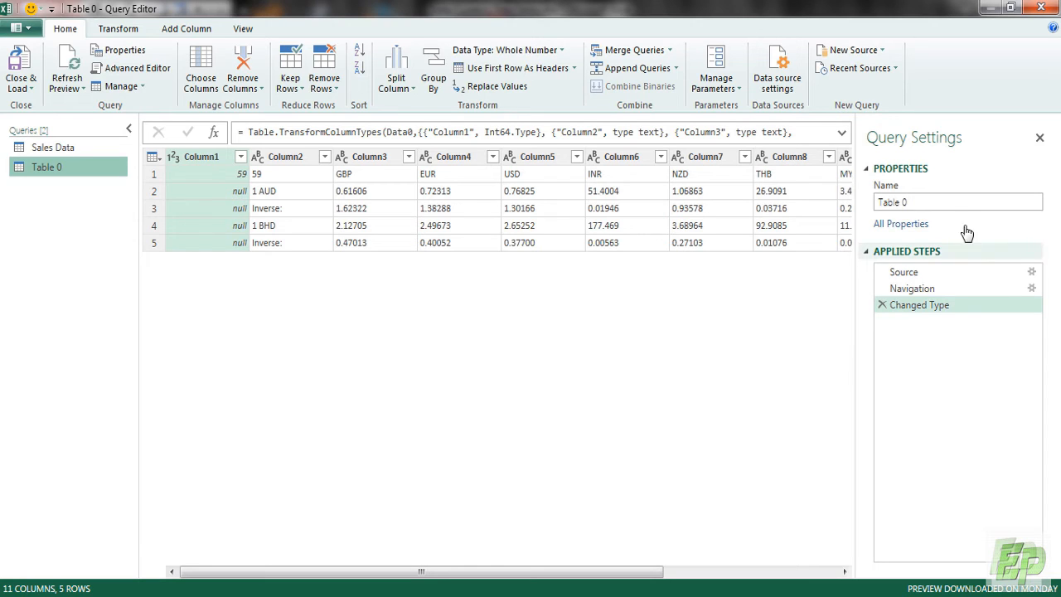
# Name the web query Currency, promote its first row to headers, and remove column 59
pyautogui.write('Currency')
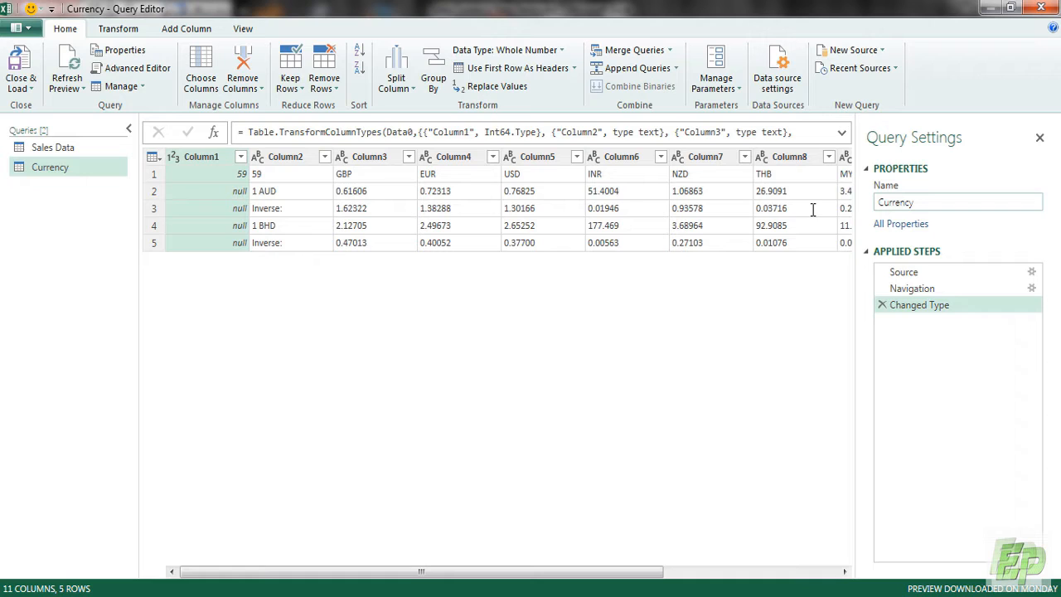
pyautogui.moveTo(647, 176)
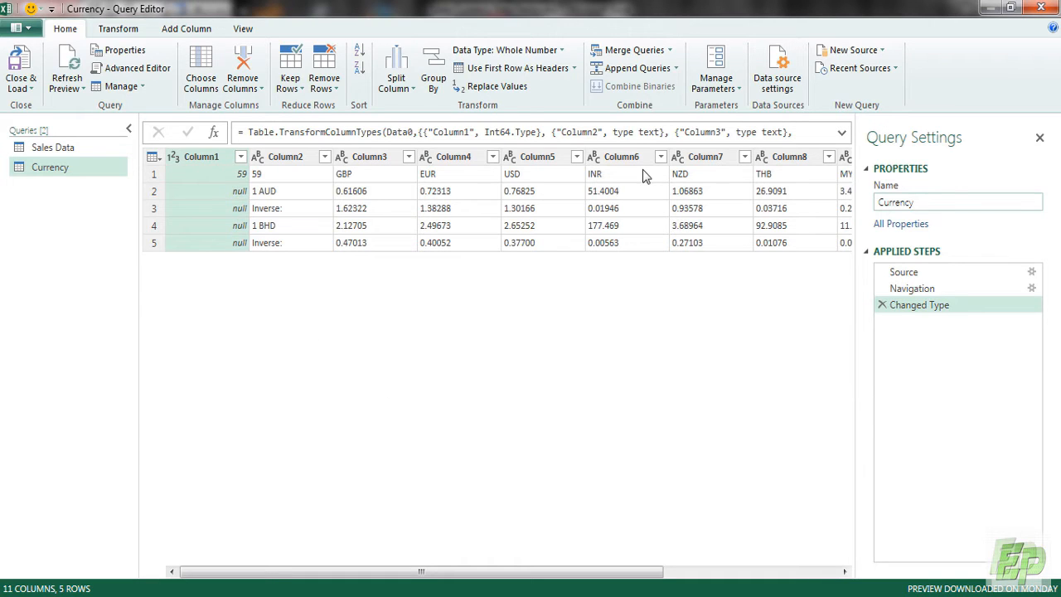
pyautogui.moveTo(158, 162)
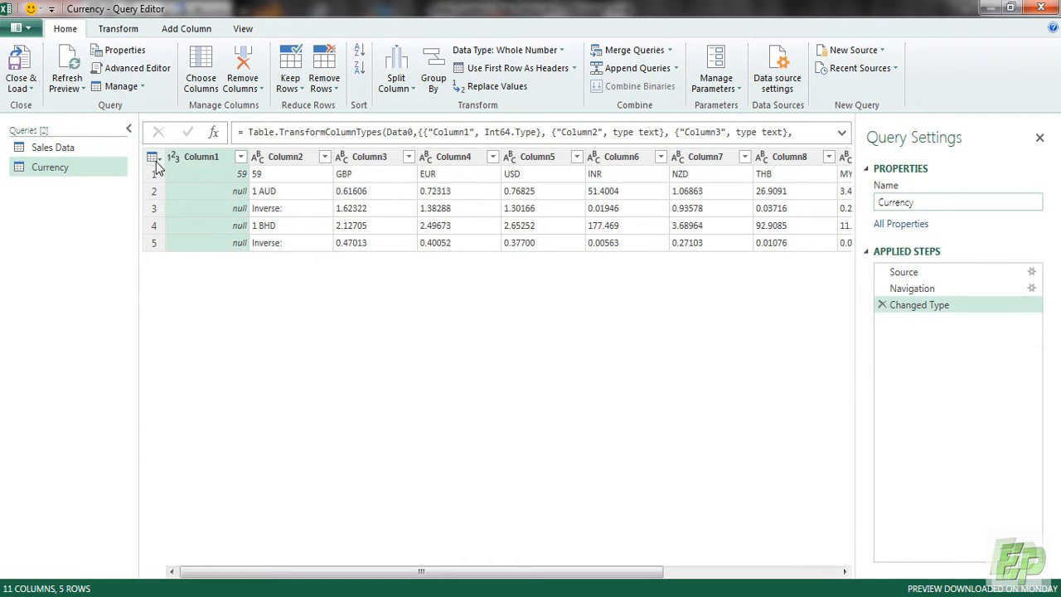
pyautogui.click(509, 68)
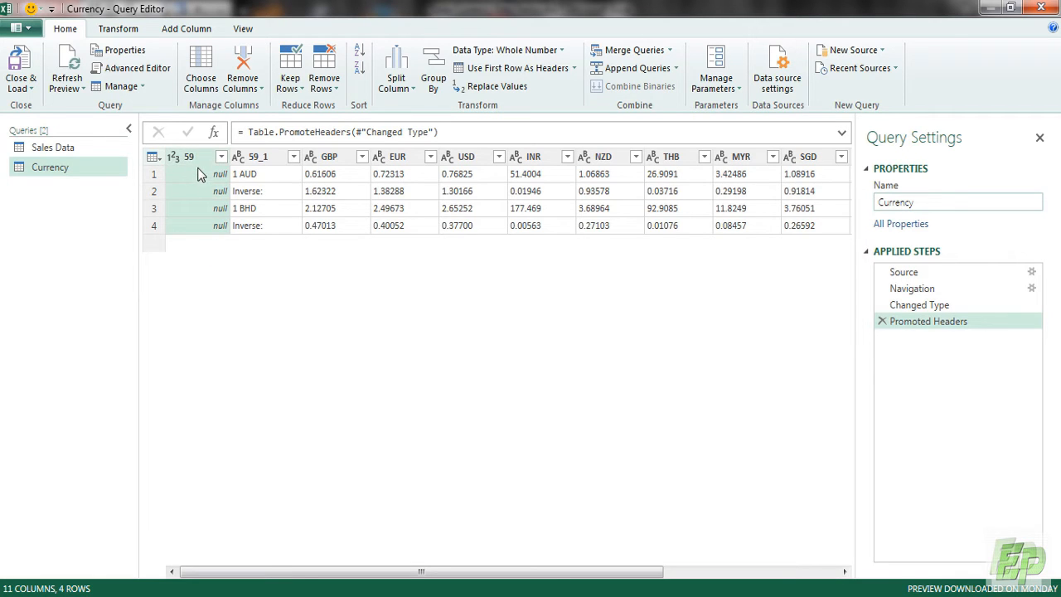
pyautogui.rightClick(189, 156)
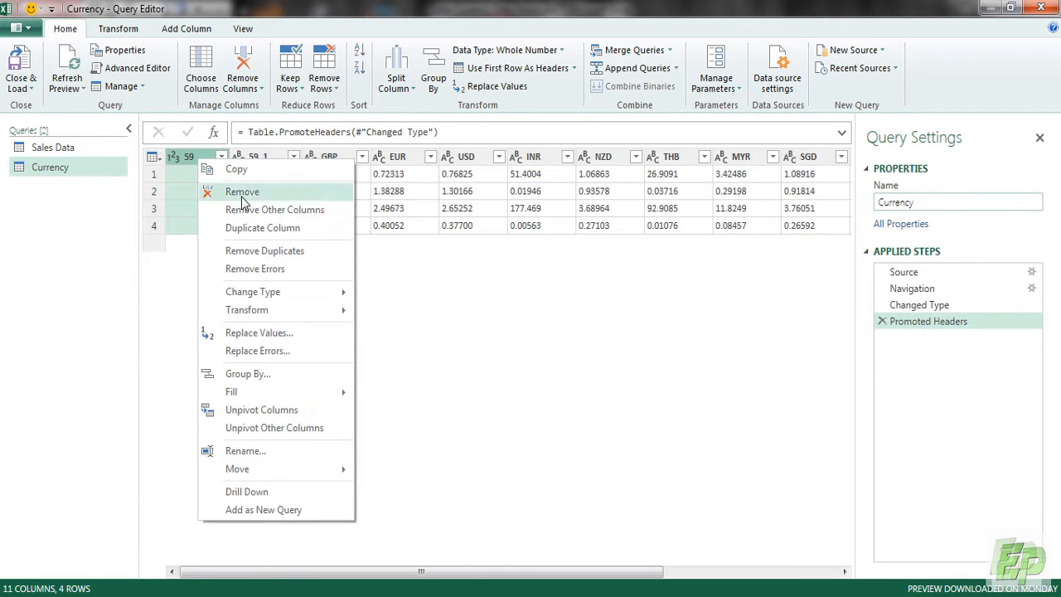
pyautogui.click(241, 192)
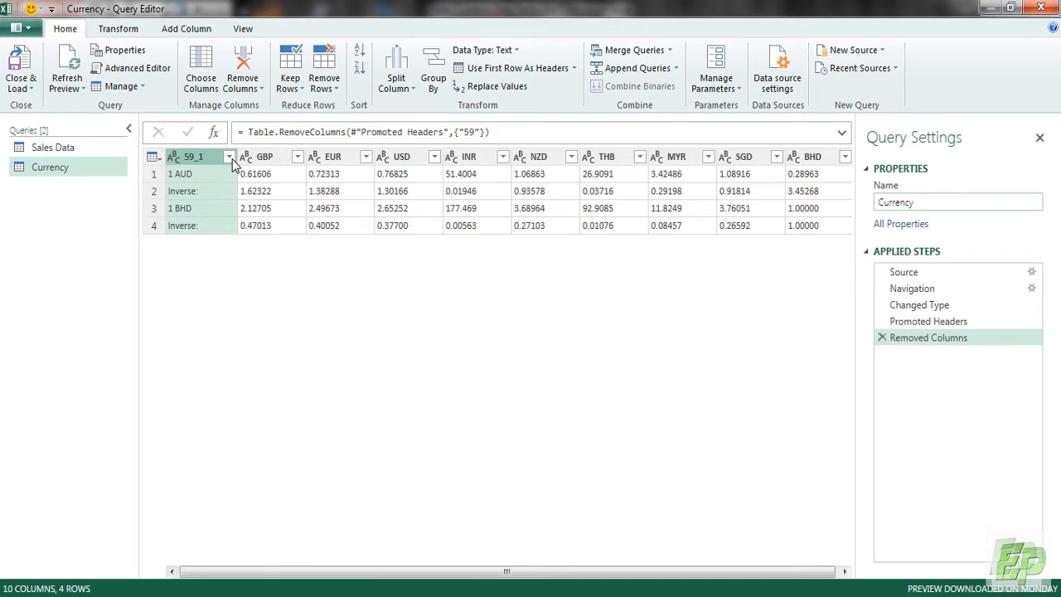
# Filter to the 1 AUD row and remove the INR, THB, MYR, SGD and BHD columns
pyautogui.click(230, 157)
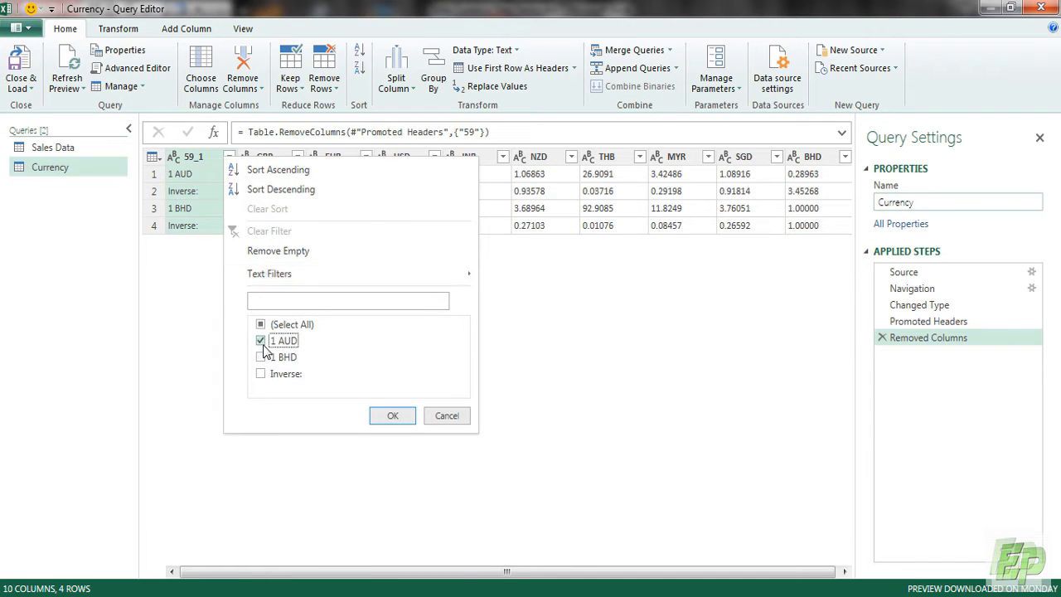
pyautogui.click(392, 416)
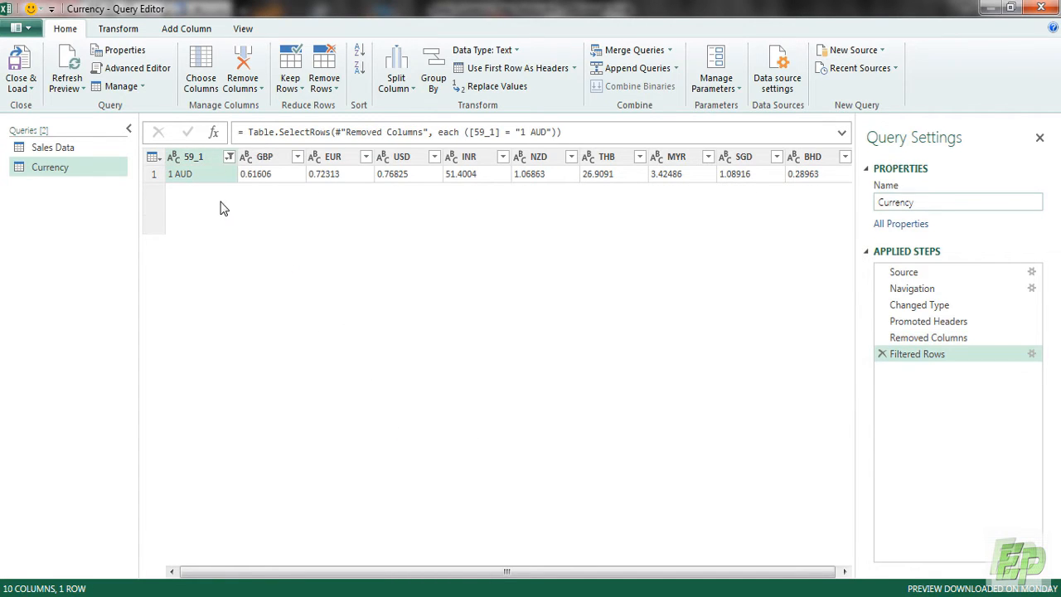
pyautogui.moveTo(336, 185)
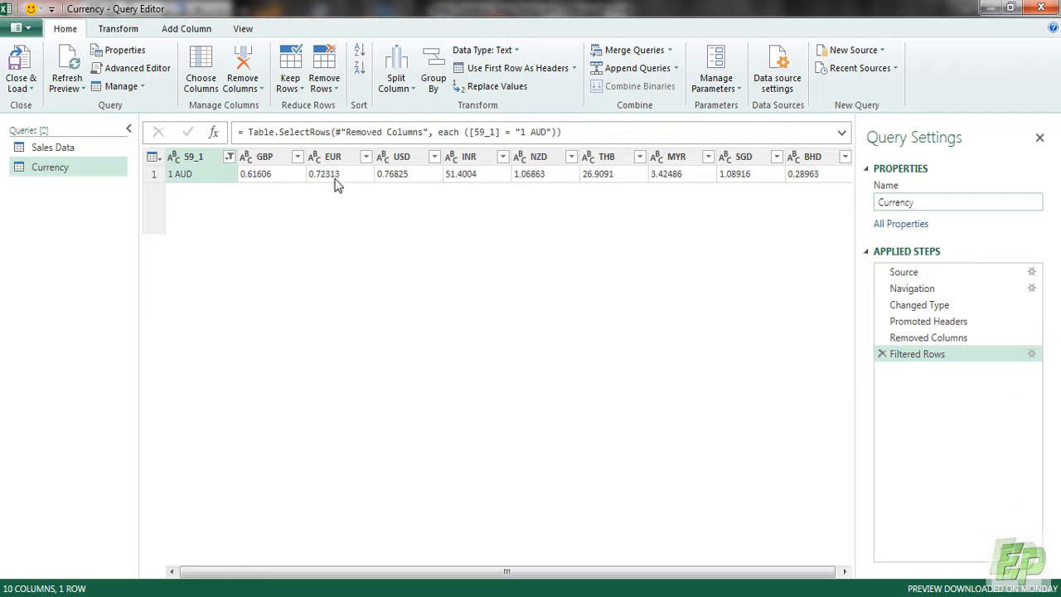
pyautogui.moveTo(340, 169)
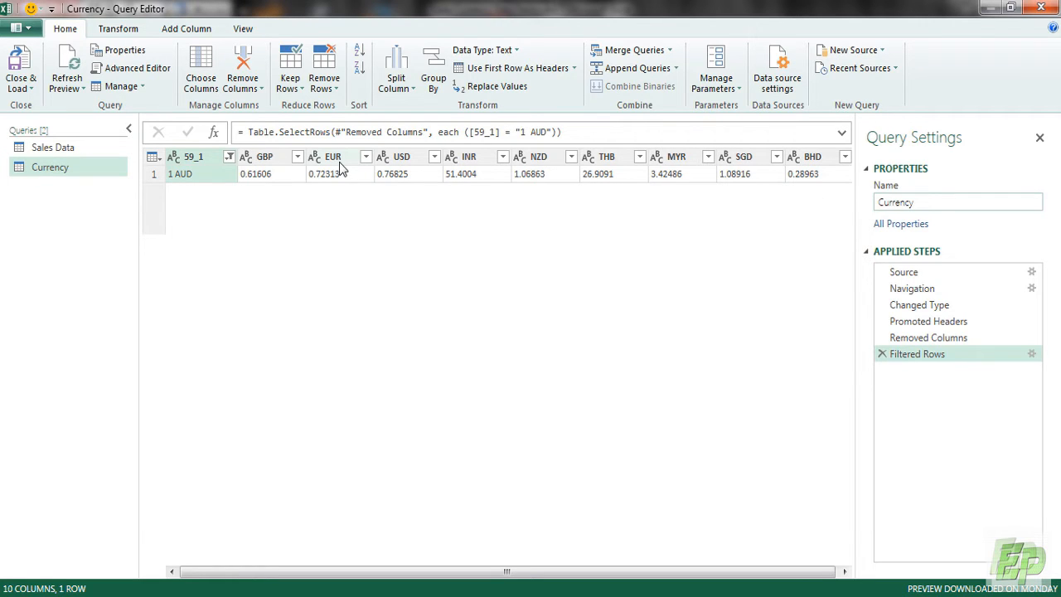
pyautogui.moveTo(479, 163)
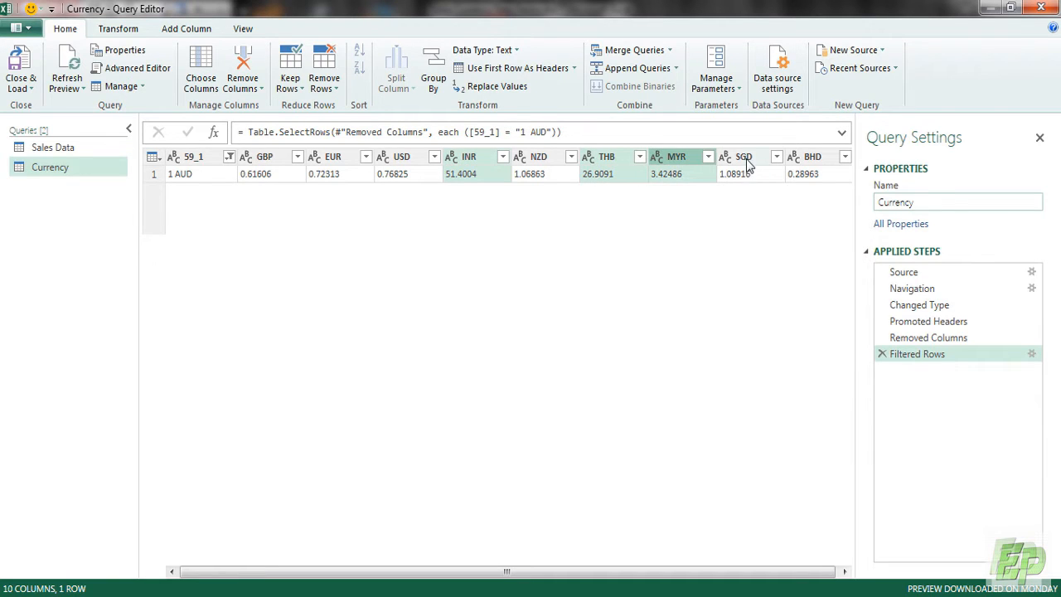
pyautogui.rightClick(812, 156)
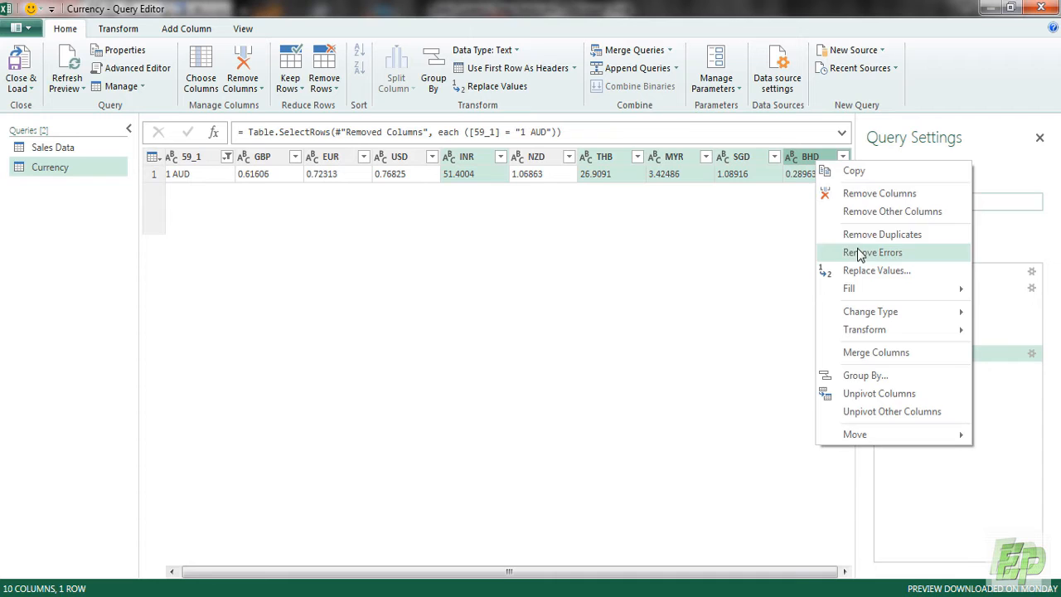
pyautogui.click(879, 193)
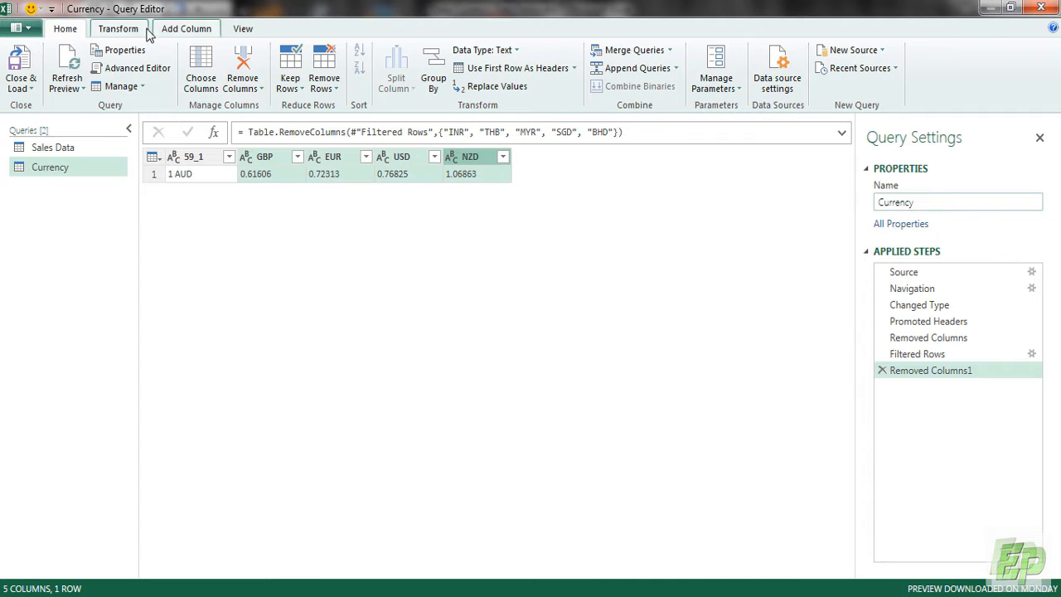
pyautogui.click(212, 49)
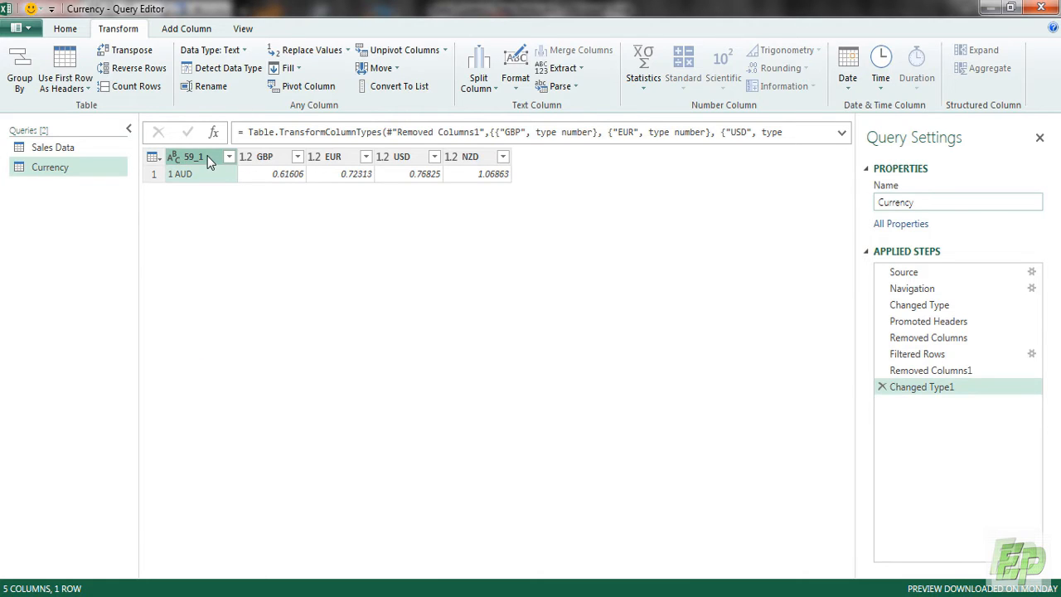
# Rename column 59_1 to Currency, then close and load the queries
pyautogui.write('Currency')
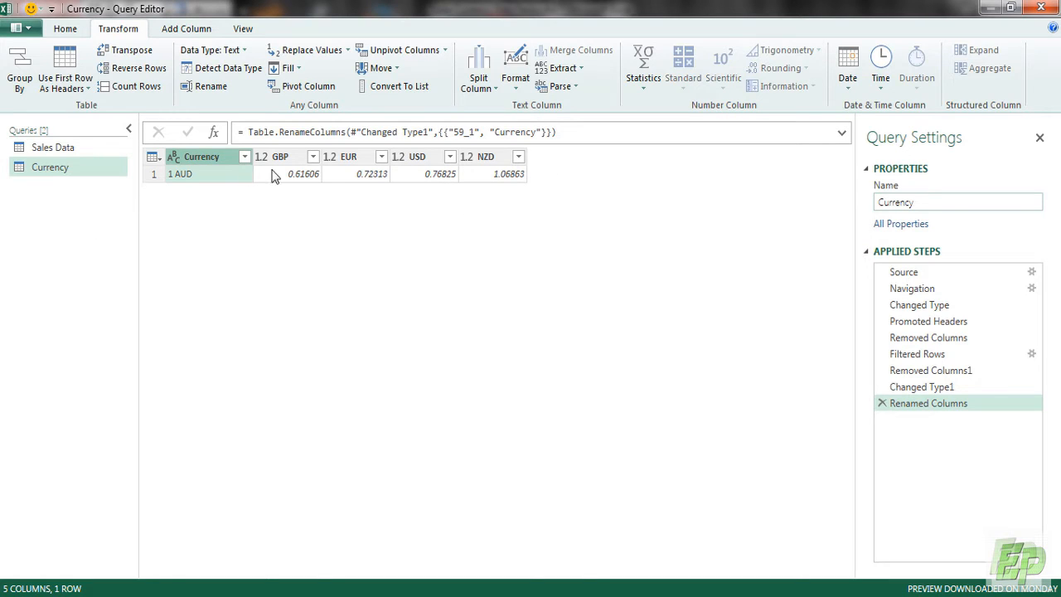
pyautogui.moveTo(485, 210)
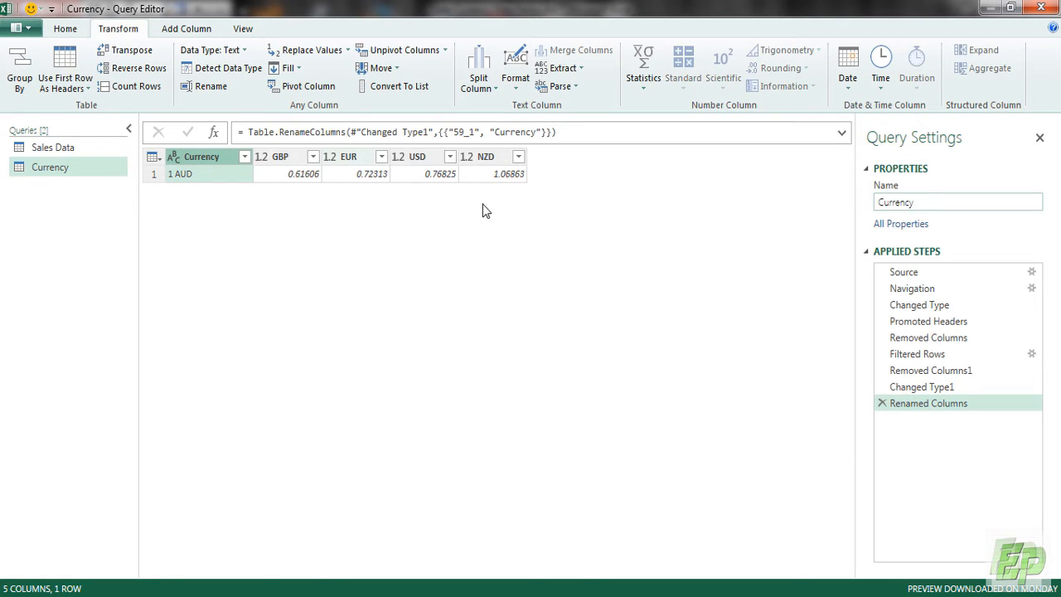
pyautogui.moveTo(553, 184)
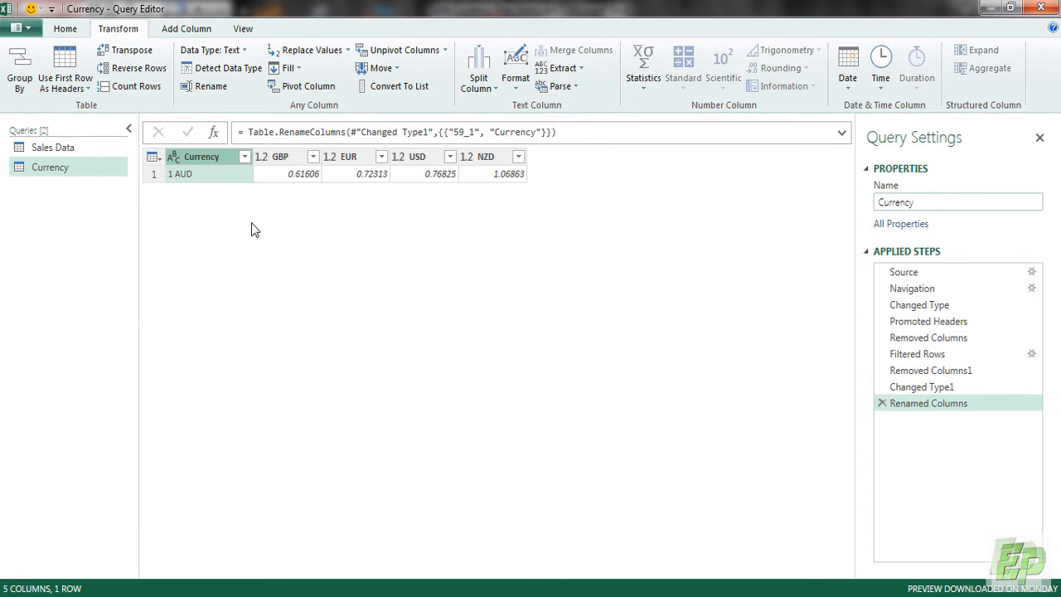
pyautogui.click(20, 66)
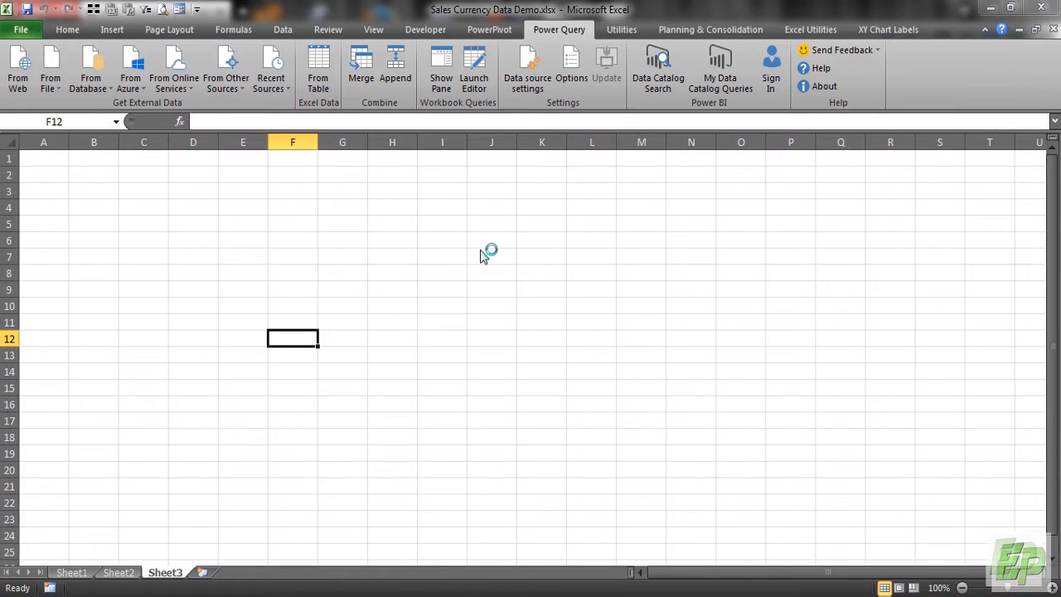
pyautogui.moveTo(588, 413)
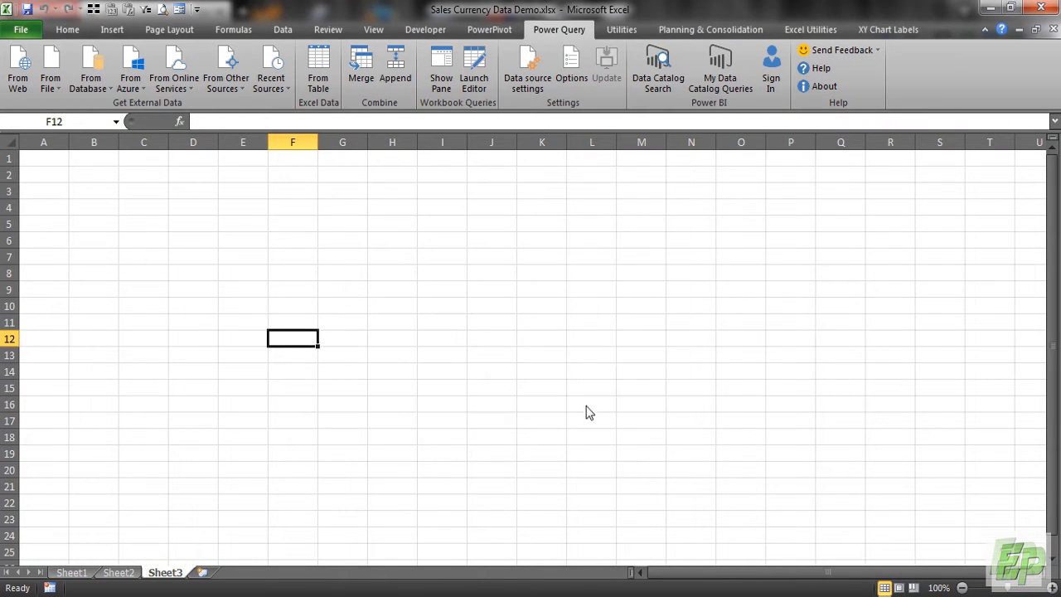
# Show the workbook queries and reopen Sales Data in Power Query Editor
pyautogui.click(441, 67)
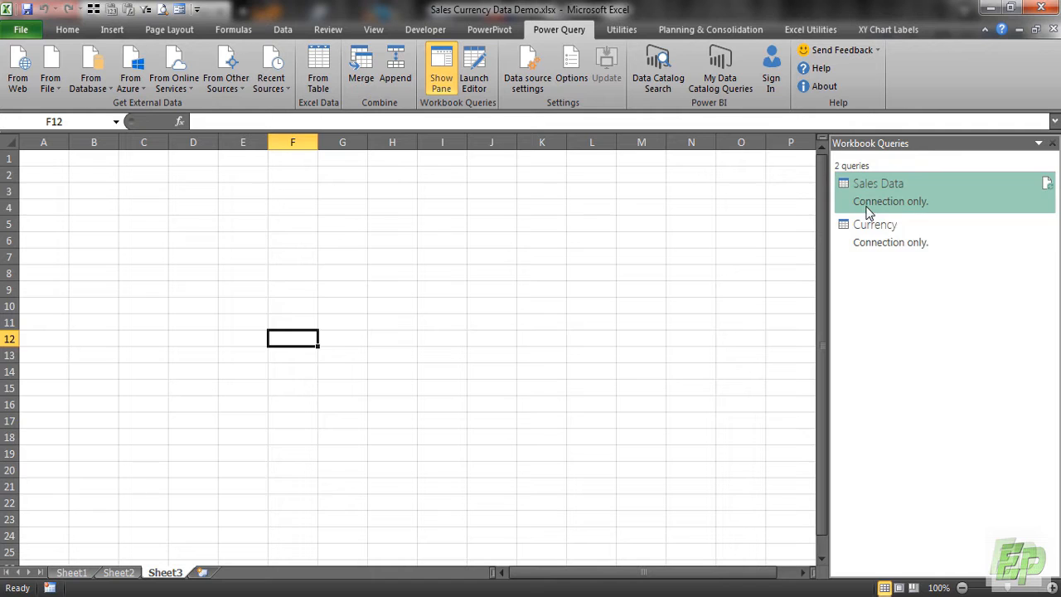
pyautogui.moveTo(882, 203)
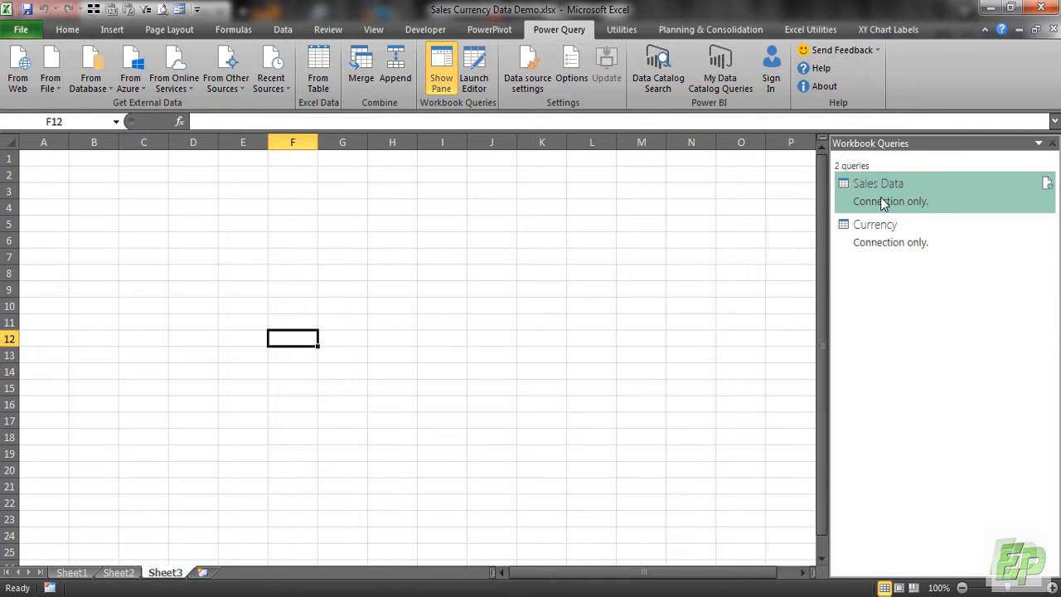
pyautogui.moveTo(884, 197)
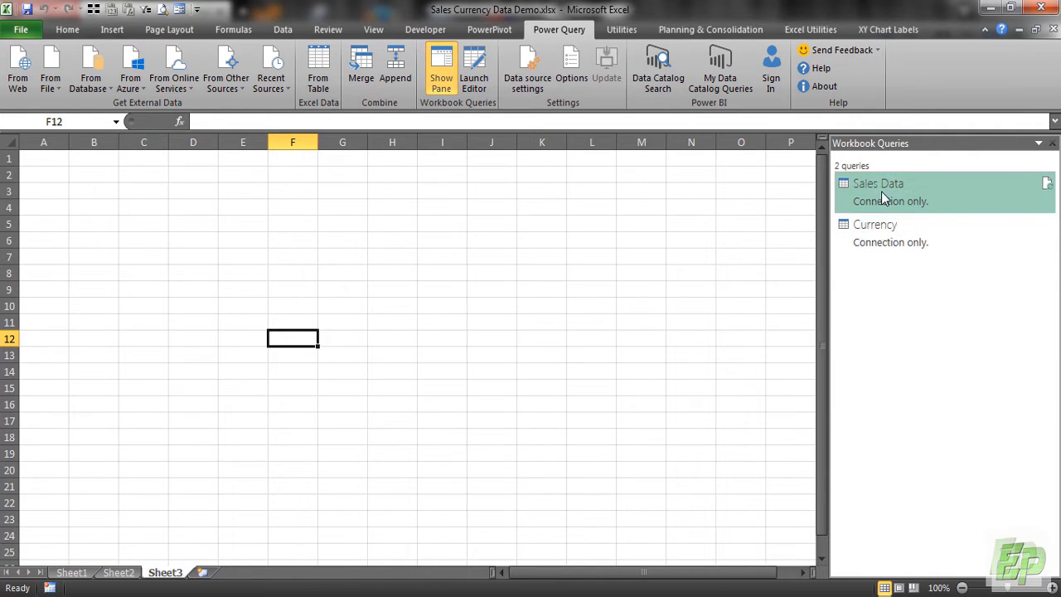
pyautogui.doubleClick(877, 183)
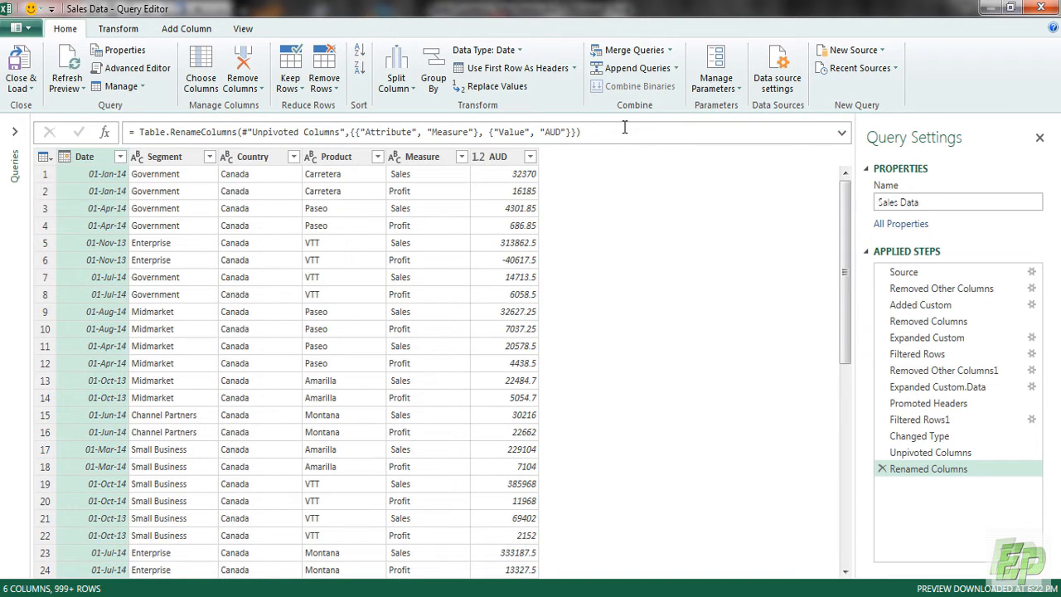
pyautogui.moveTo(681, 195)
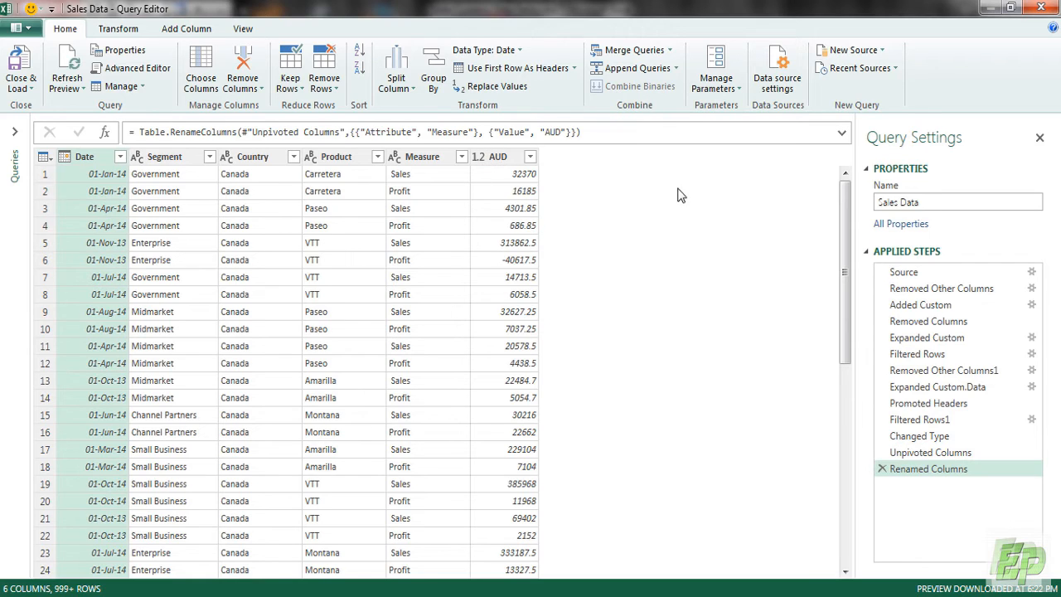
pyautogui.moveTo(605, 205)
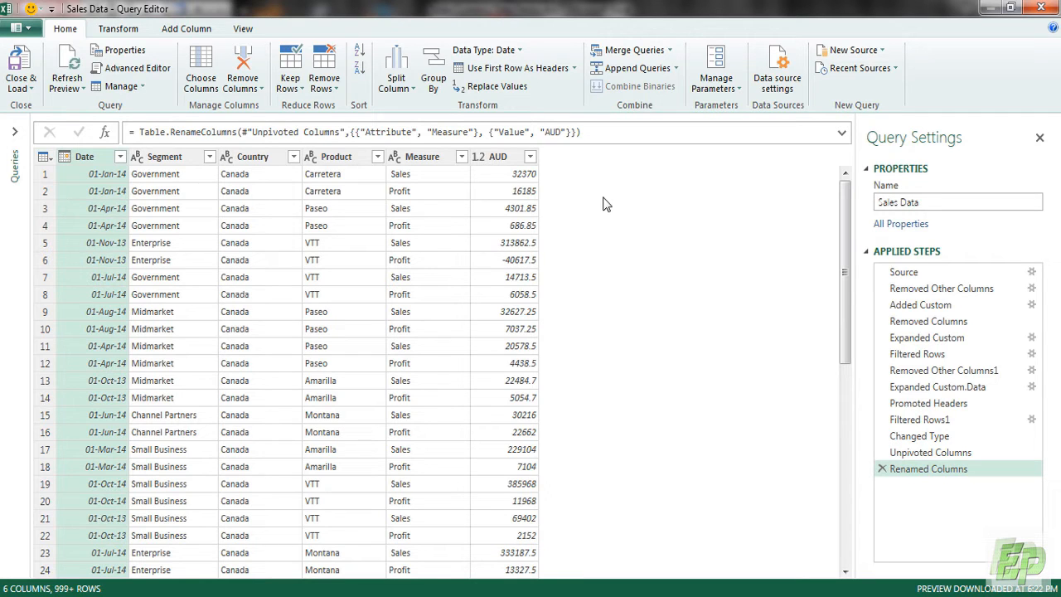
# Add custom column HelperCol with formula ="1 AUD" and set its type to Text
pyautogui.click(185, 28)
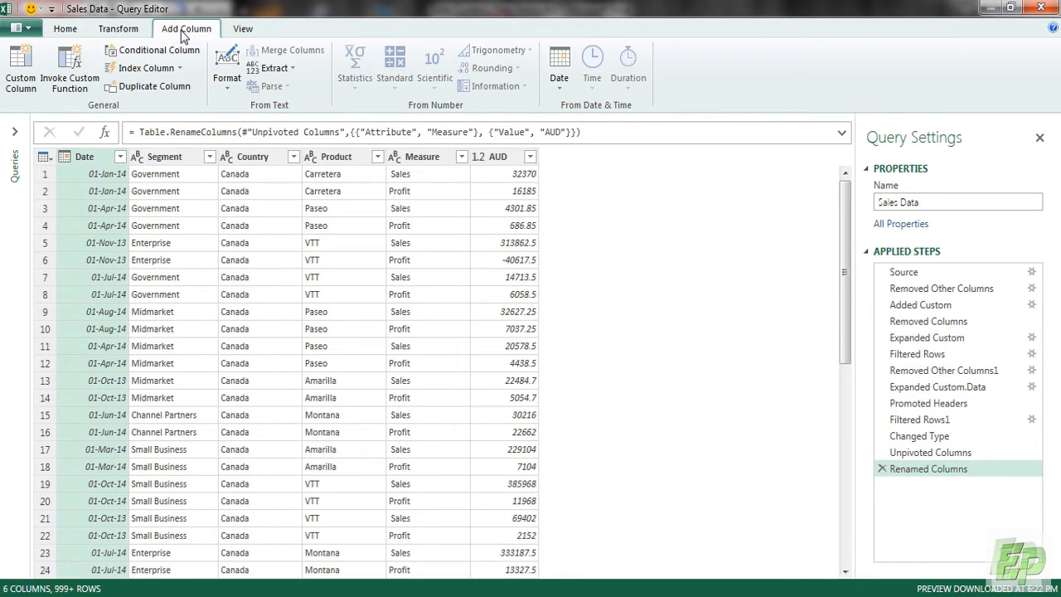
pyautogui.click(20, 66)
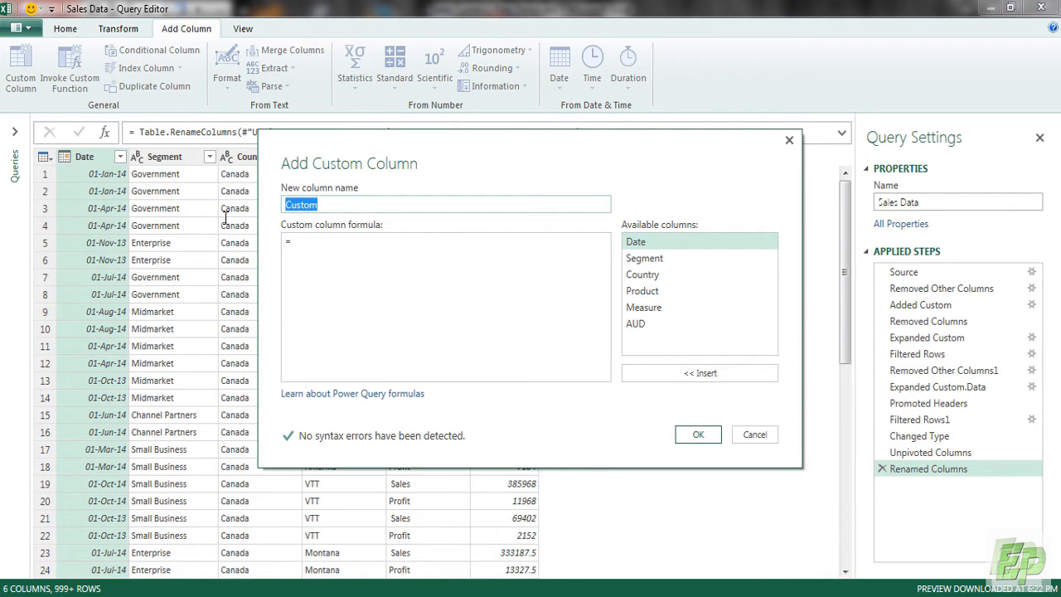
pyautogui.write('HelperCol')
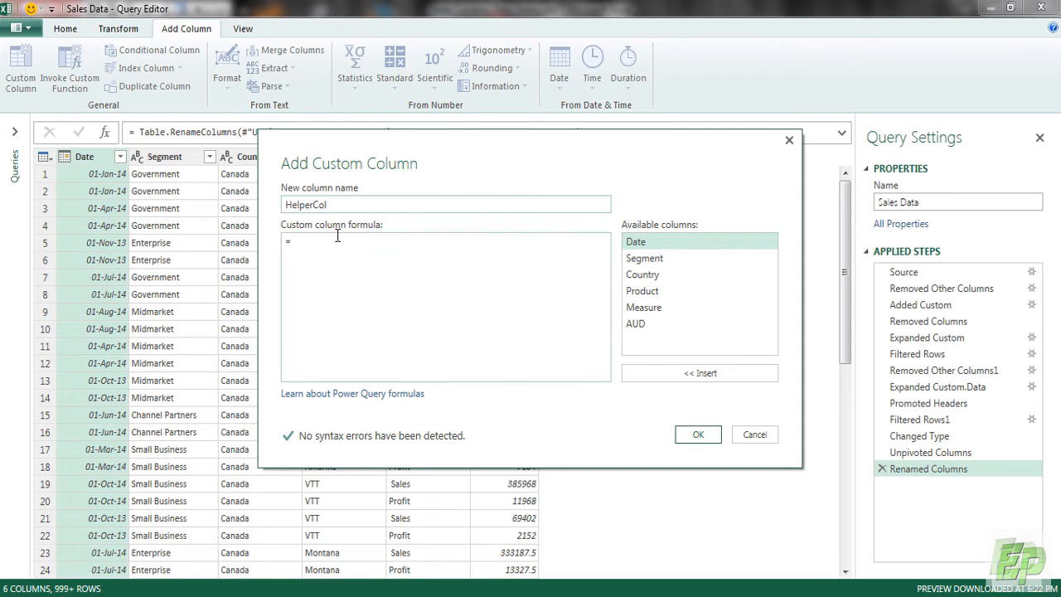
pyautogui.write('"')
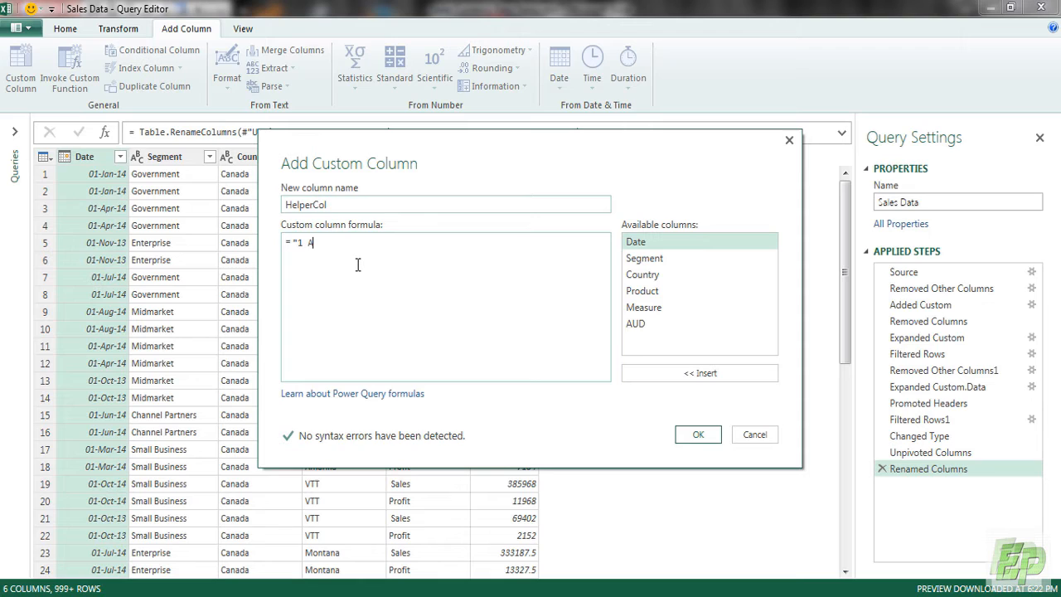
pyautogui.write('UD')
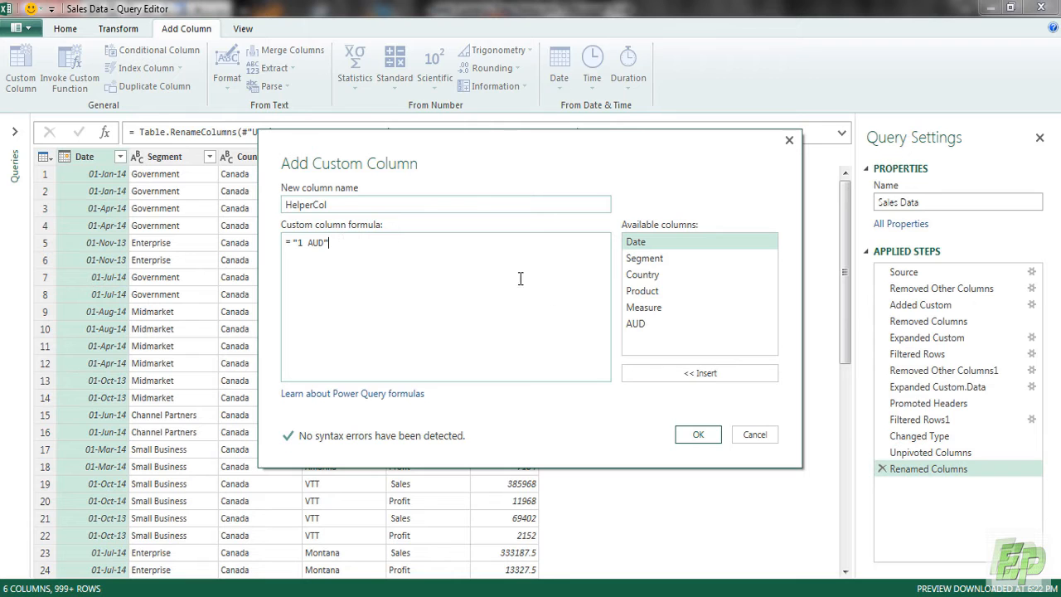
pyautogui.click(698, 433)
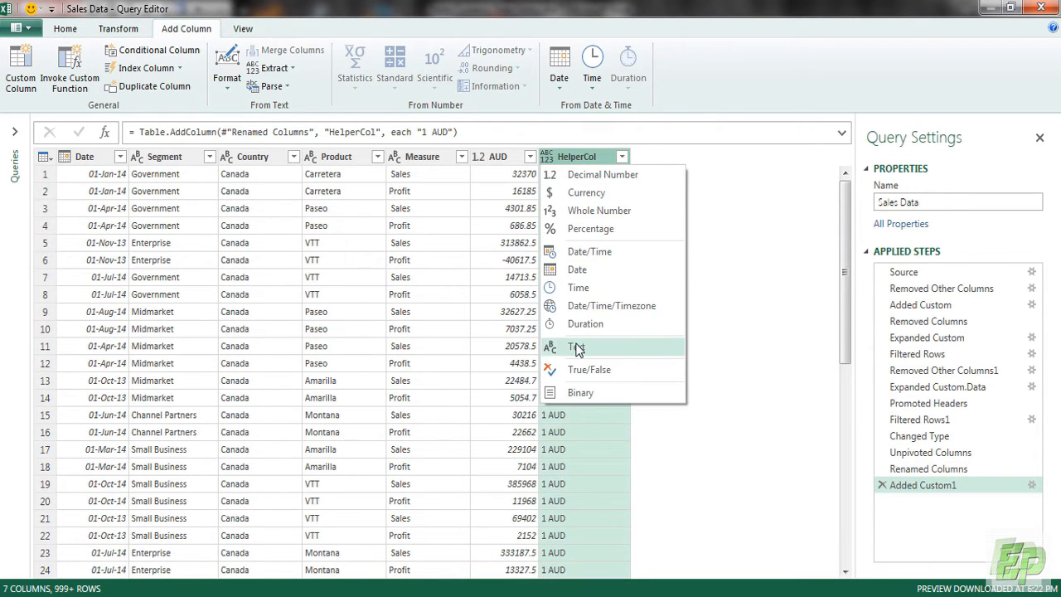
pyautogui.click(579, 347)
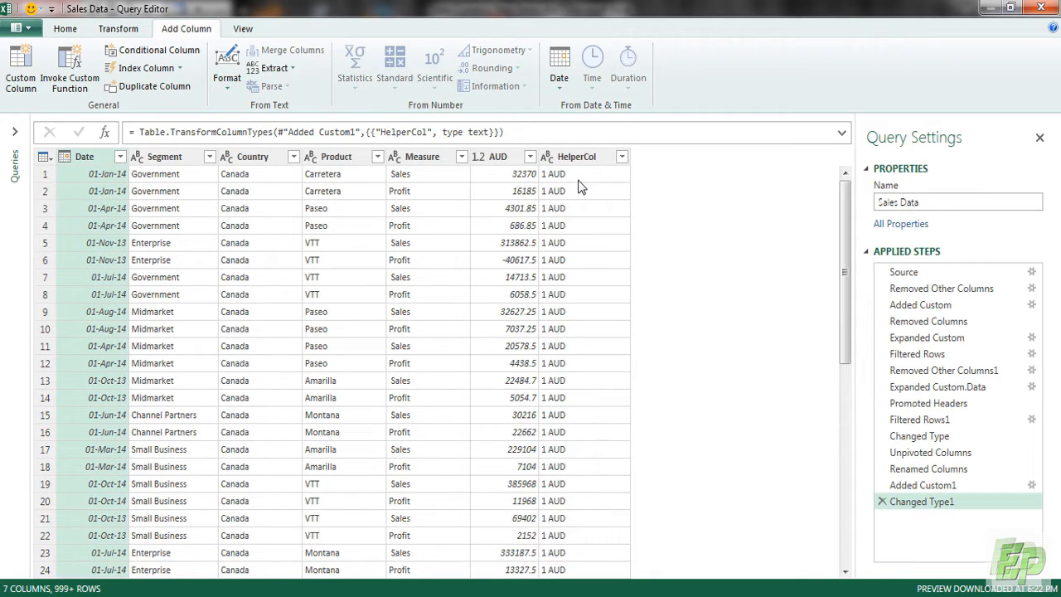
pyautogui.moveTo(575, 381)
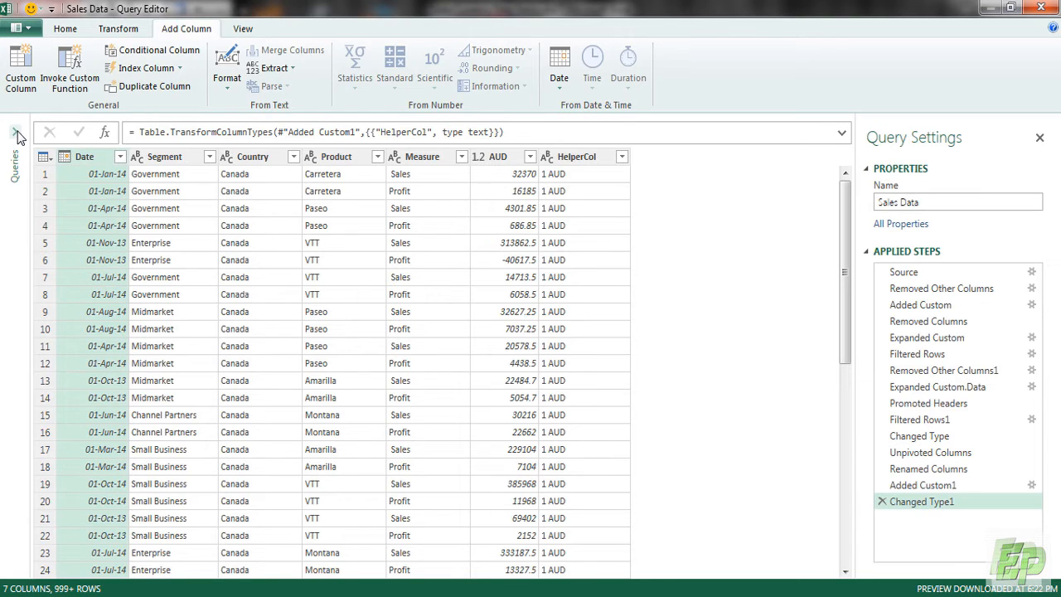
pyautogui.click(49, 166)
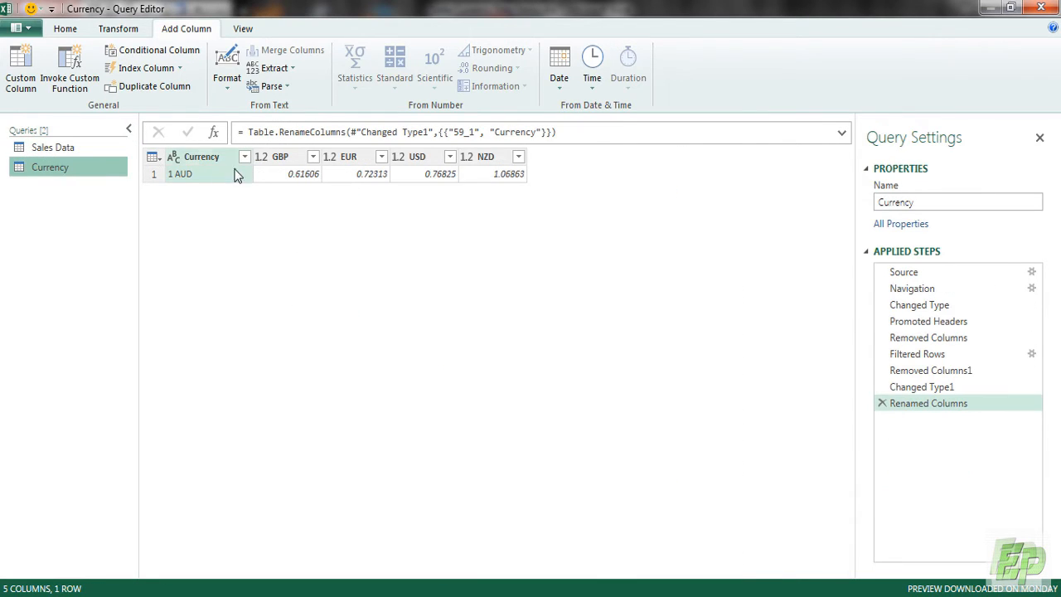
pyautogui.moveTo(172, 184)
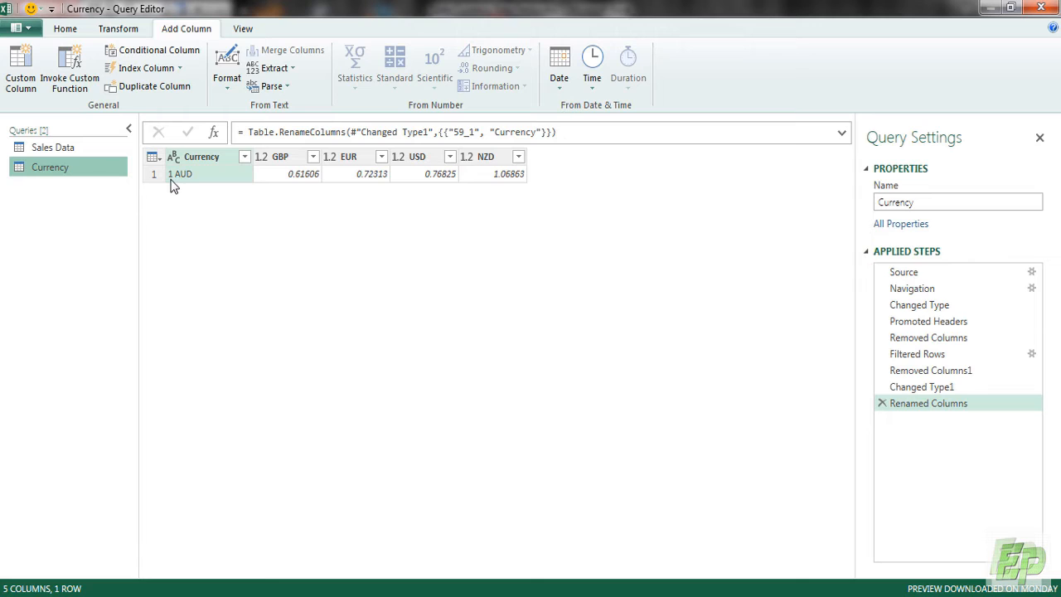
pyautogui.moveTo(508, 174)
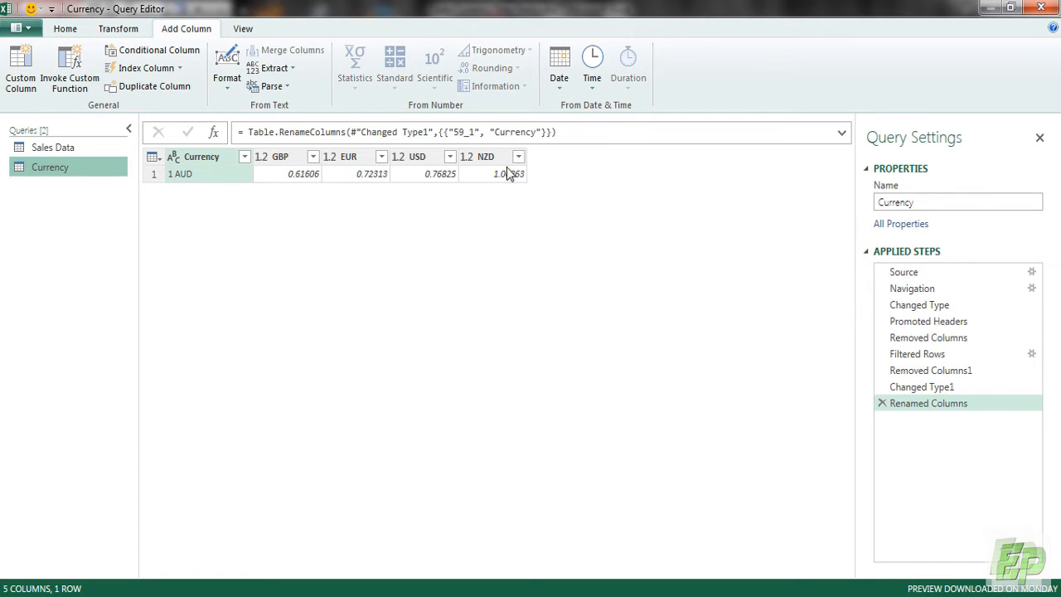
pyautogui.moveTo(508, 183)
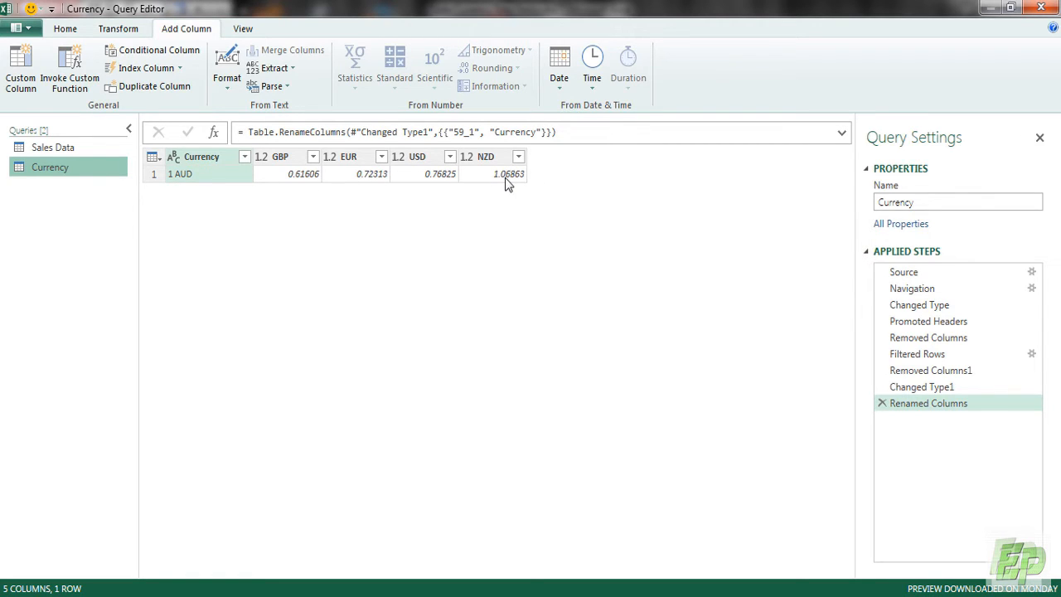
pyautogui.click(52, 147)
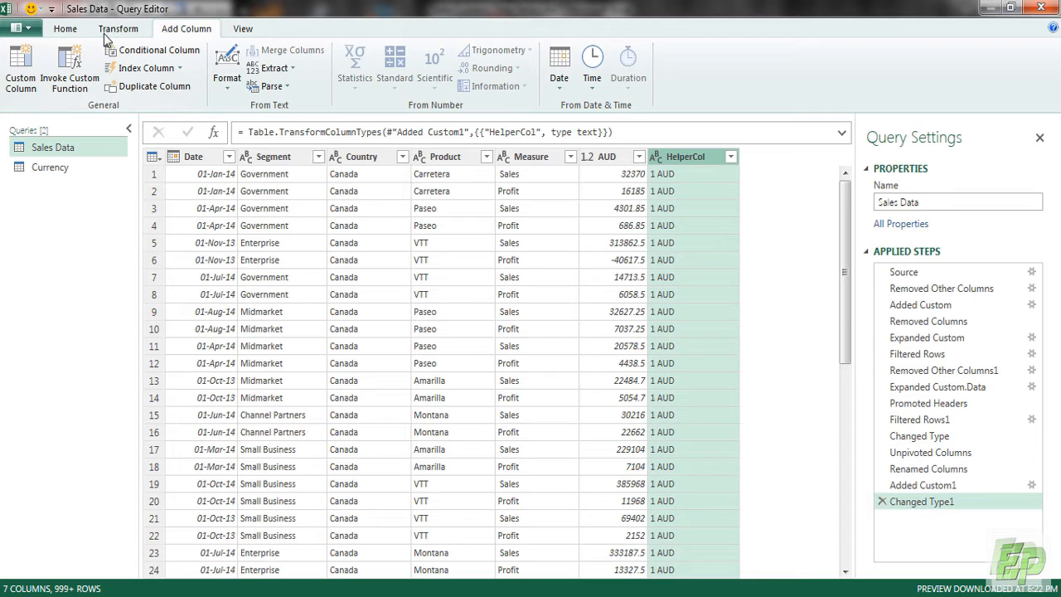
# Left-outer merge the Currency query into Sales Data, matching HelperCol to Currency
pyautogui.click(64, 28)
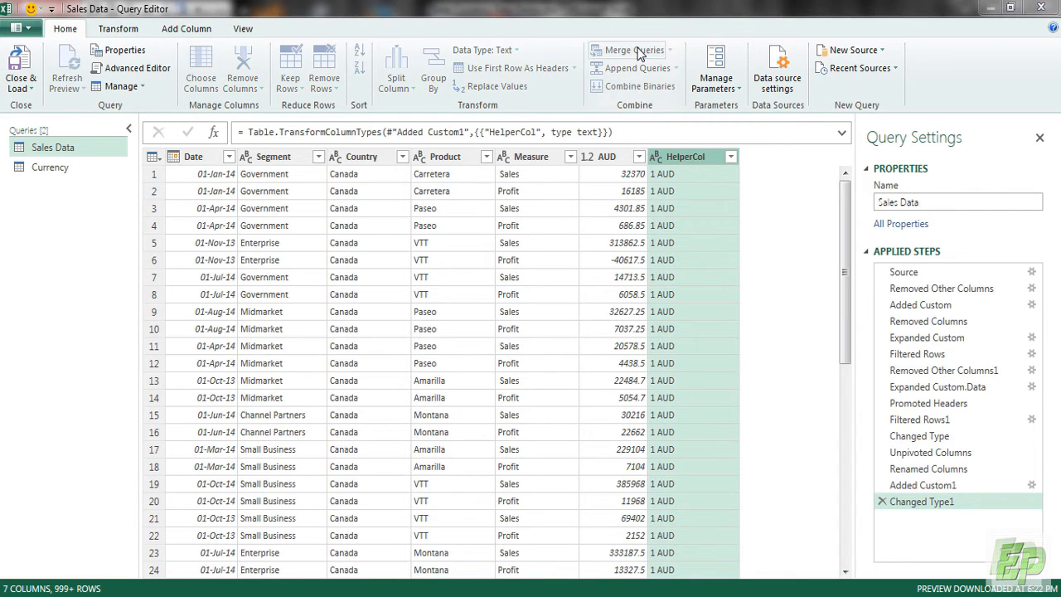
pyautogui.click(633, 49)
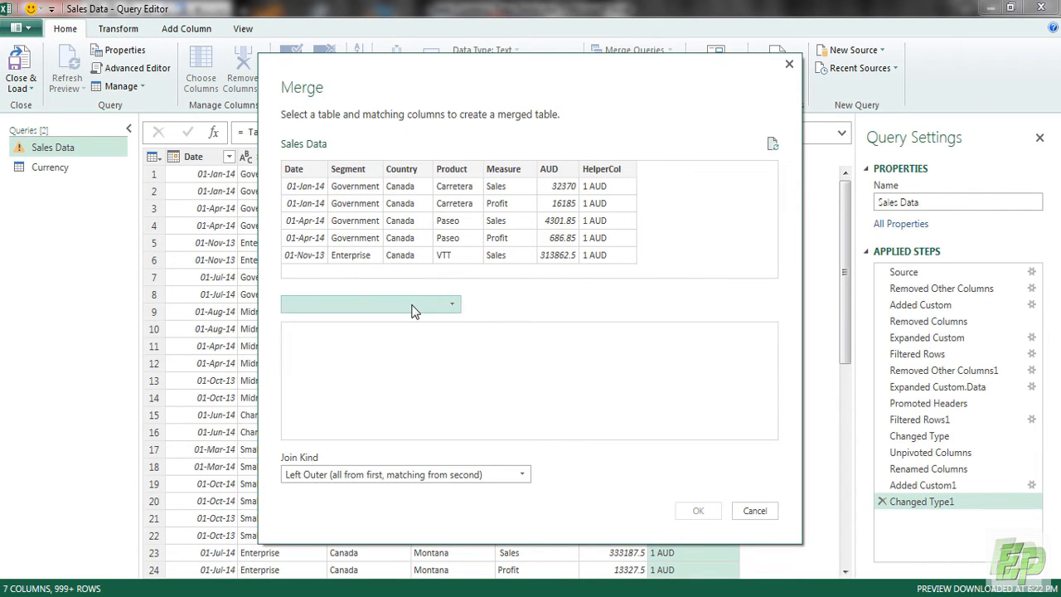
pyautogui.click(370, 304)
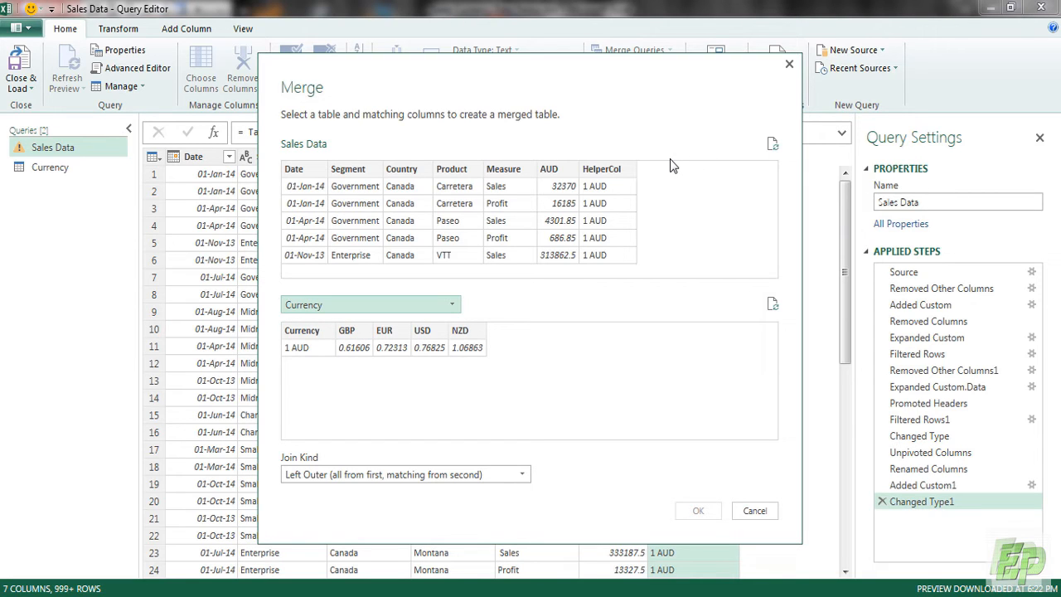
pyautogui.click(605, 169)
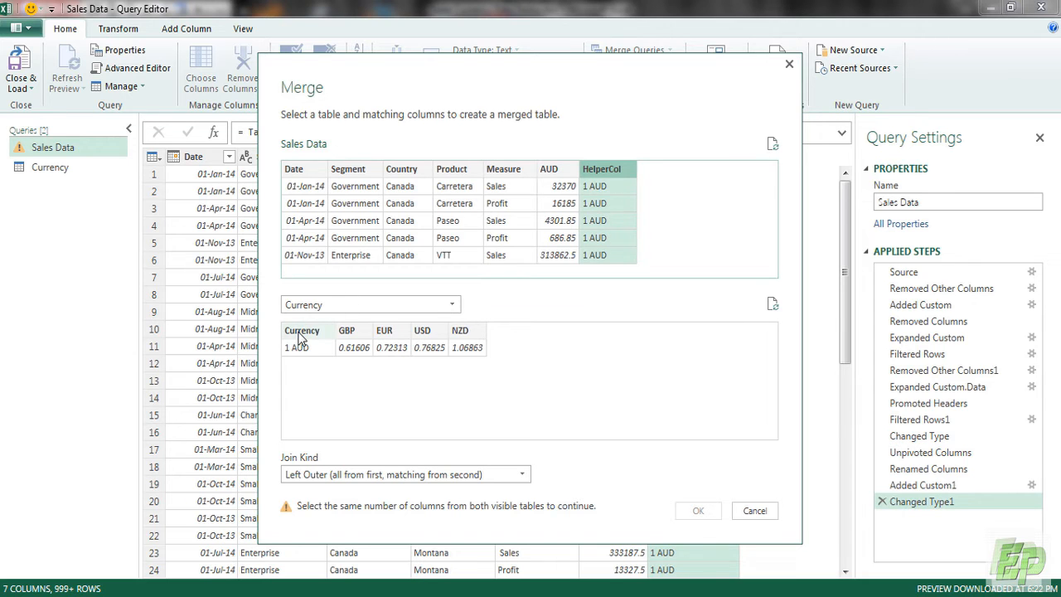
pyautogui.click(697, 510)
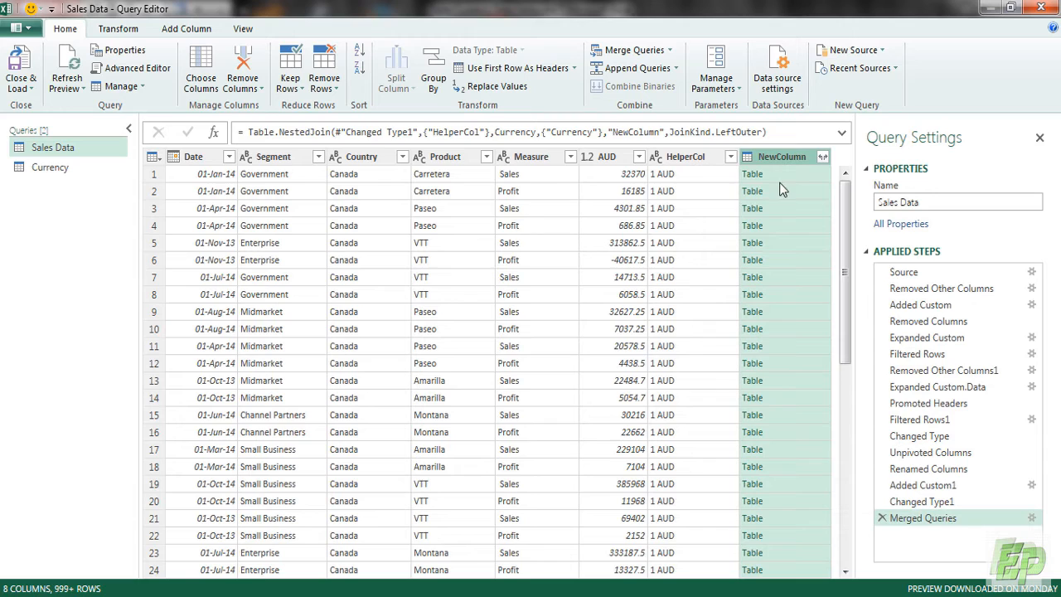
pyautogui.moveTo(754, 292)
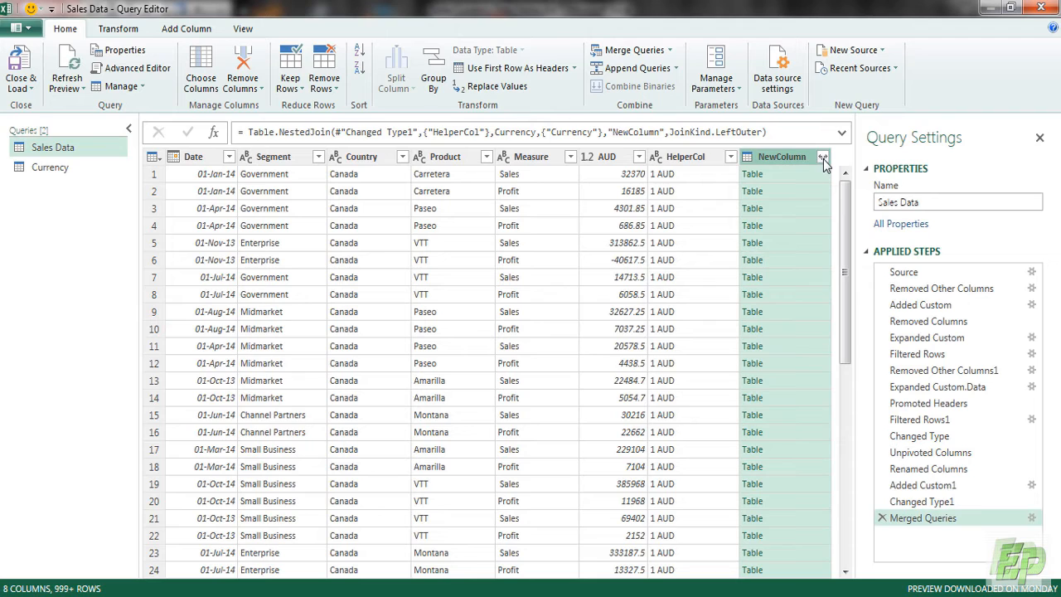
# Expand NewColumn into GBP, EUR, USD and NZD columns, without Currency or name prefixes
pyautogui.click(822, 156)
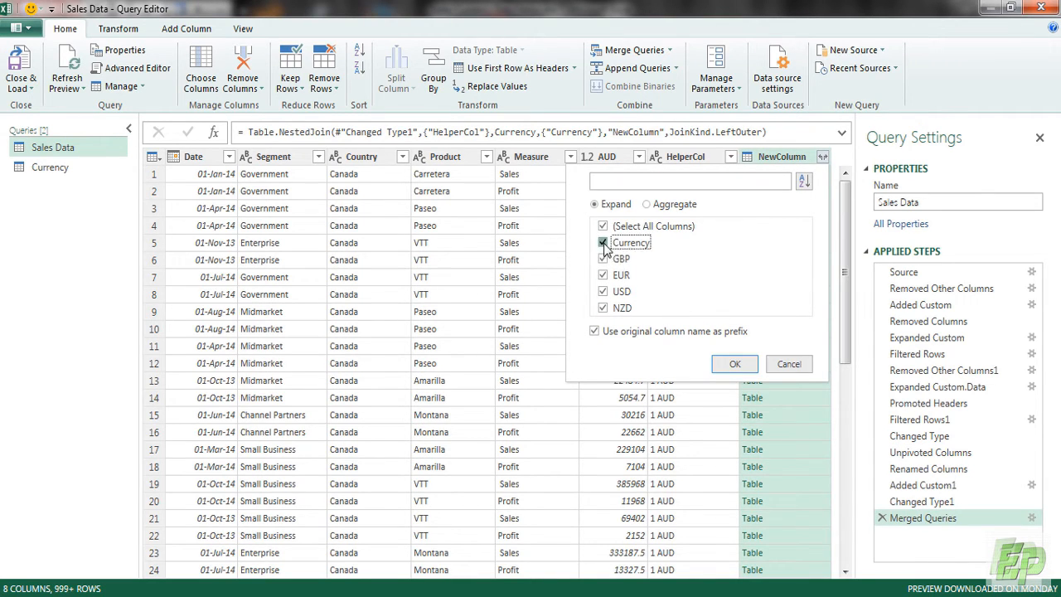
pyautogui.click(603, 242)
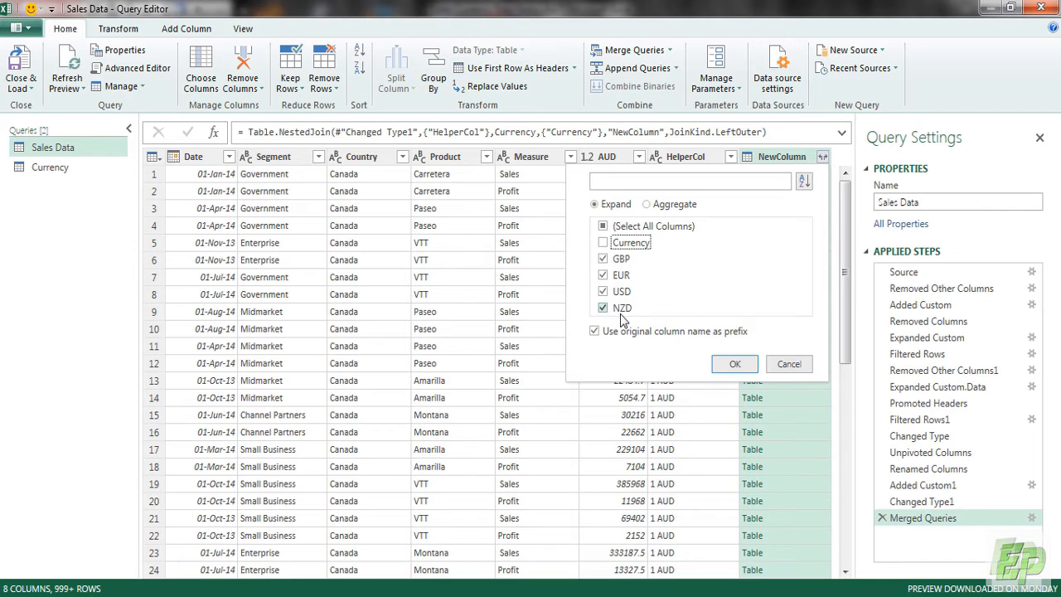
pyautogui.click(594, 330)
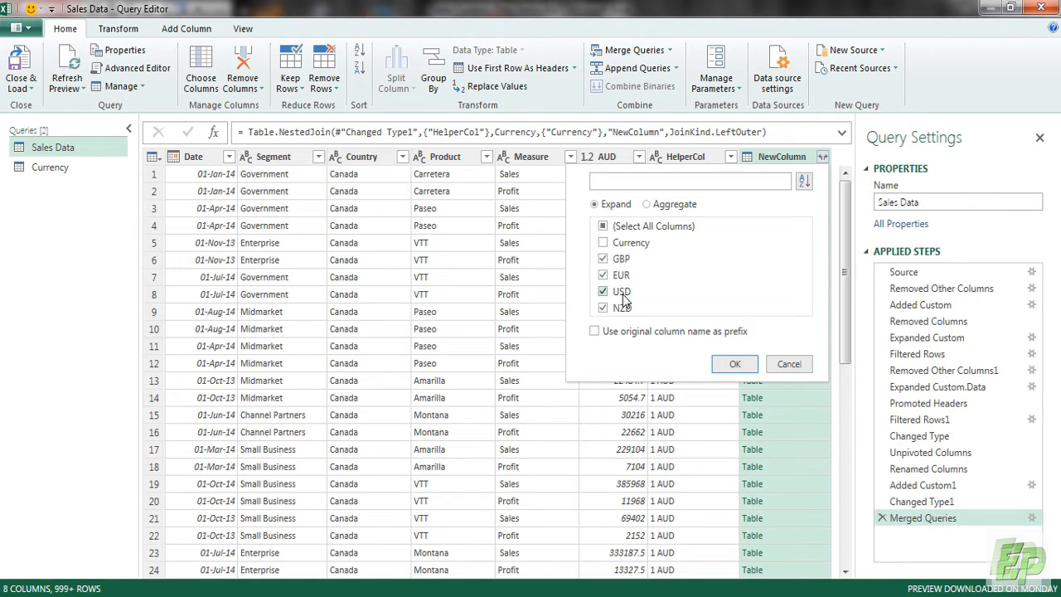
pyautogui.click(733, 363)
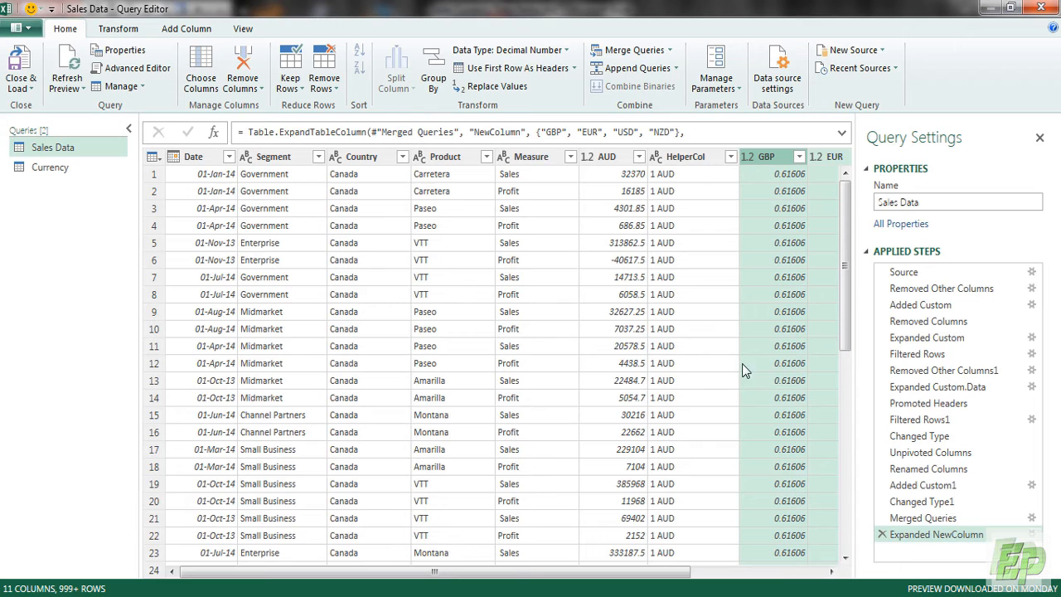
# Remove the HelperCol column from Sales Data
pyautogui.moveTo(464, 572); pyautogui.dragTo(692, 572)
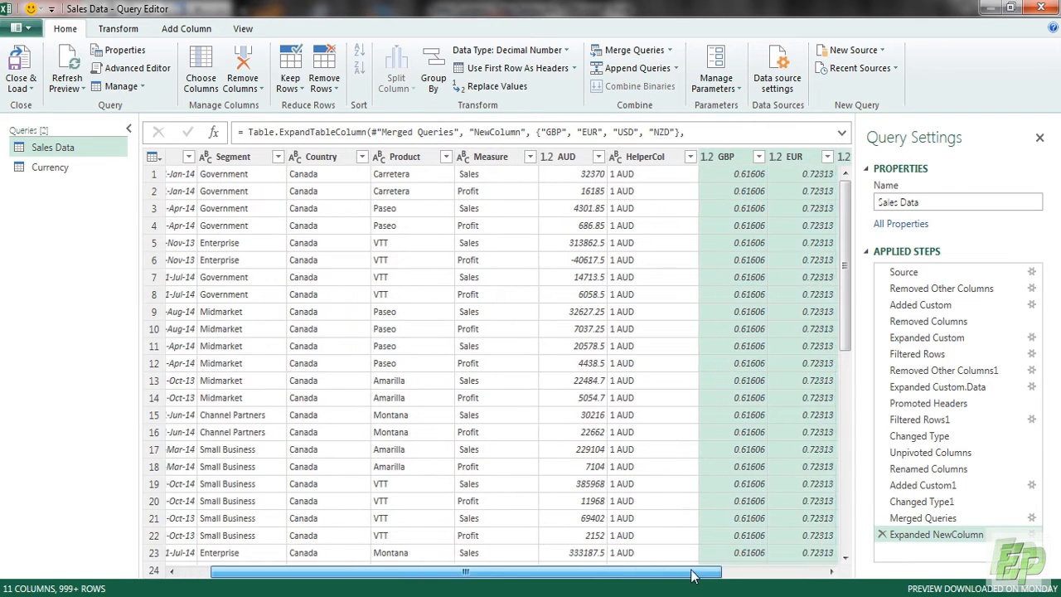
pyautogui.hscroll(3)
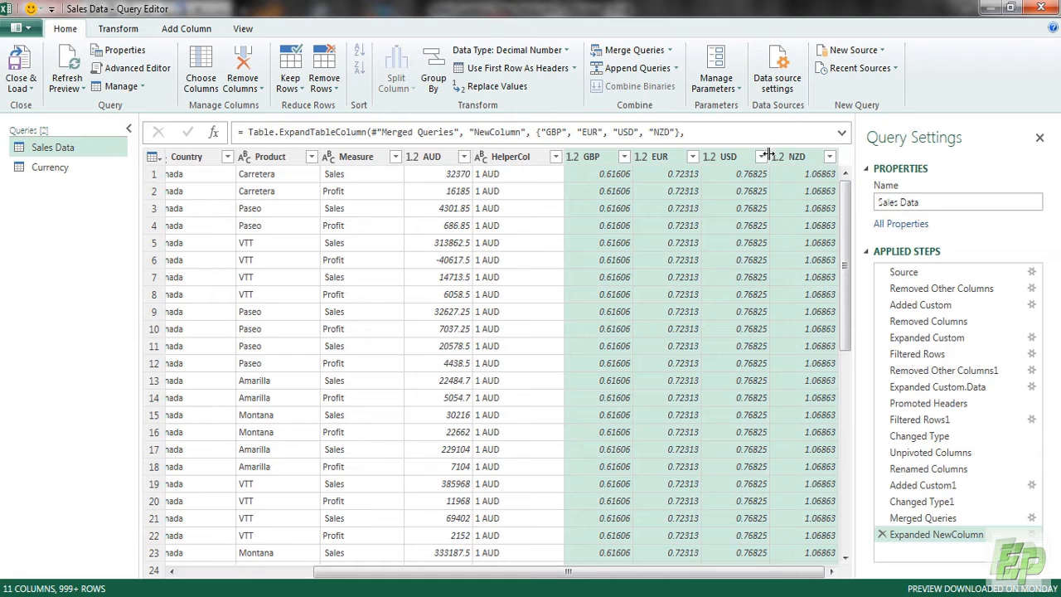
pyautogui.click(511, 156)
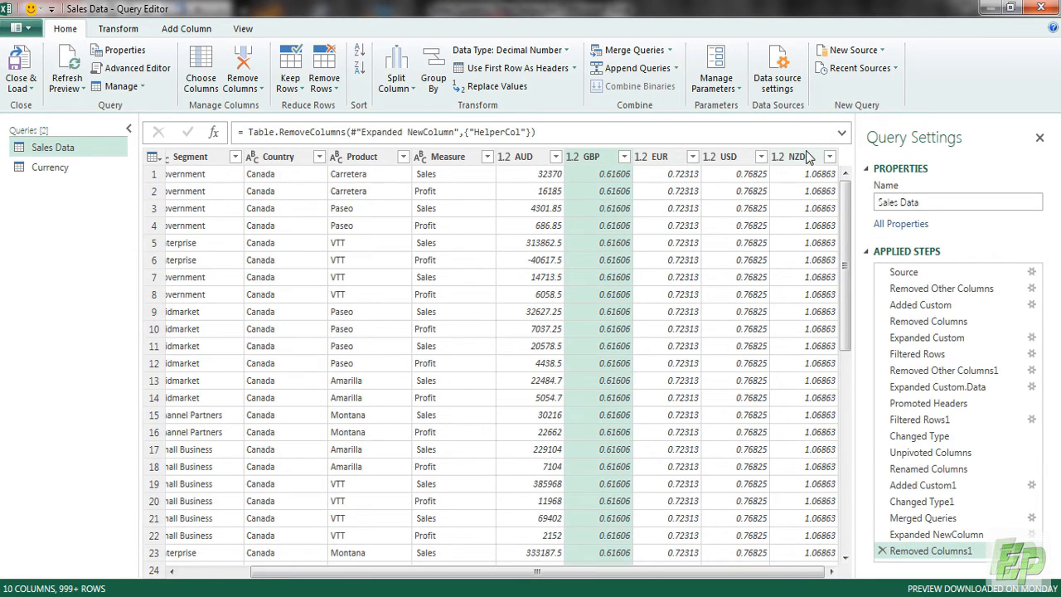
# Add a GBP custom column with the formula [AUD]*[GBP]
pyautogui.click(186, 28)
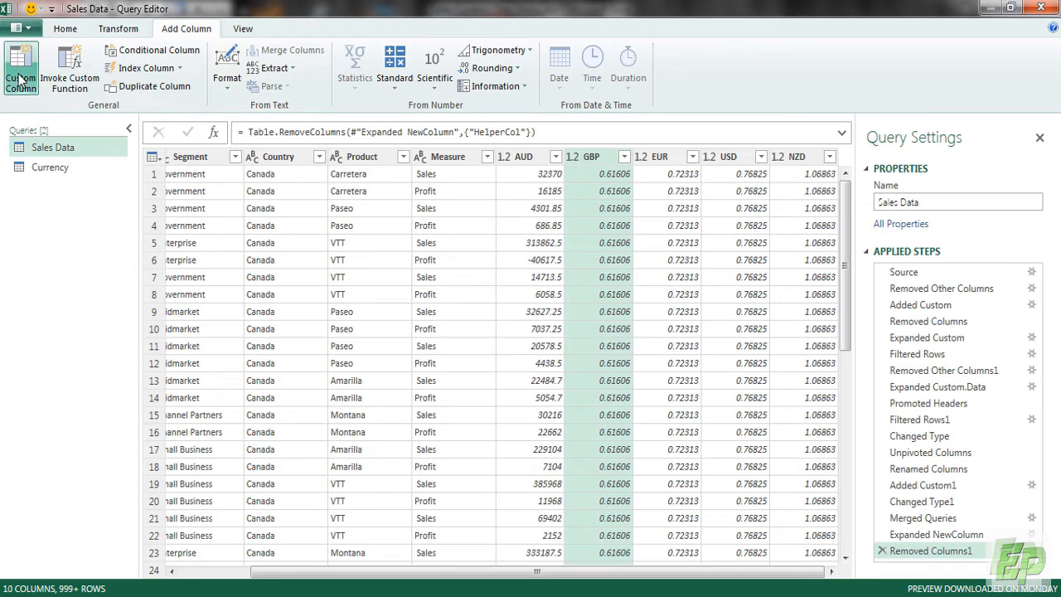
pyautogui.click(20, 66)
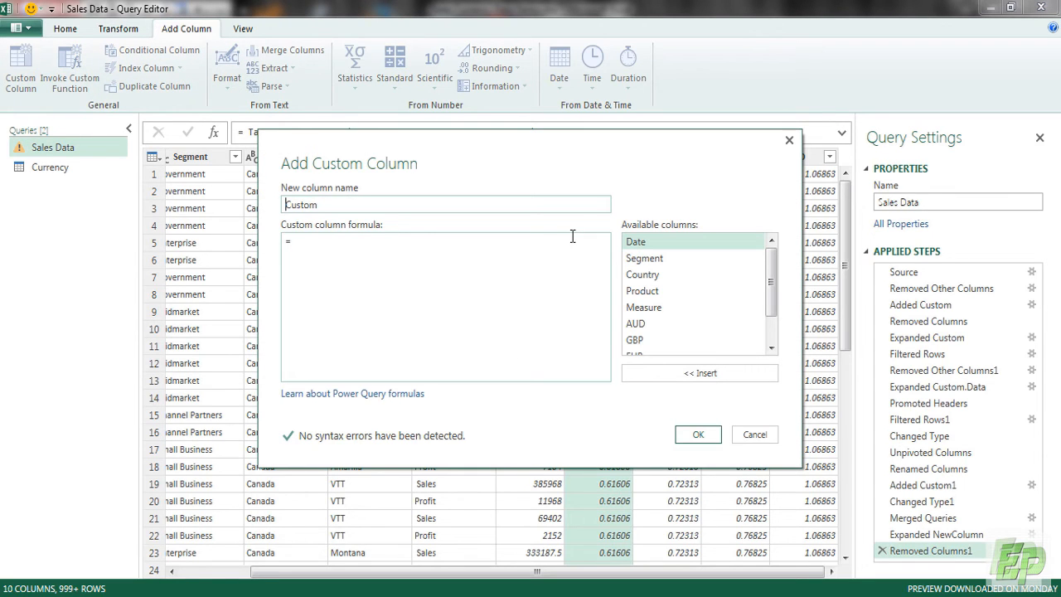
pyautogui.write('GBP')
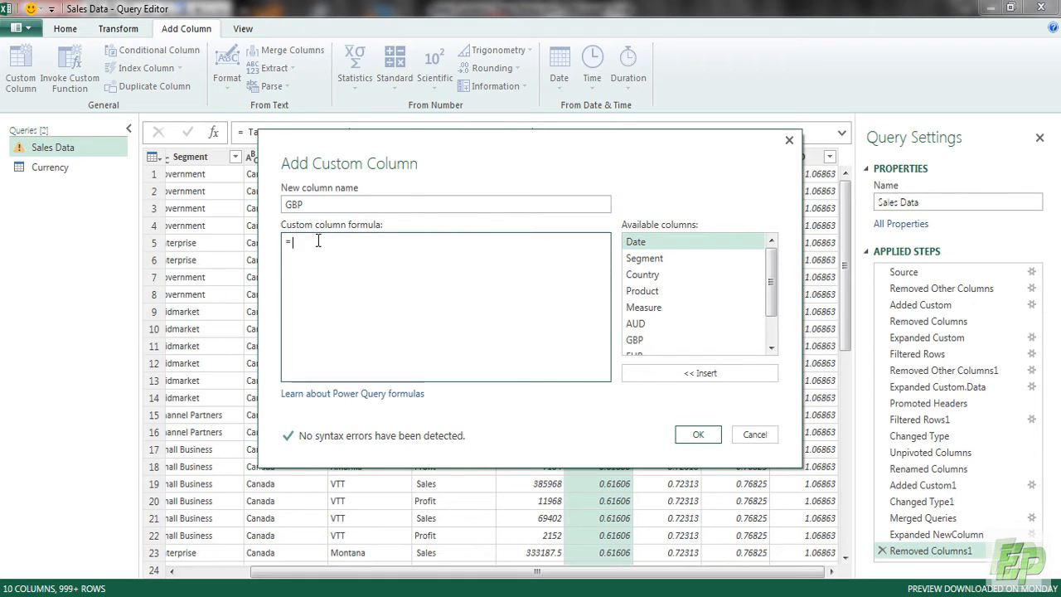
pyautogui.doubleClick(634, 323)
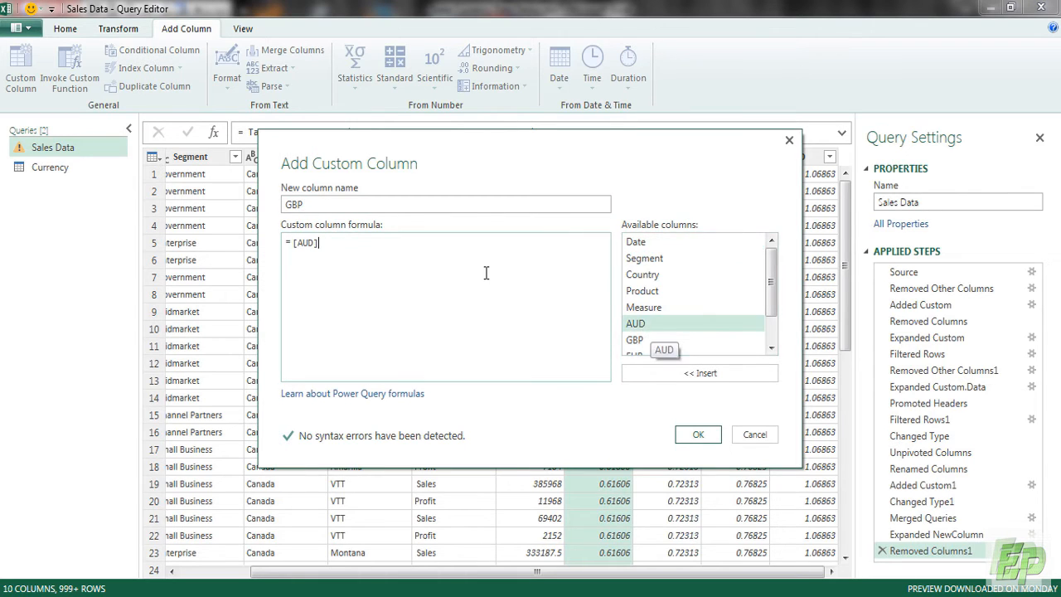
pyautogui.write('*')
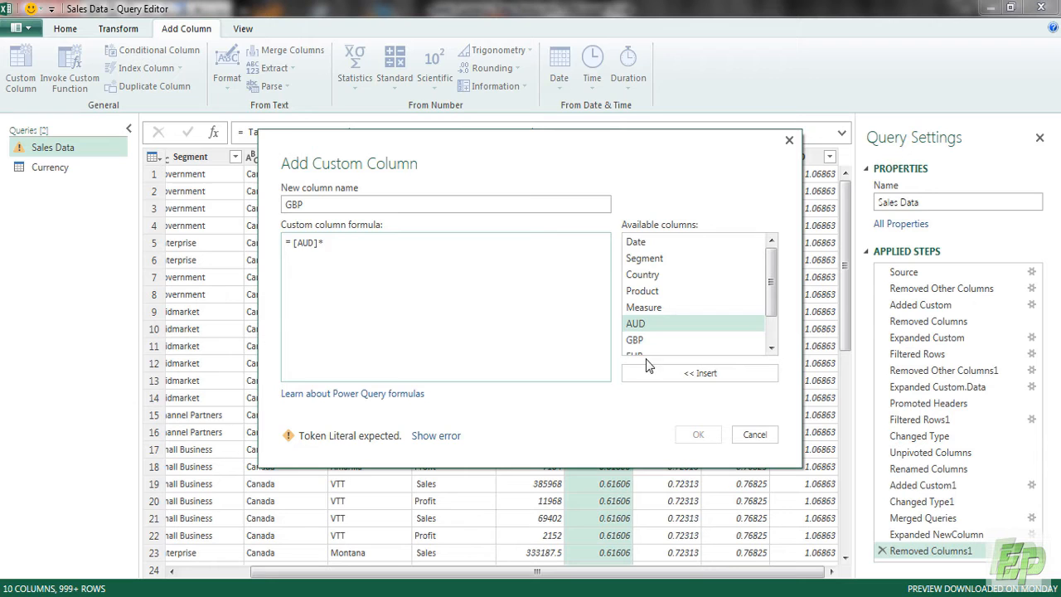
pyautogui.click(753, 434)
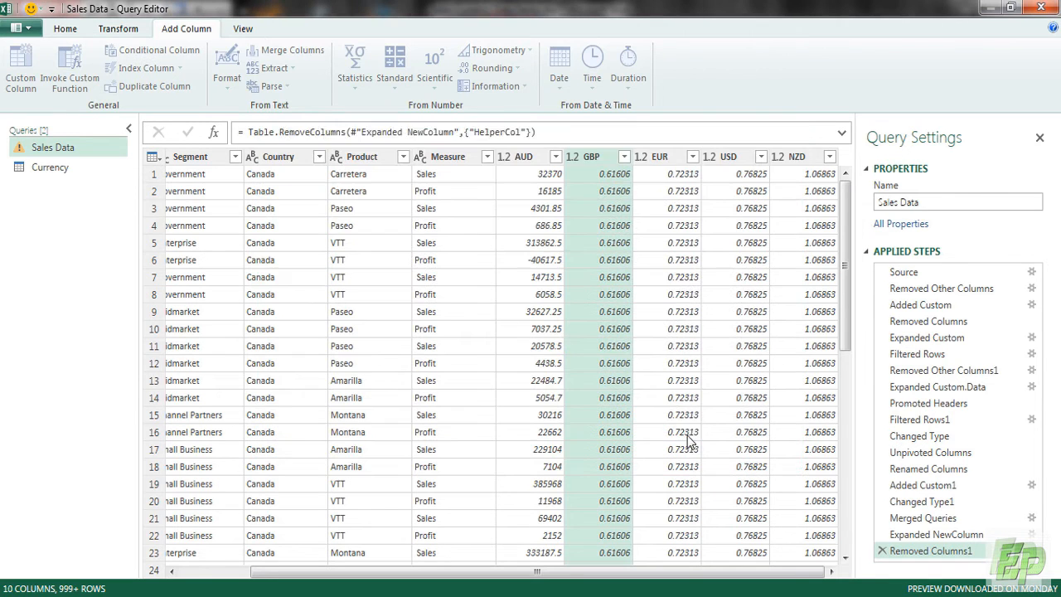
pyautogui.click(21, 66)
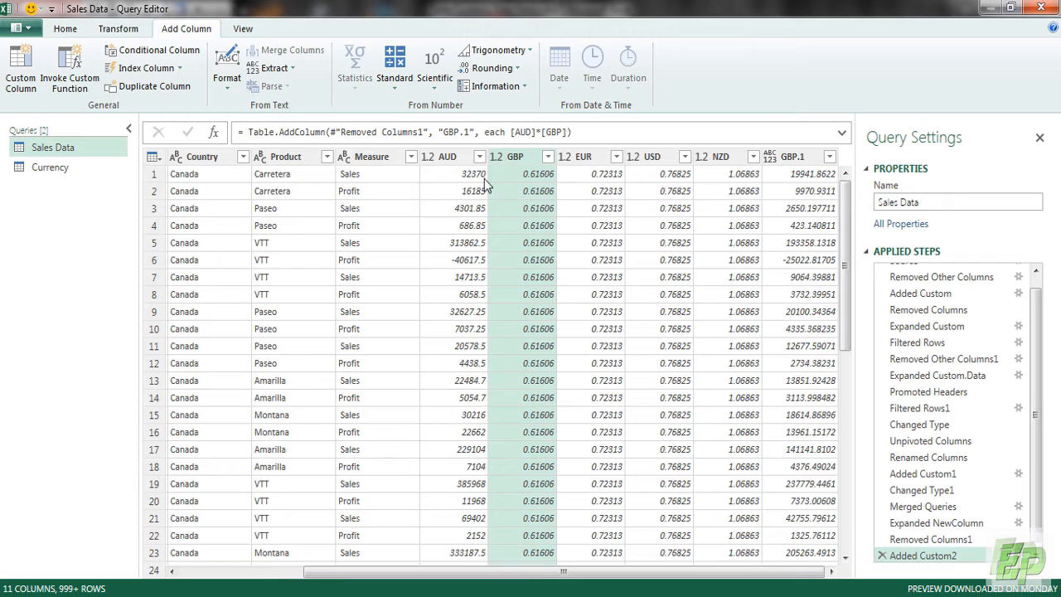
pyautogui.moveTo(498, 186)
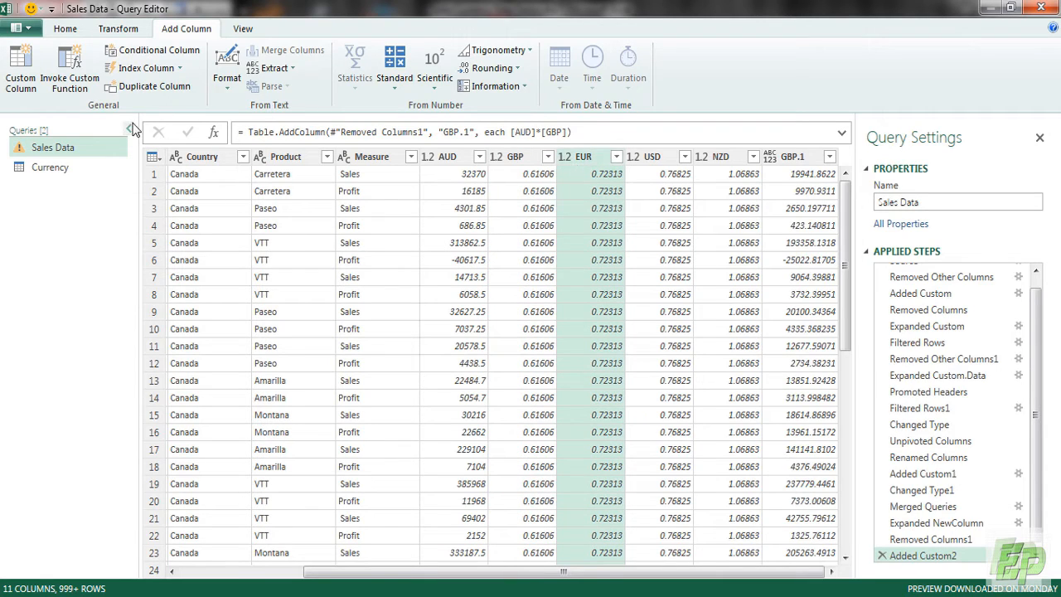
pyautogui.moveTo(686, 172)
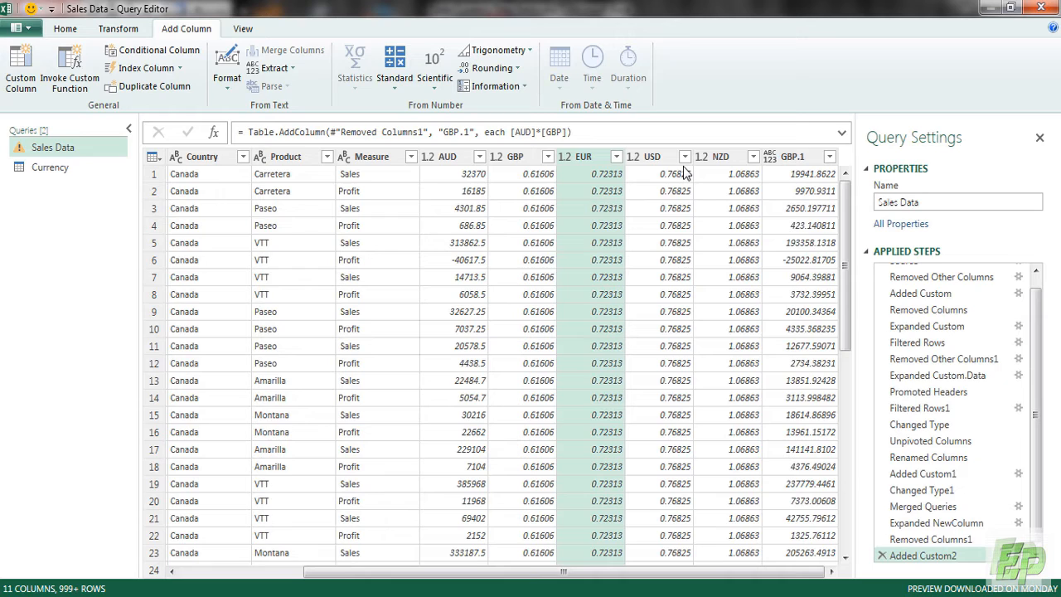
# Add an EUR custom column with the formula [AUD]*[EUR]
pyautogui.click(20, 66)
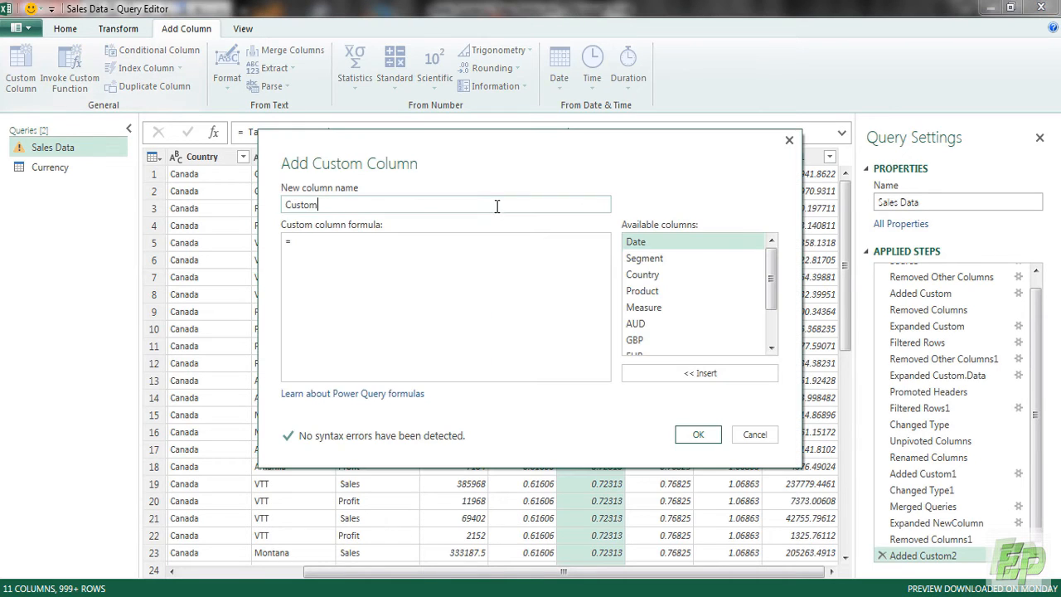
pyautogui.write('EUR')
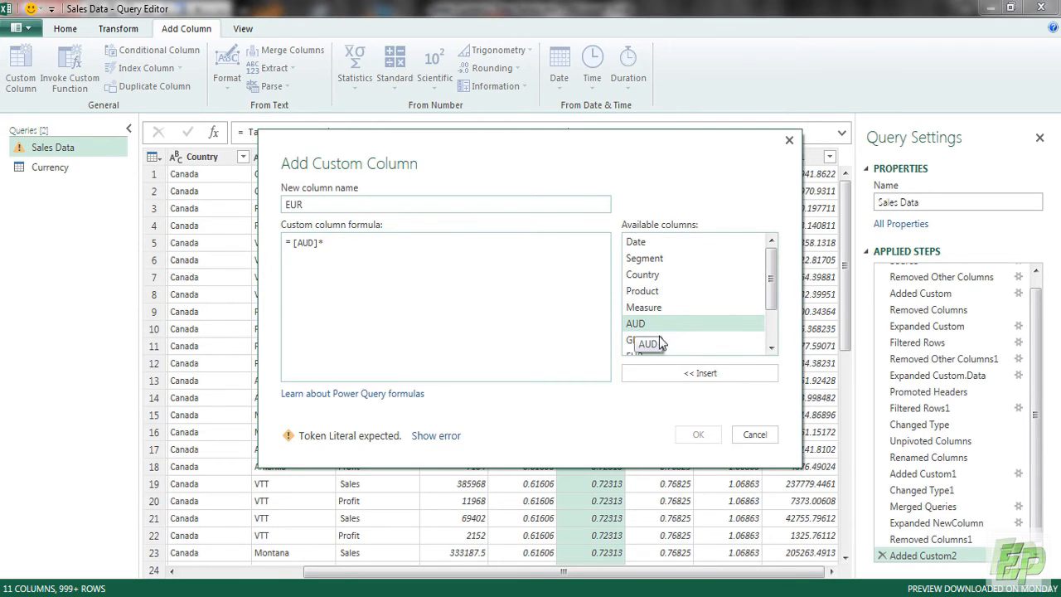
pyautogui.scroll(-3)
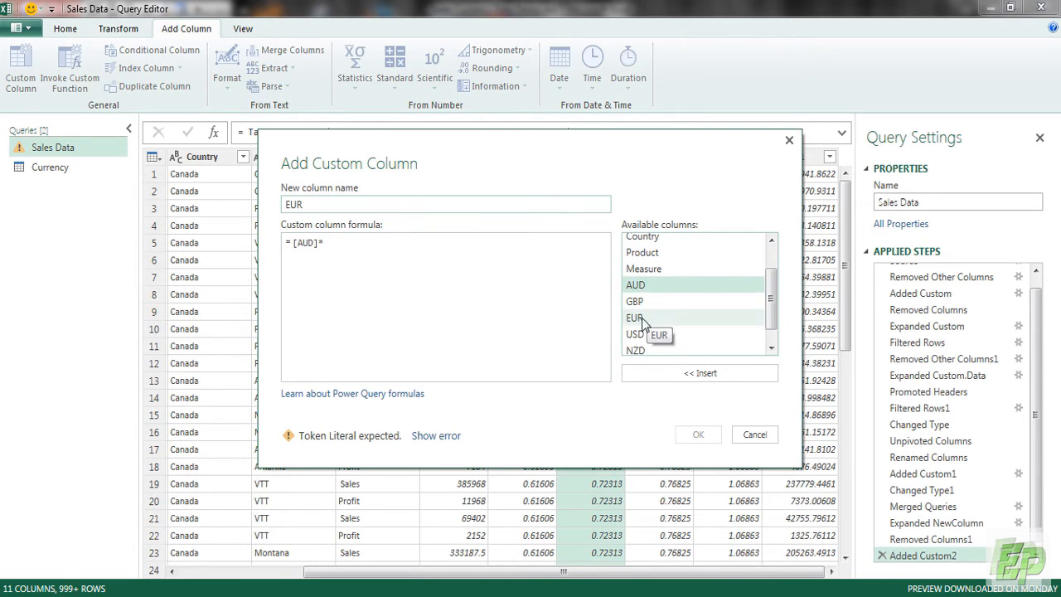
pyautogui.click(697, 434)
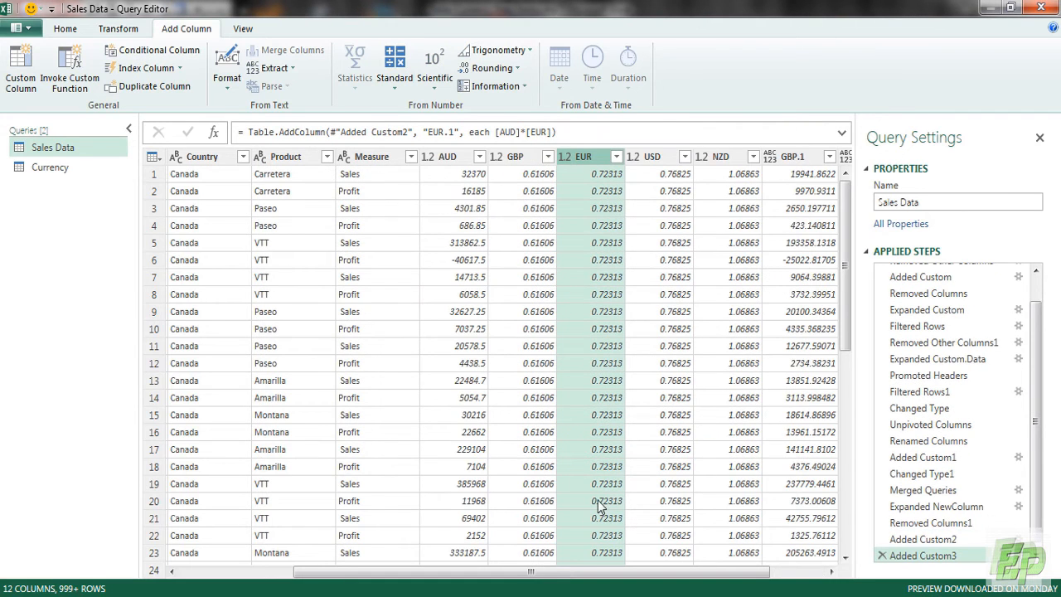
pyautogui.hscroll(3)
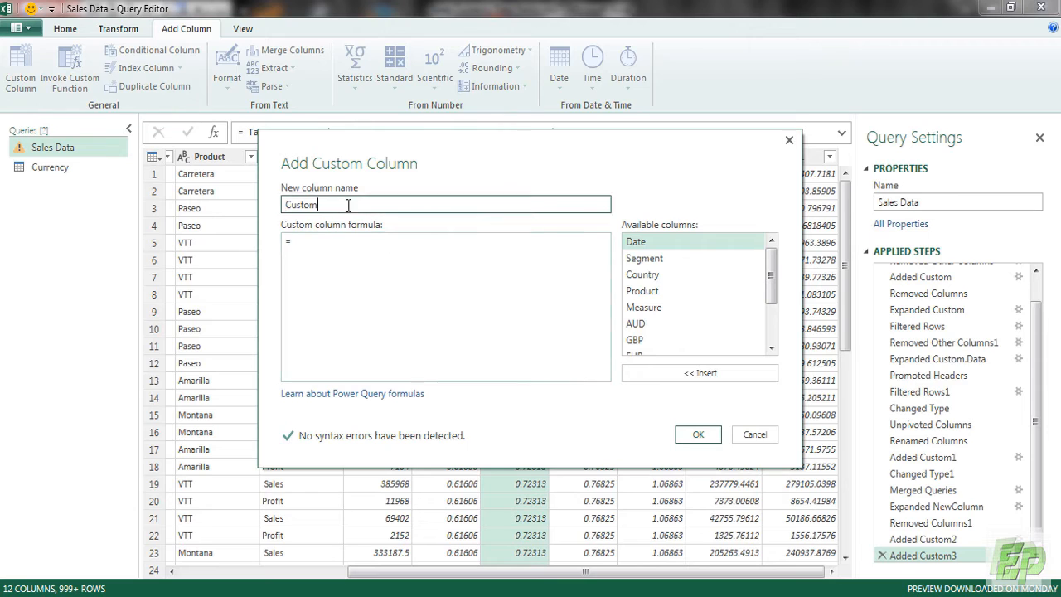
# Add an NZD custom column with the formula [AUD]*[NZD]
pyautogui.write('Z')
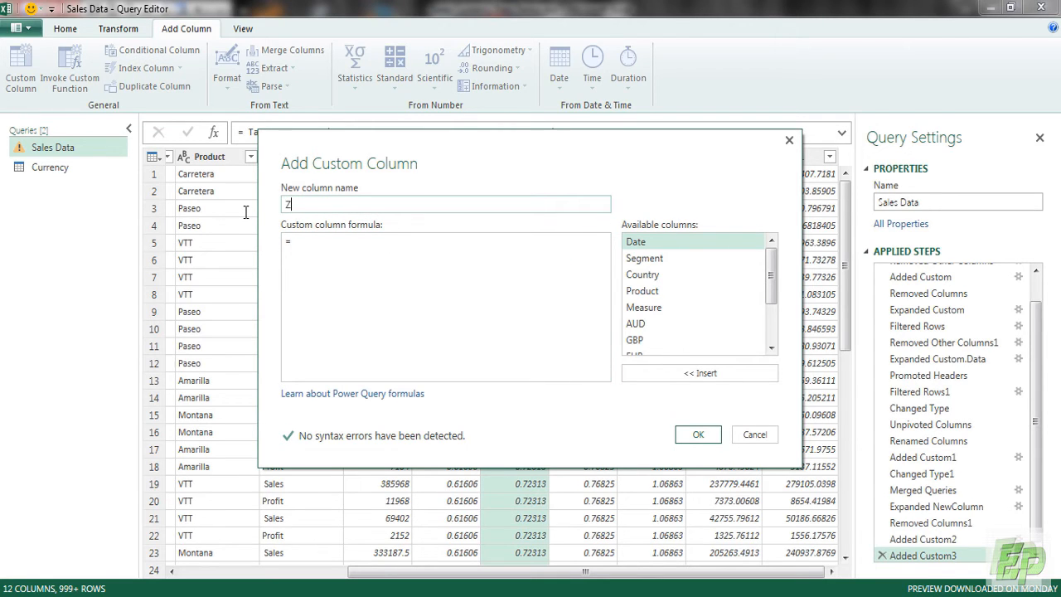
pyautogui.write('ND')
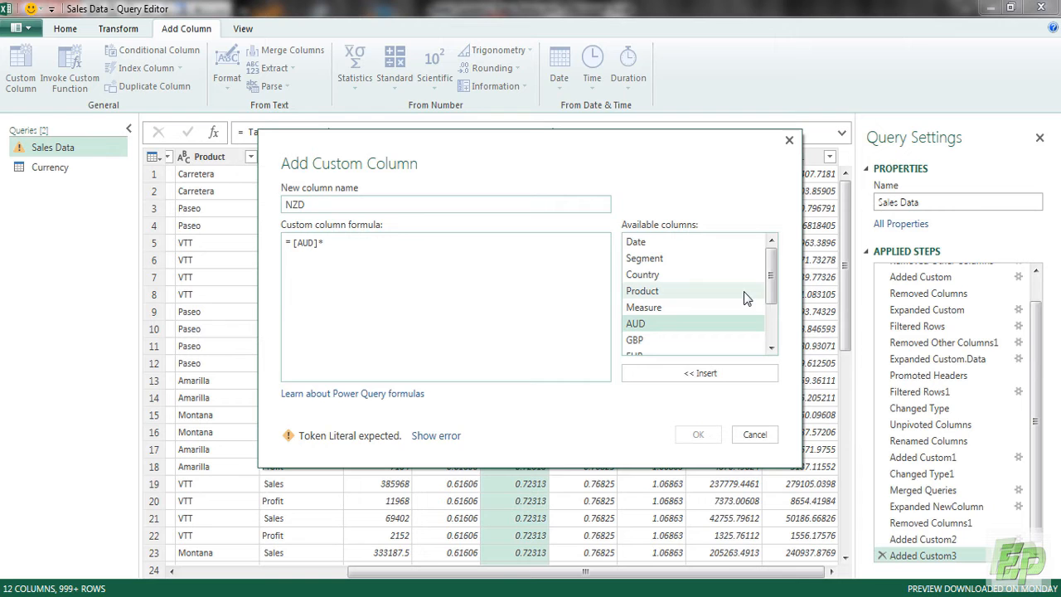
pyautogui.doubleClick(635, 346)
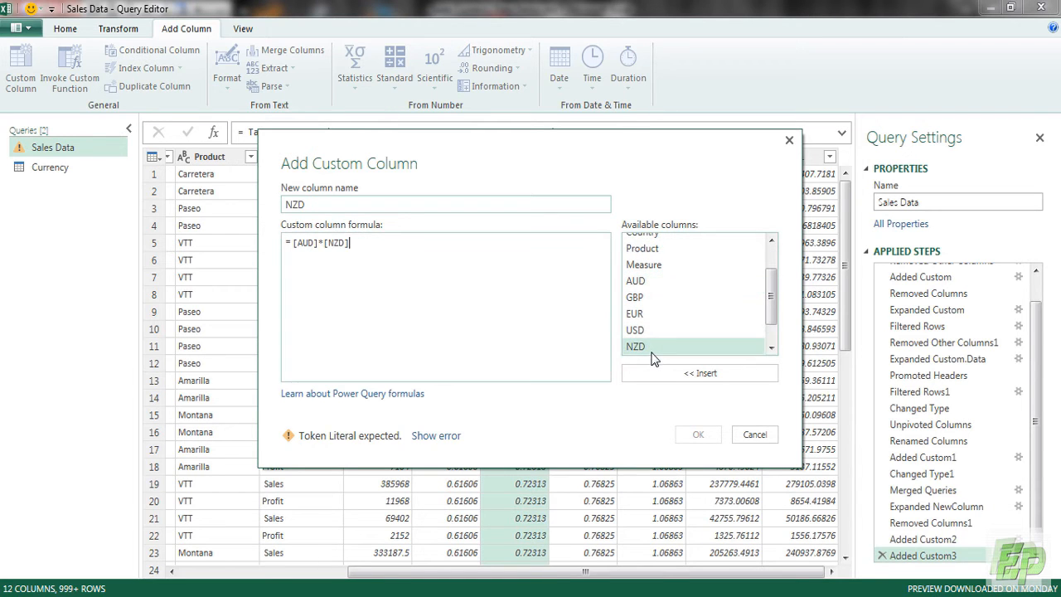
pyautogui.click(697, 434)
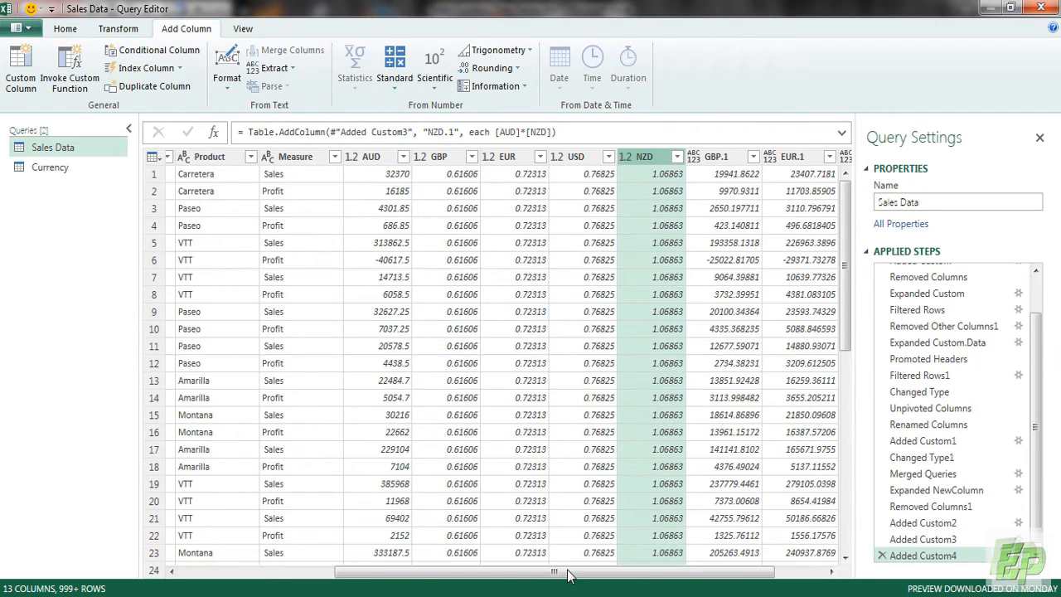
pyautogui.hscroll(-3)
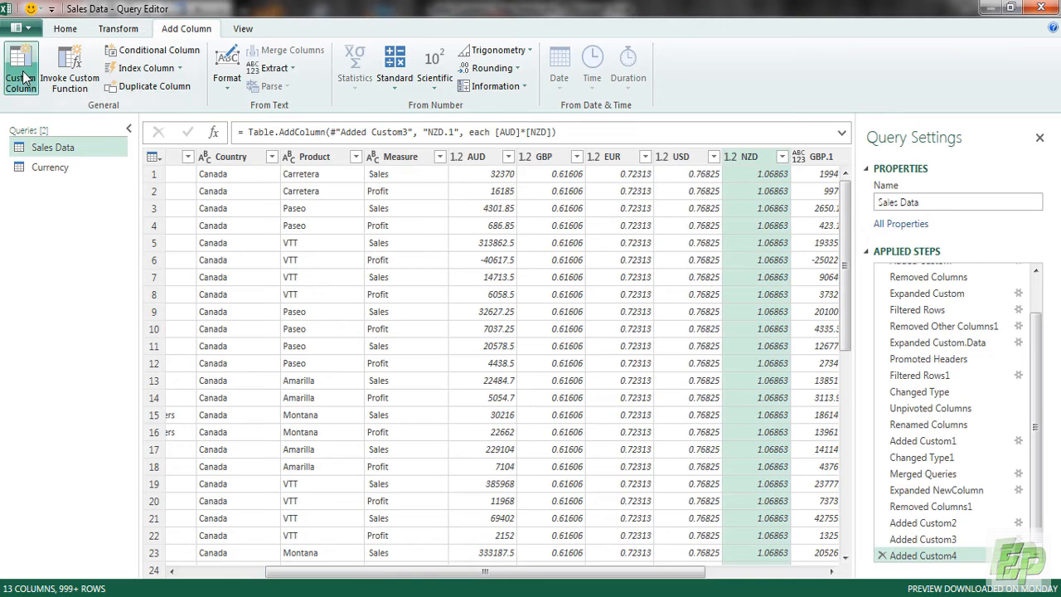
# Add a custom column named USD calculated as [AUD]*[USD]
pyautogui.click(20, 68)
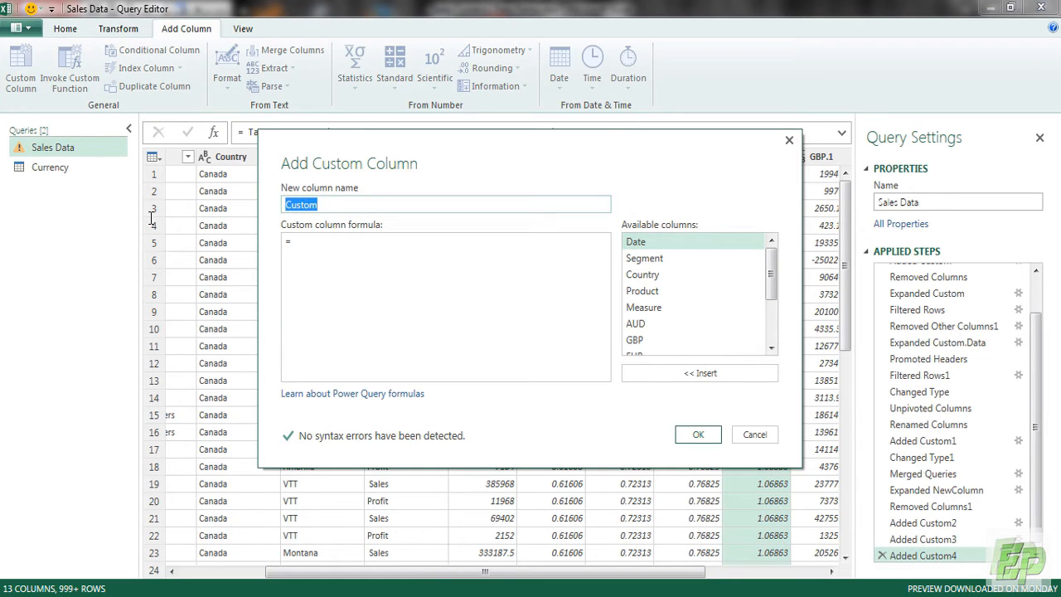
pyautogui.write('USD')
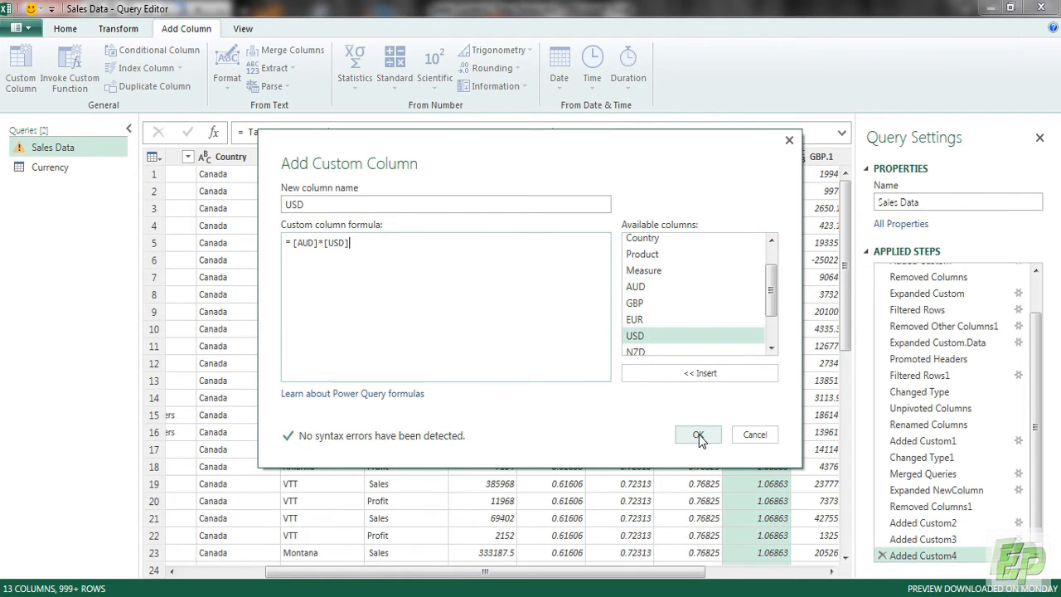
pyautogui.click(697, 434)
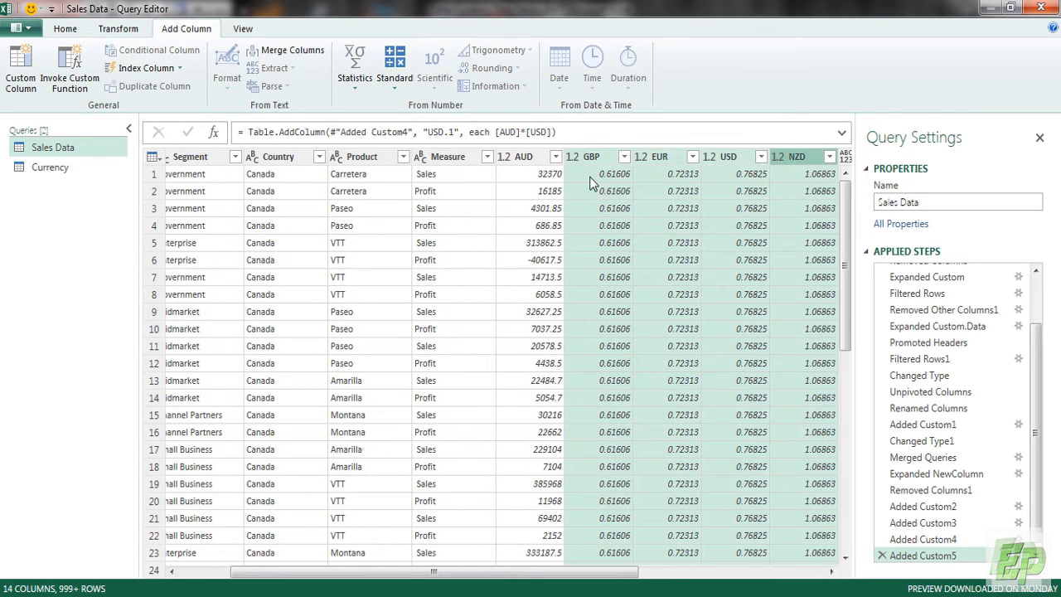
# Remove the exchange rate columns and set the GBP, EUR, NZD and USD columns to Decimal Number
pyautogui.rightClick(588, 158)
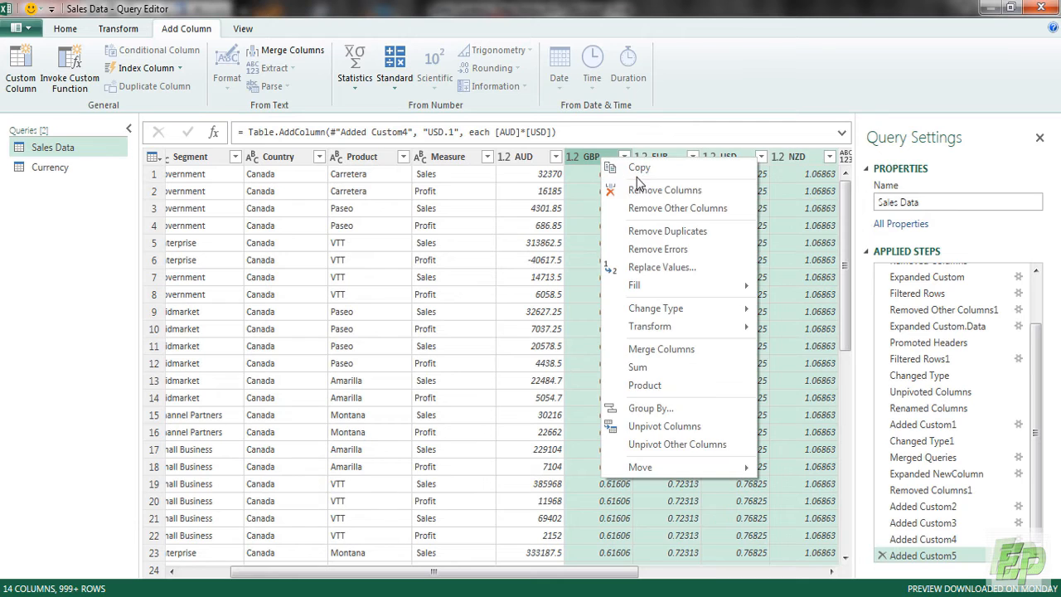
pyautogui.click(665, 190)
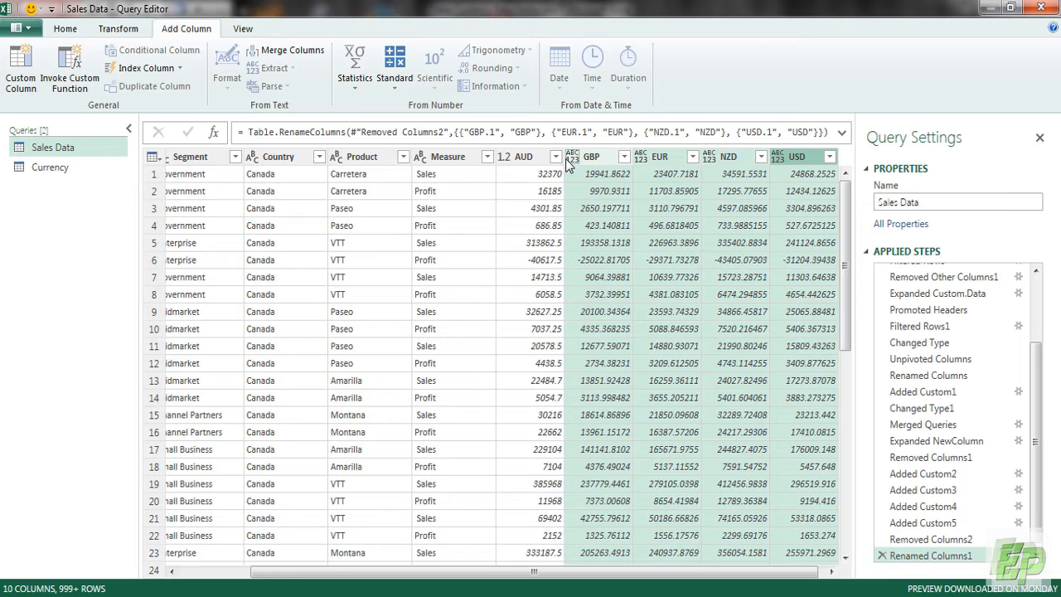
pyautogui.click(118, 28)
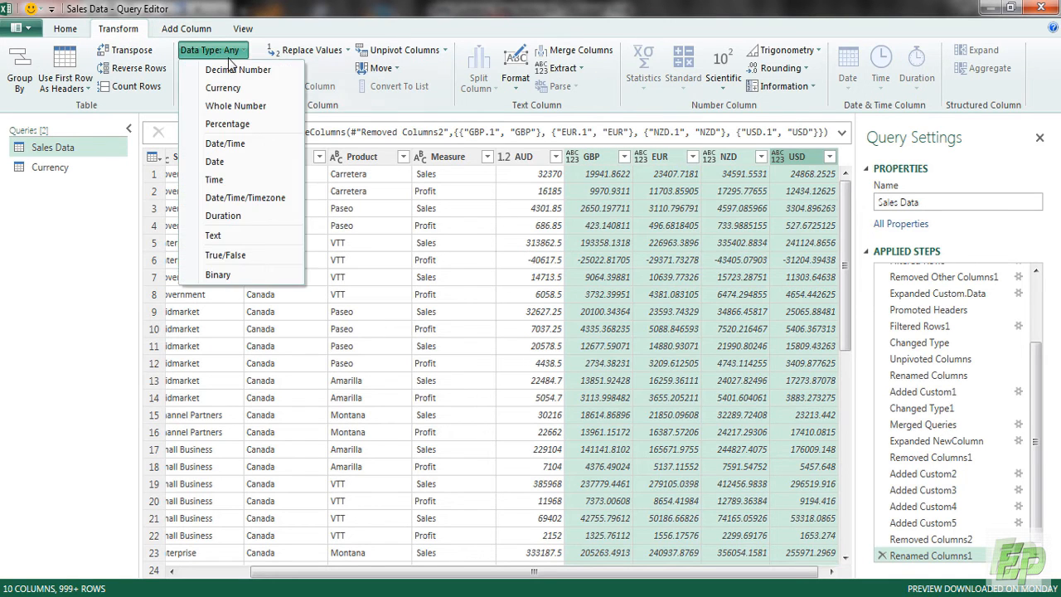
pyautogui.click(238, 68)
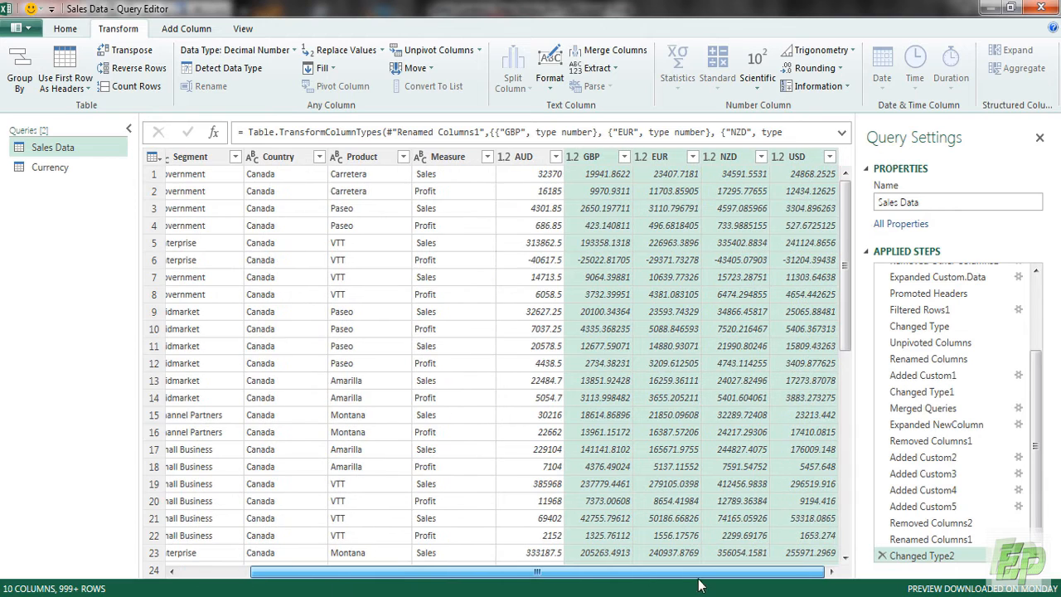
pyautogui.click(600, 174)
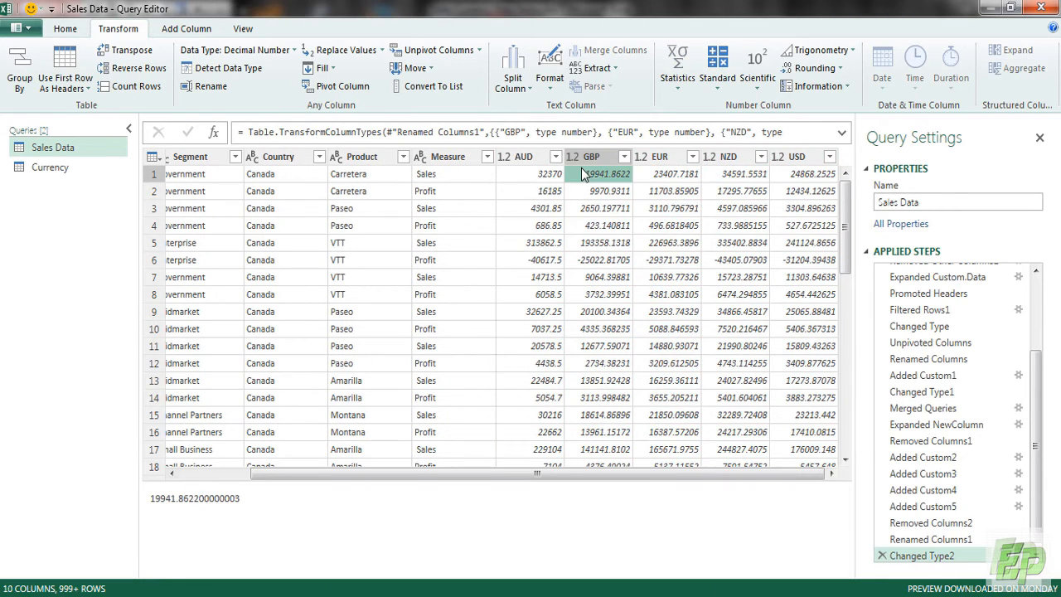
pyautogui.click(801, 155)
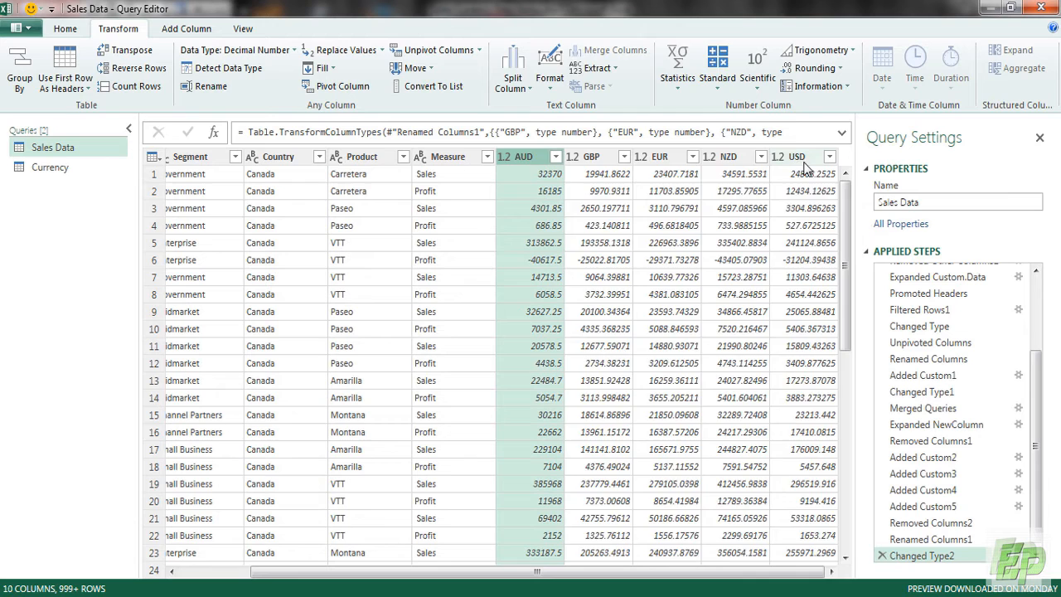
# Unpivot the five currency columns and rename the Attribute column to Currency
pyautogui.rightClick(522, 155)
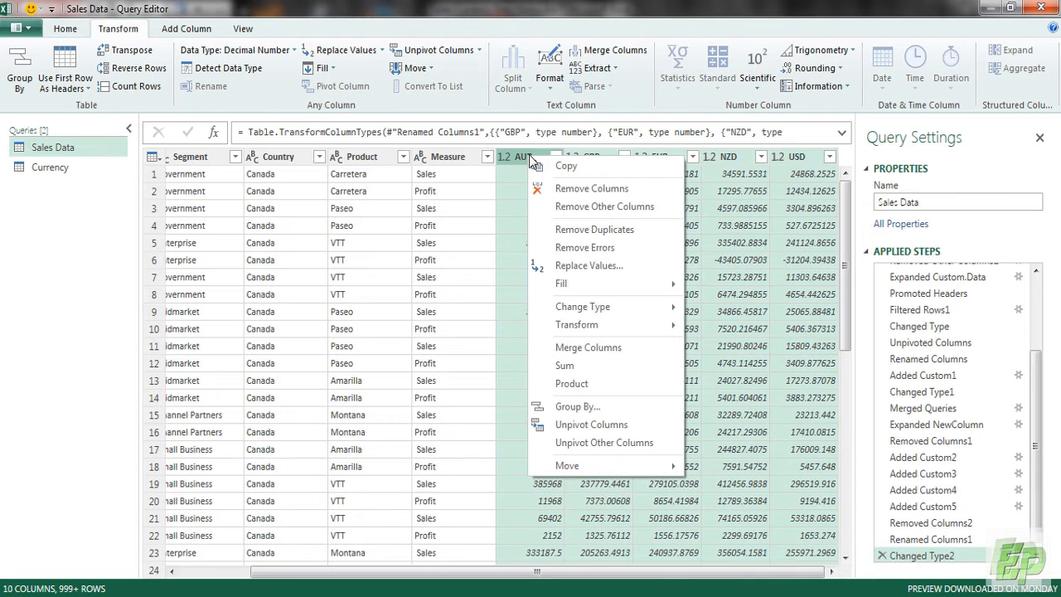
pyautogui.moveTo(590, 424)
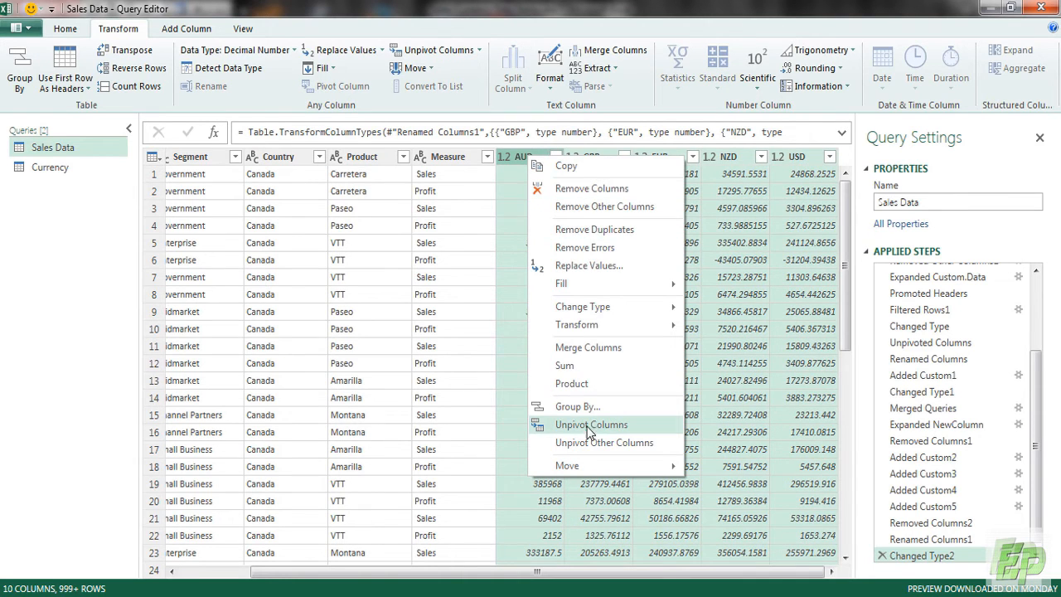
pyautogui.click(604, 441)
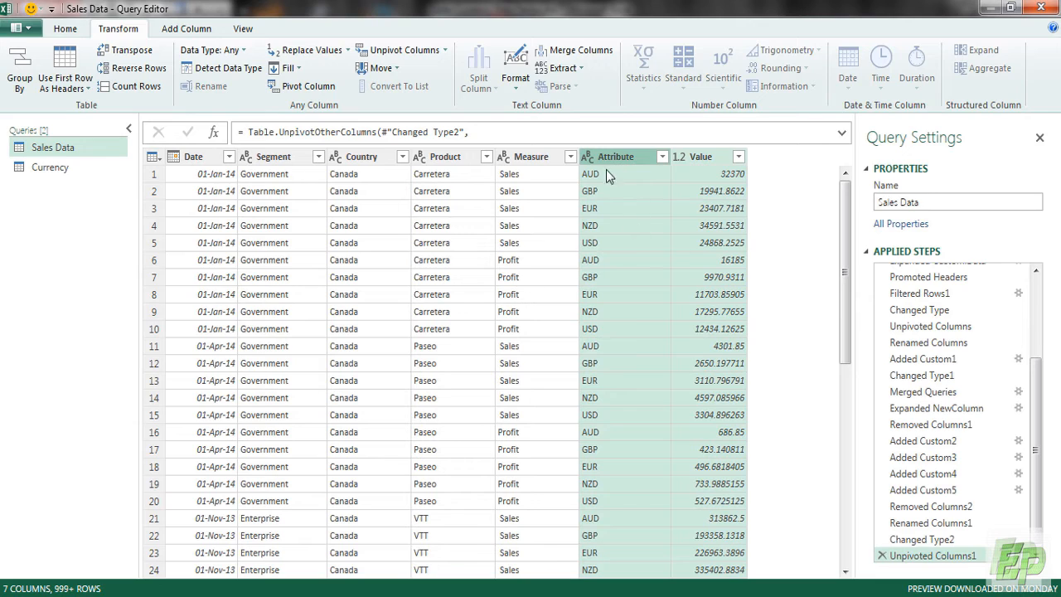
pyautogui.write('c')
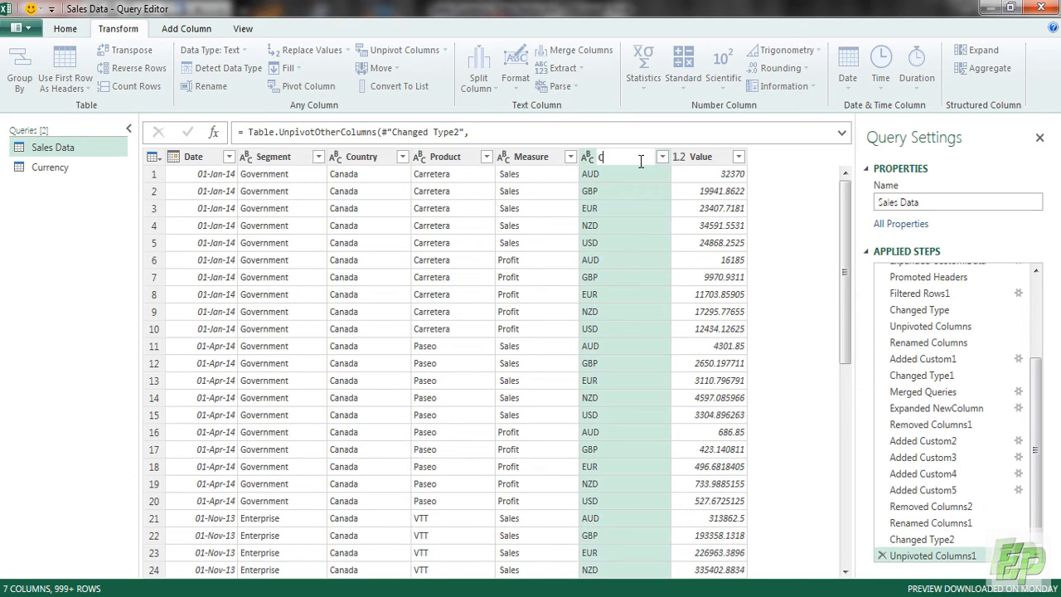
pyautogui.write('urrency')
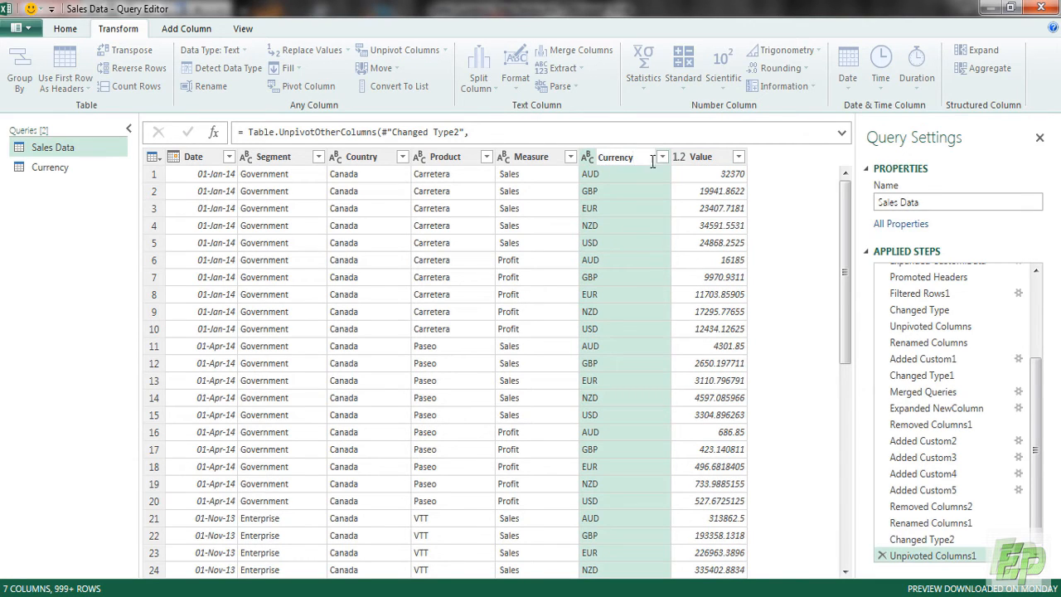
pyautogui.click(695, 157)
pyautogui.write('Amount')
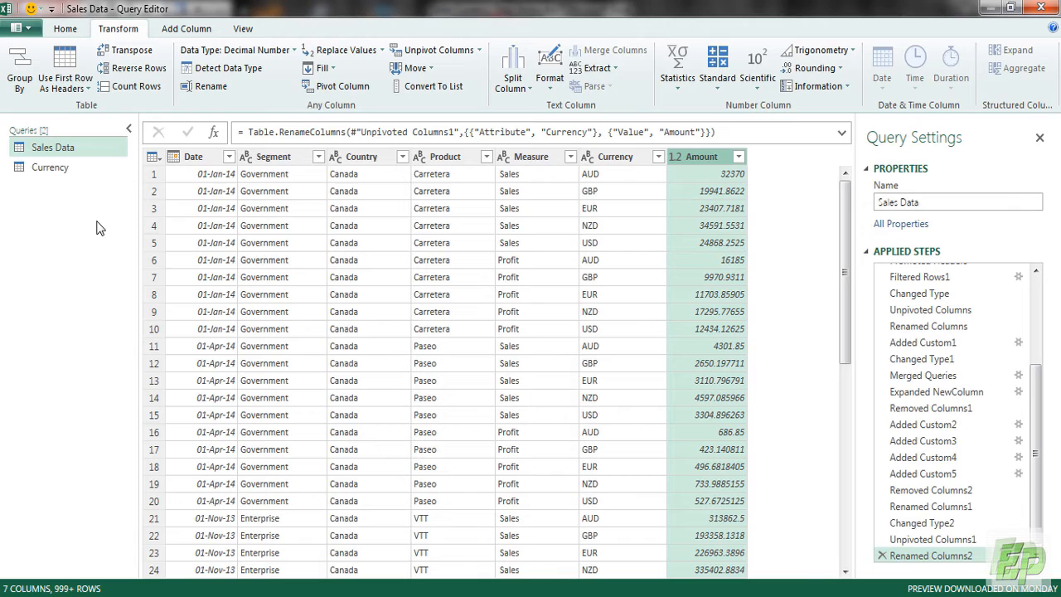
pyautogui.moveTo(261, 339)
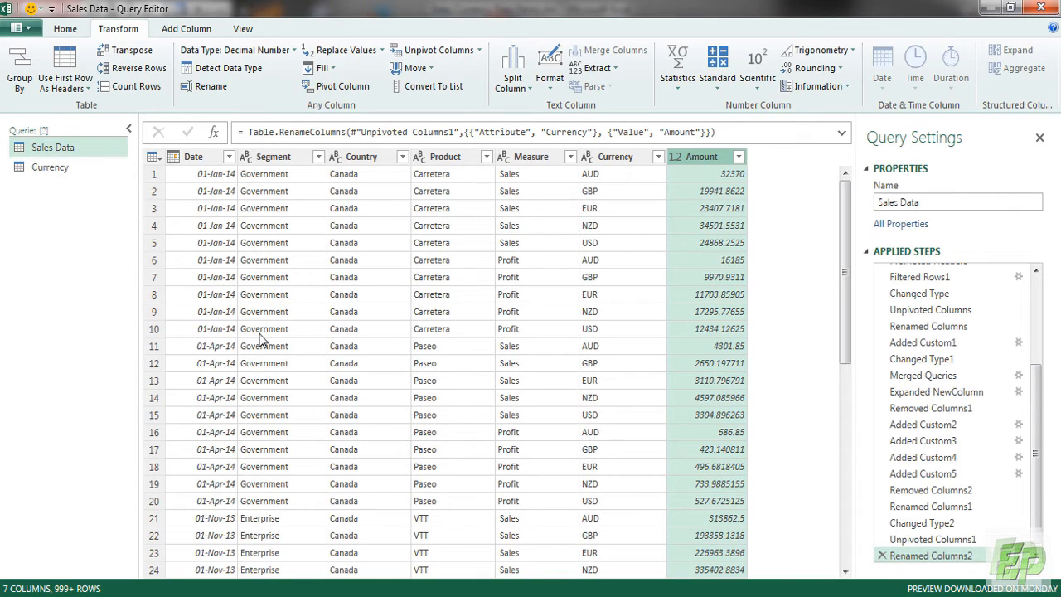
pyautogui.moveTo(290, 280)
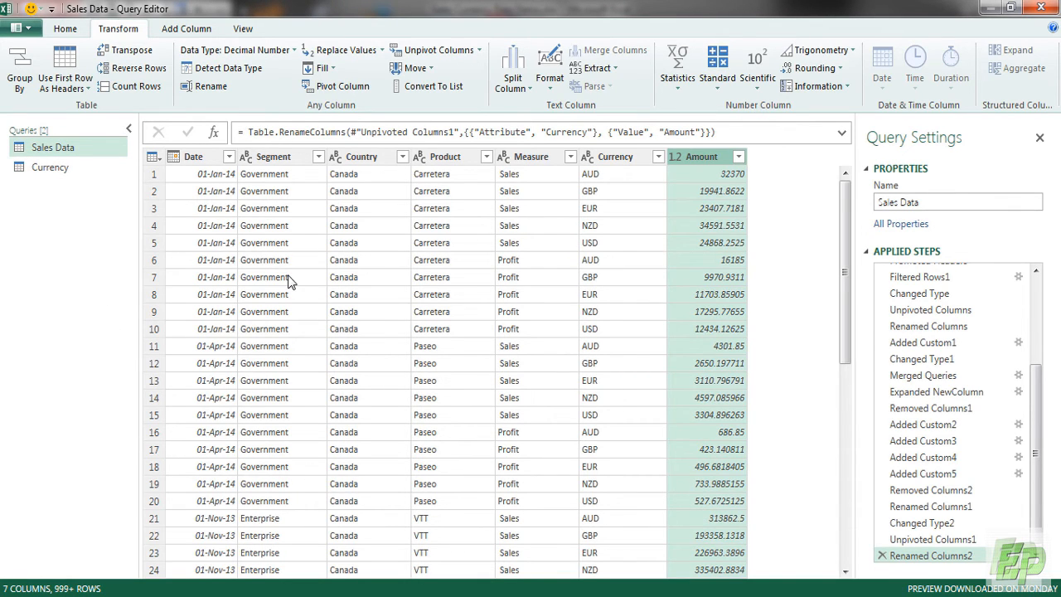
pyautogui.click(65, 28)
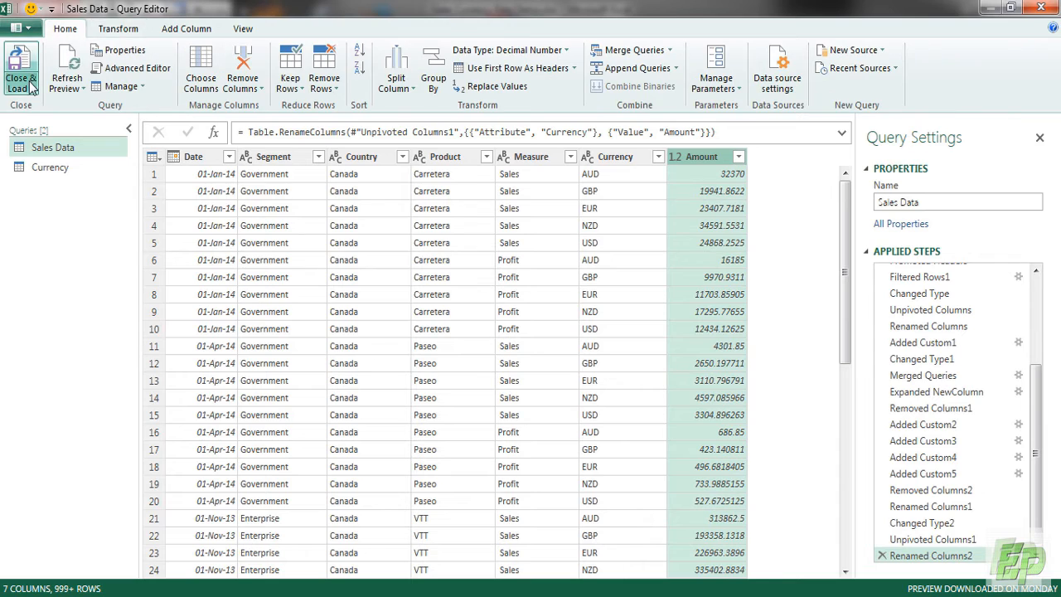
# Close the editor and load Sales Data as a table on a new worksheet
pyautogui.click(22, 66)
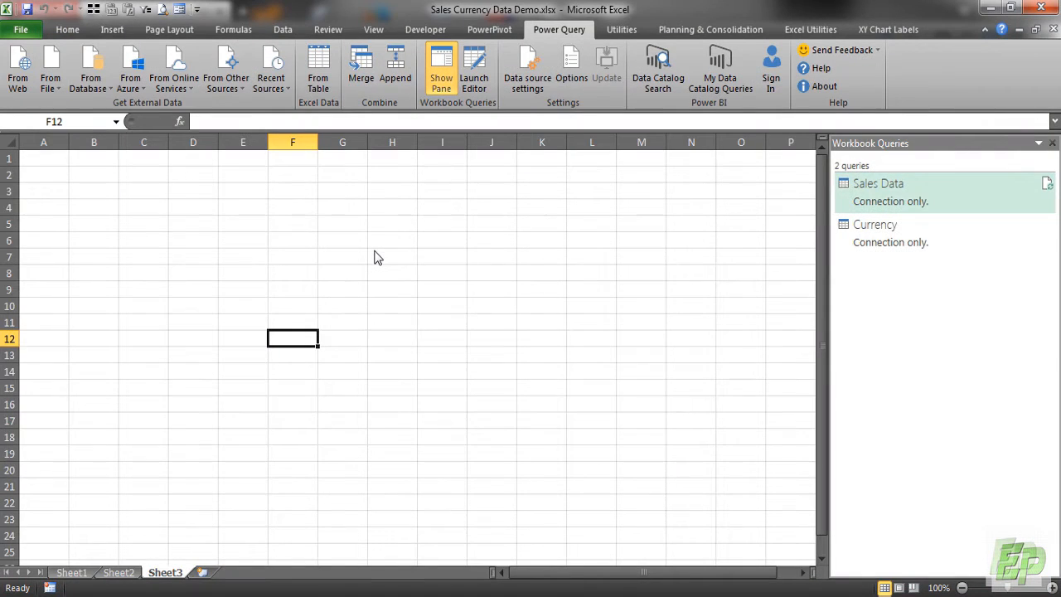
pyautogui.click(877, 184)
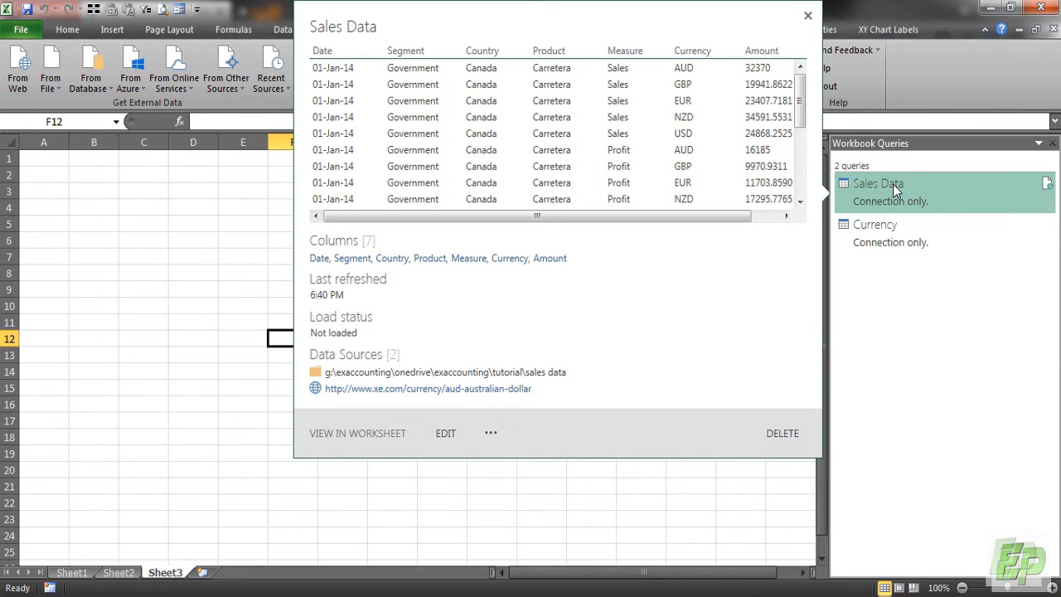
pyautogui.click(807, 15)
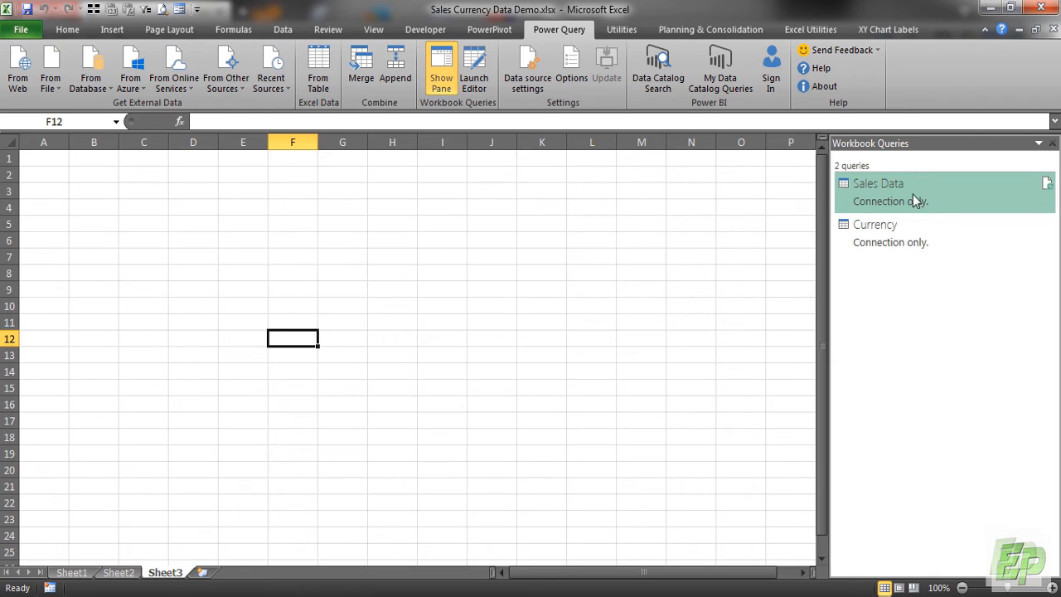
pyautogui.click(878, 183)
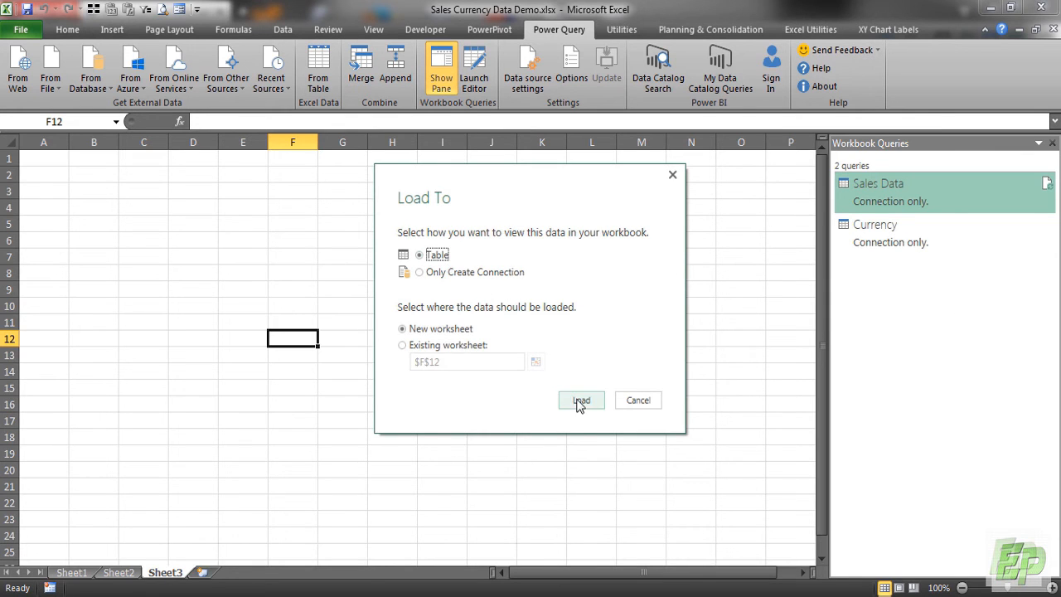
pyautogui.click(581, 400)
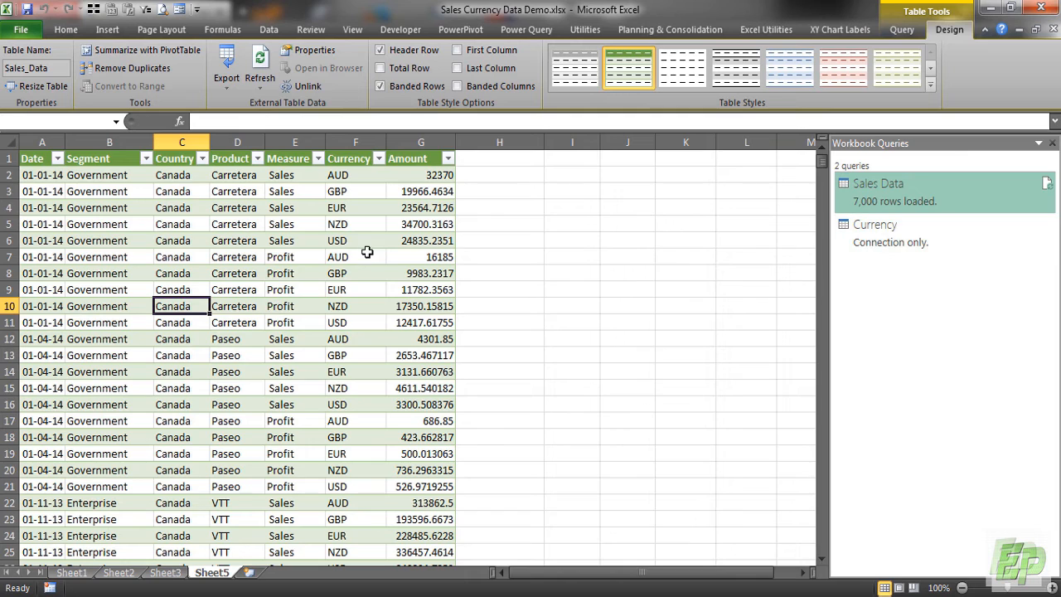
pyautogui.moveTo(303, 351)
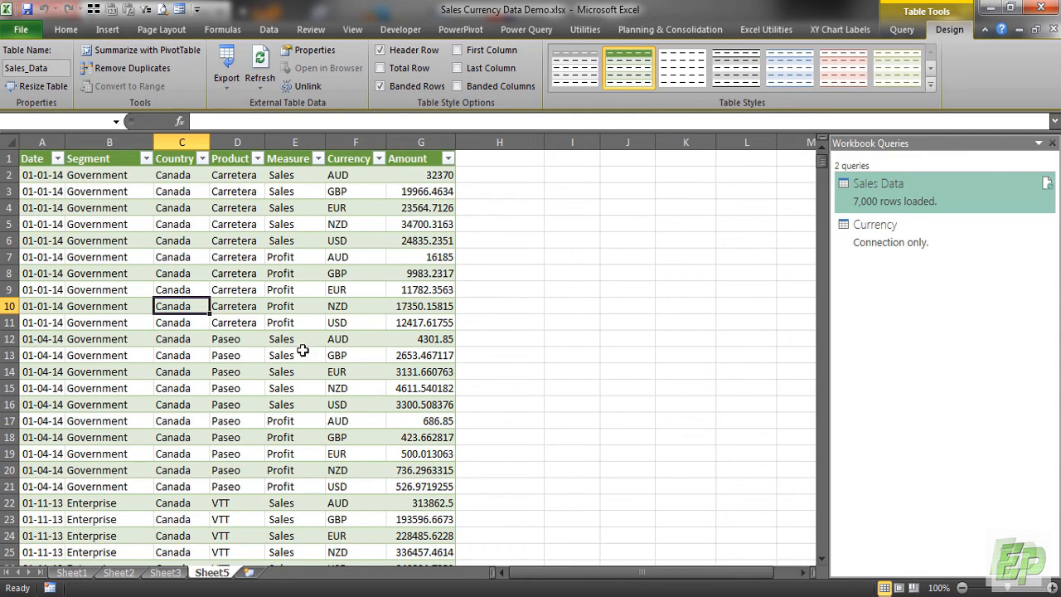
# Refresh the Sales Data table so converted amounts use the latest exchange rates
pyautogui.click(421, 224)
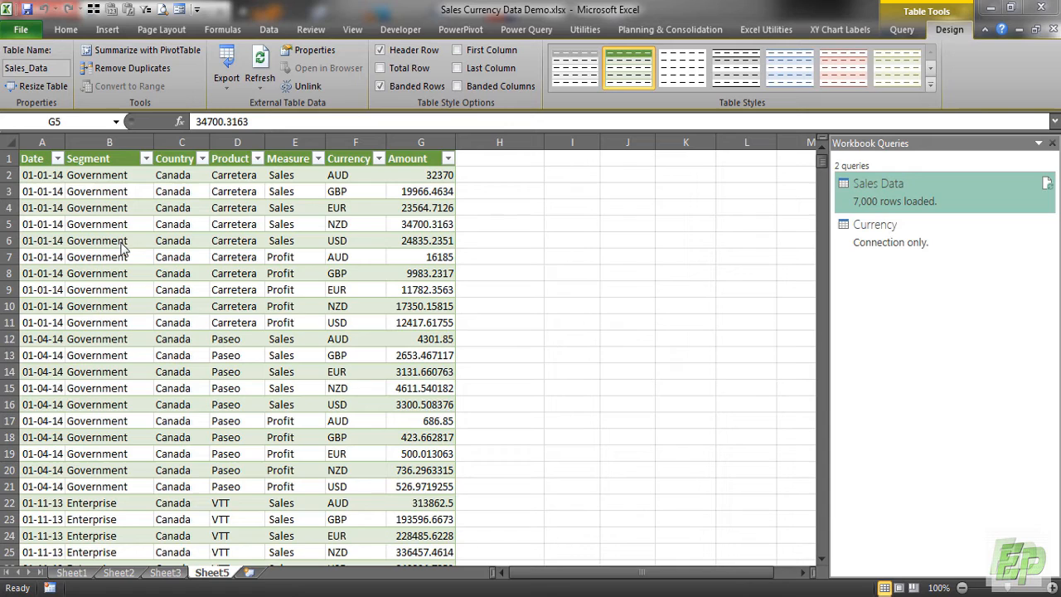
pyautogui.click(421, 224)
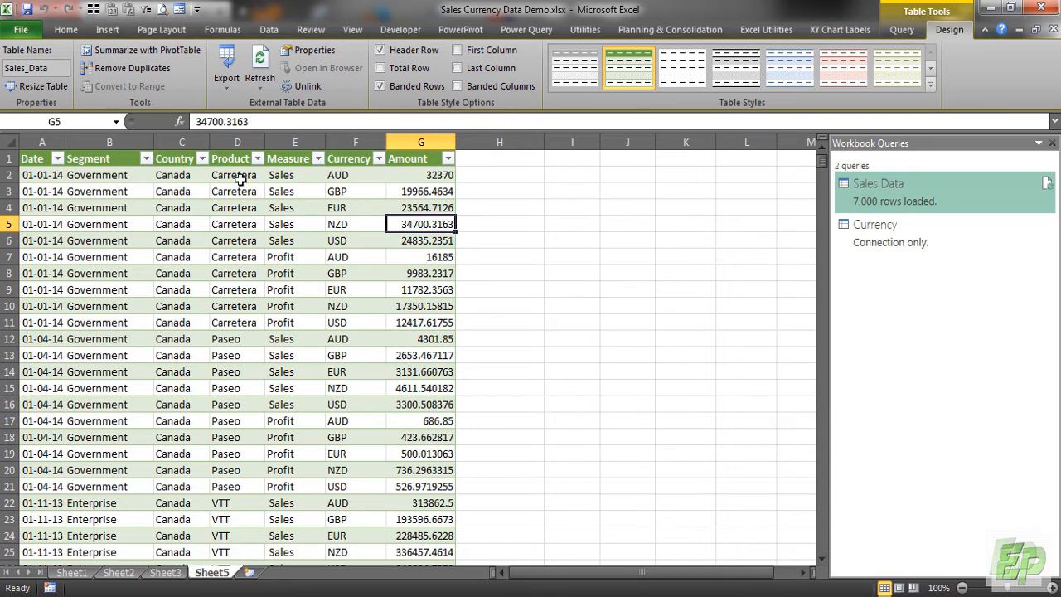
pyautogui.click(260, 61)
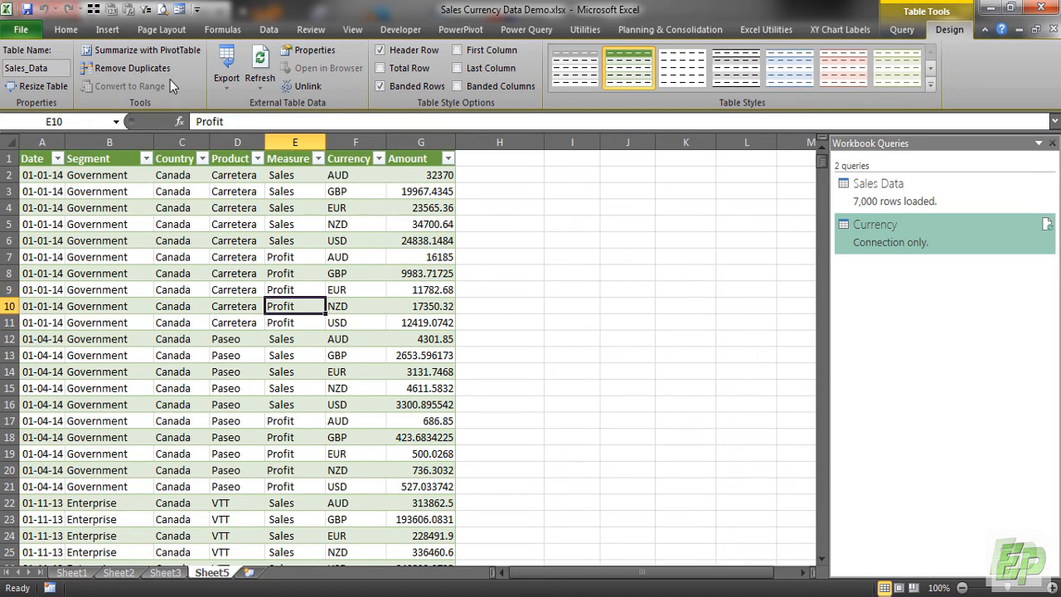
pyautogui.moveTo(147, 50)
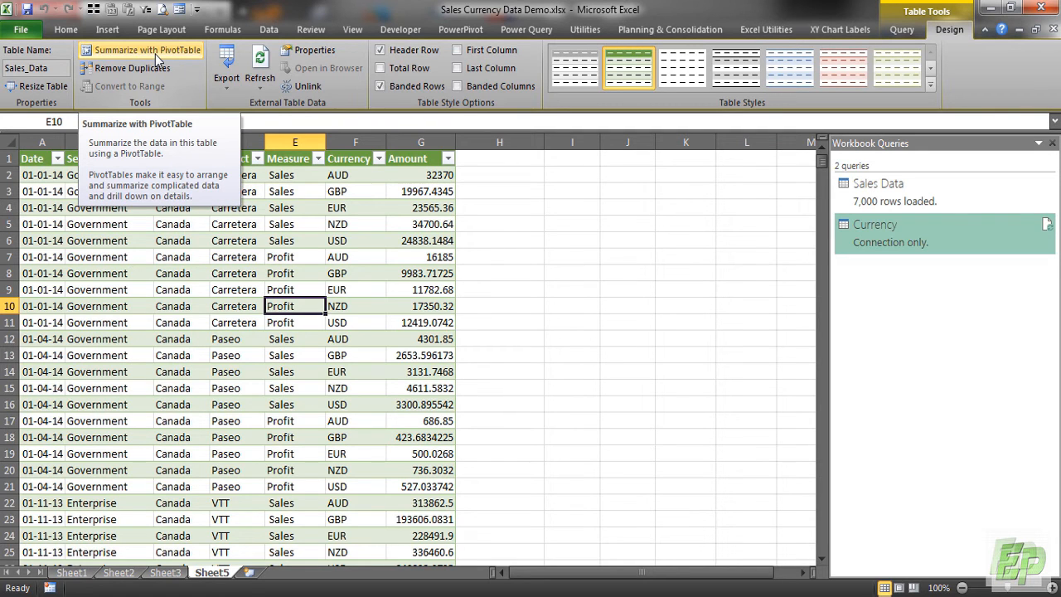
pyautogui.click(146, 50)
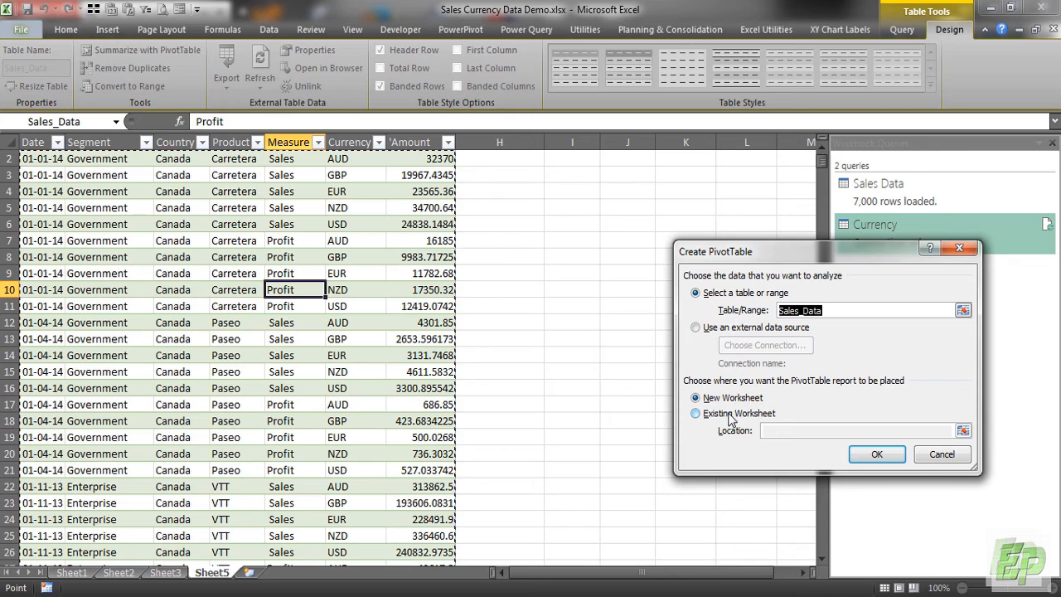
# Create the PivotTable on a new sheet, adding Country to rows and placing Product
pyautogui.click(876, 454)
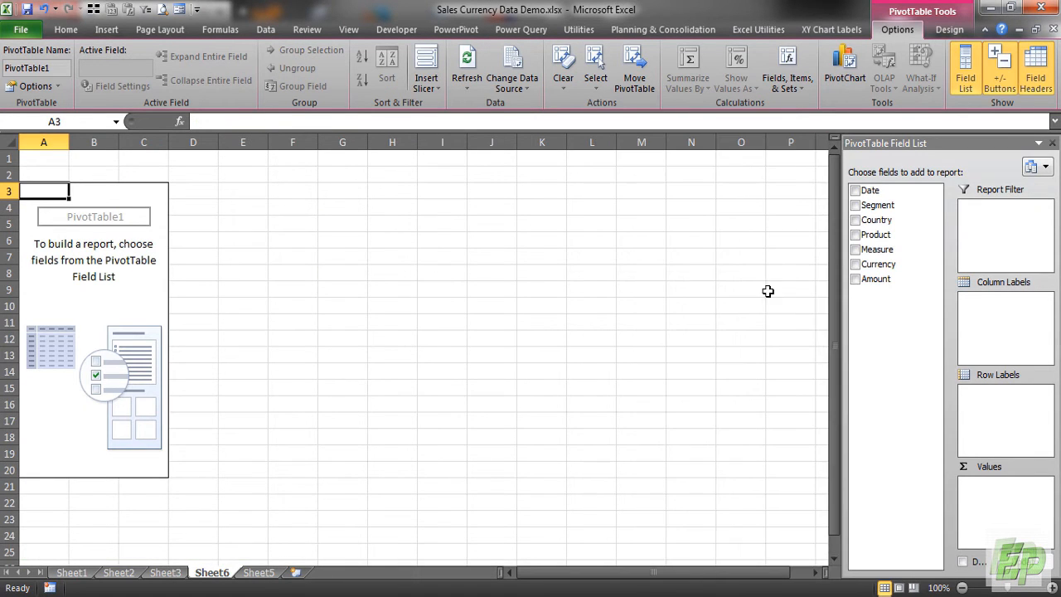
pyautogui.moveTo(784, 251)
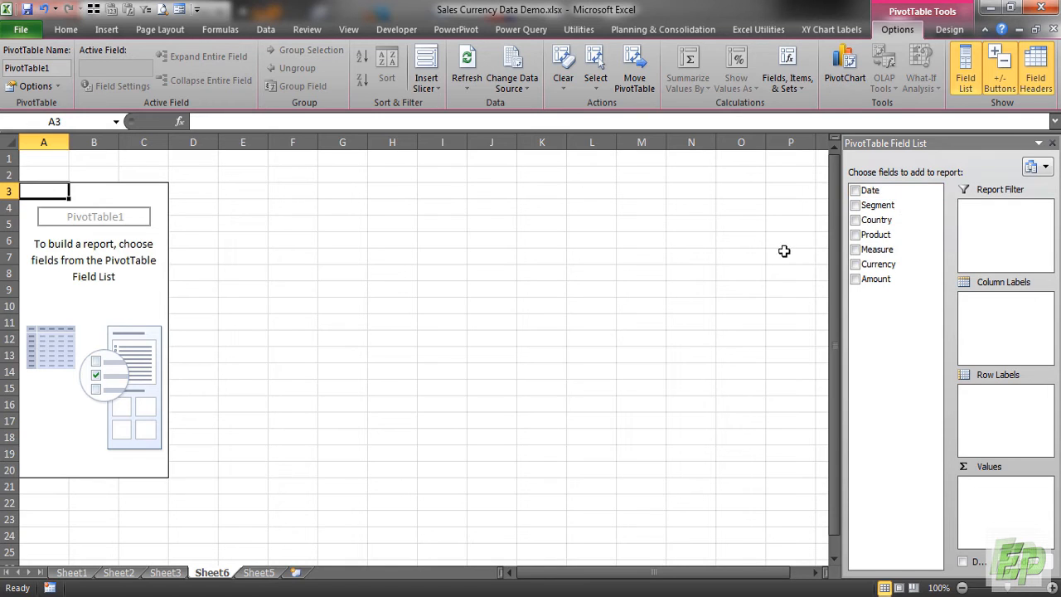
pyautogui.moveTo(882, 235)
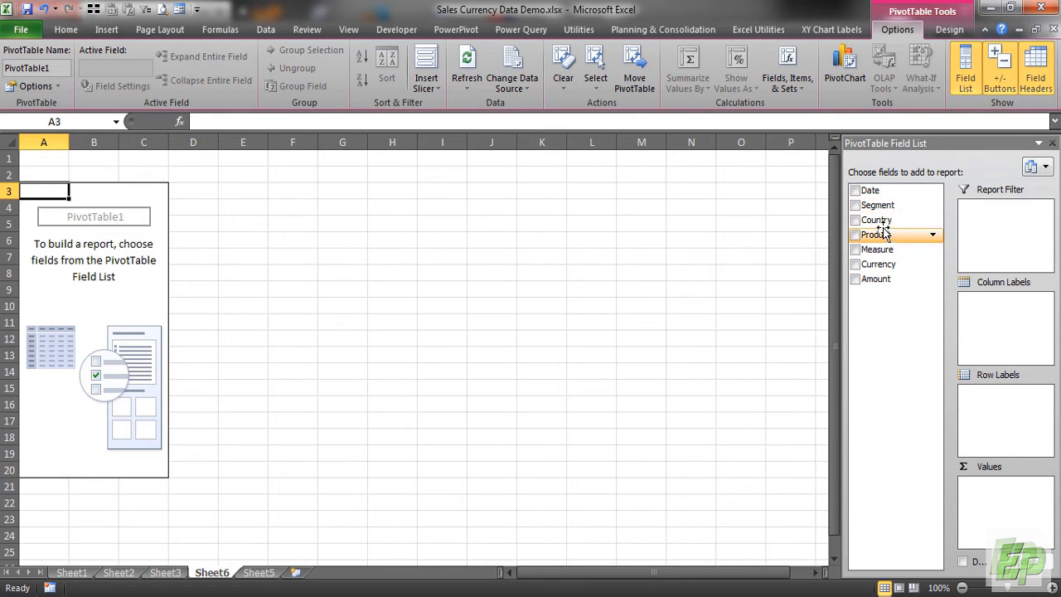
pyautogui.click(854, 219)
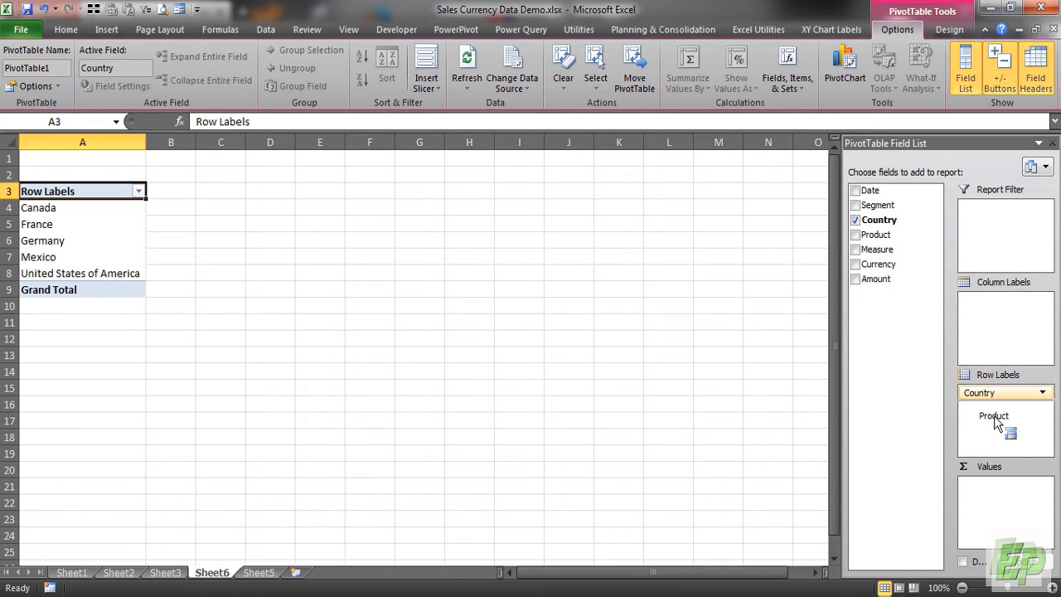
pyautogui.click(855, 234)
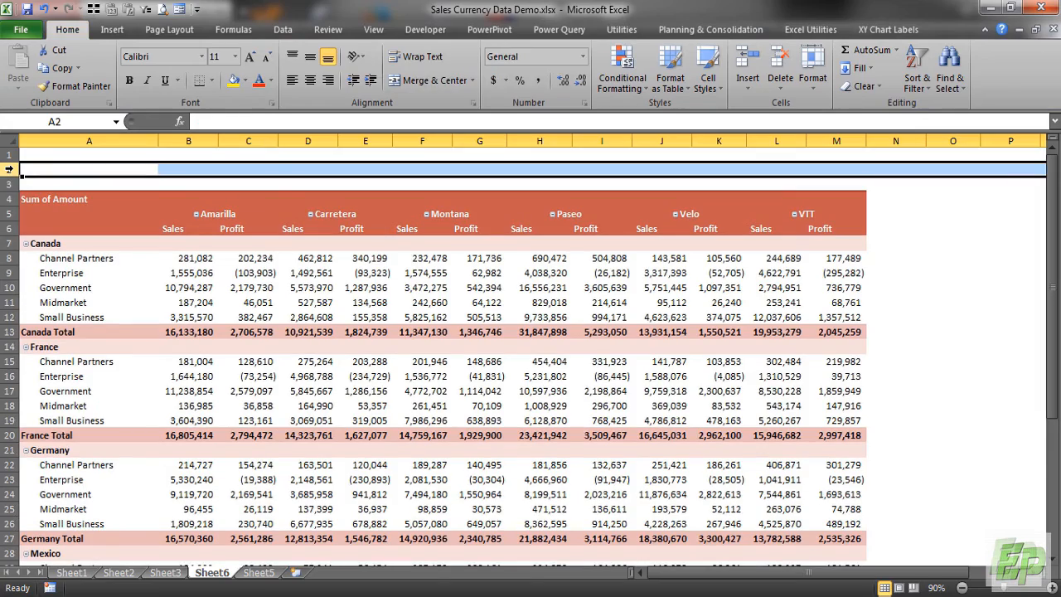
# Bring back the PivotTable field list
pyautogui.click(89, 258)
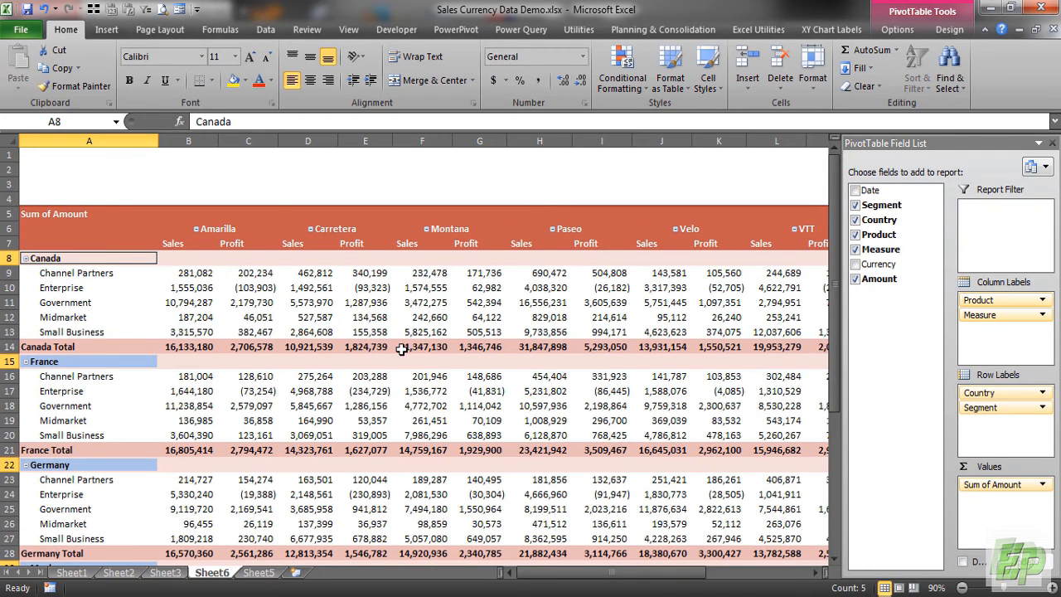
pyautogui.moveTo(475, 319)
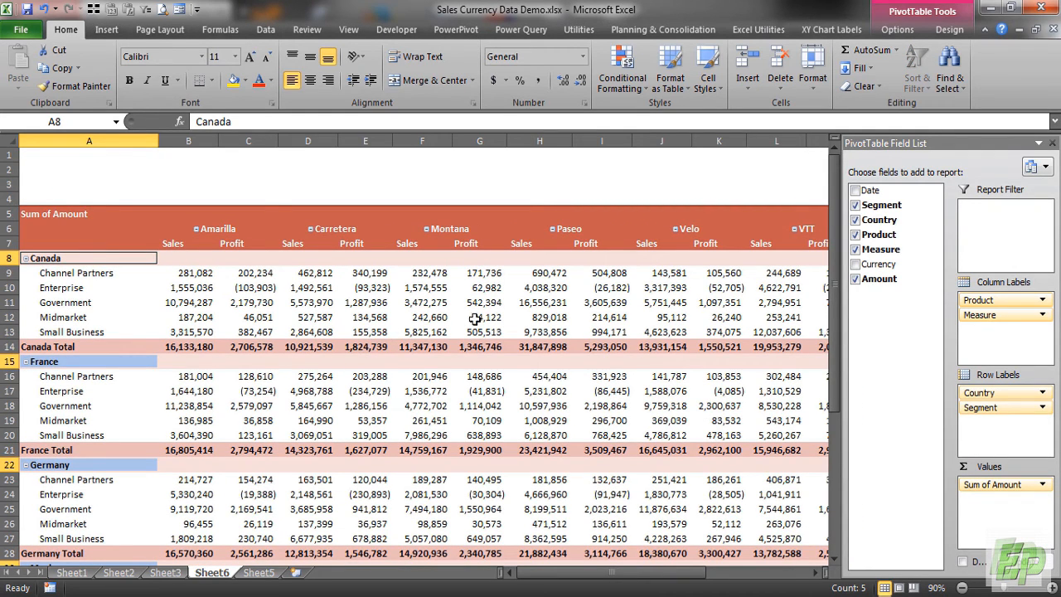
pyautogui.moveTo(313, 317)
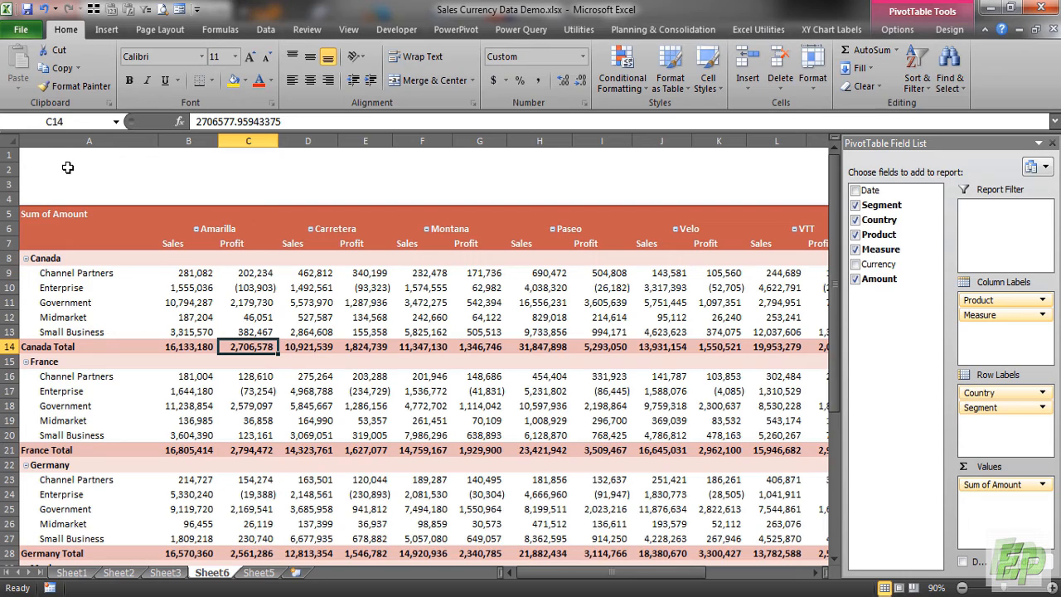
pyautogui.moveTo(341, 345)
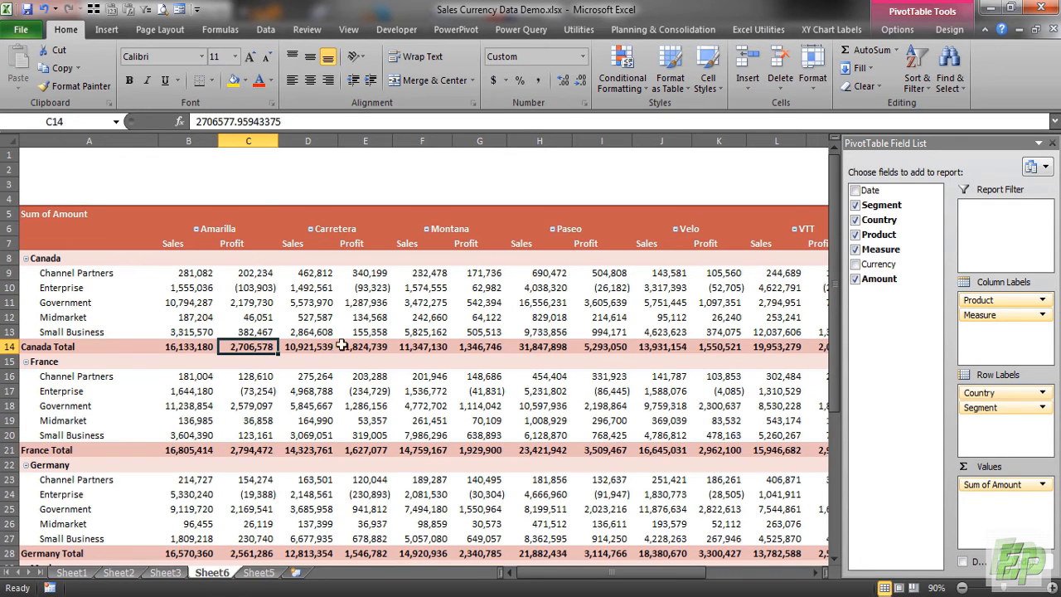
pyautogui.moveTo(729, 292)
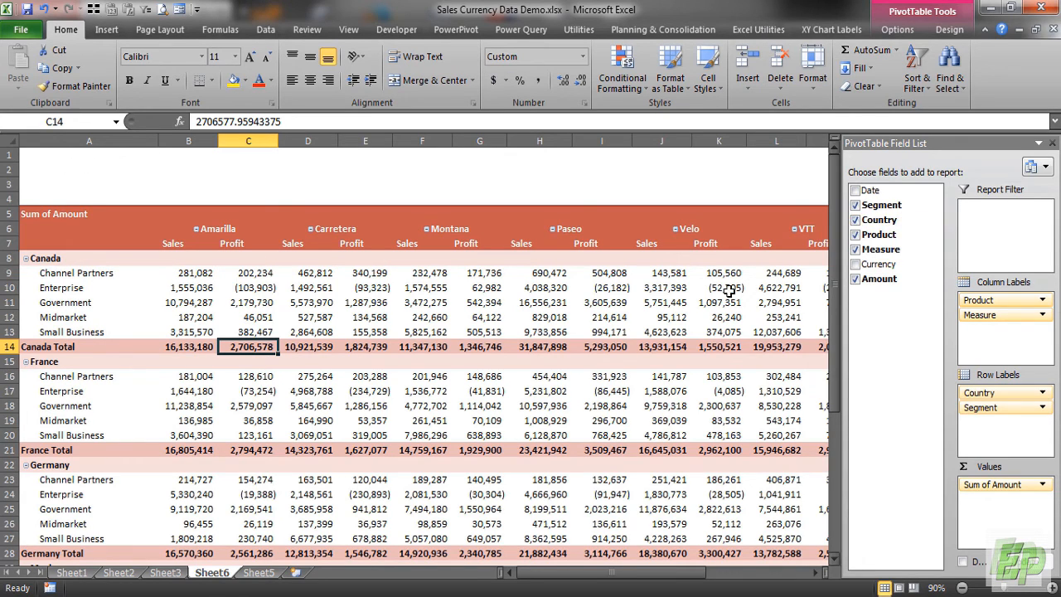
pyautogui.moveTo(406, 325)
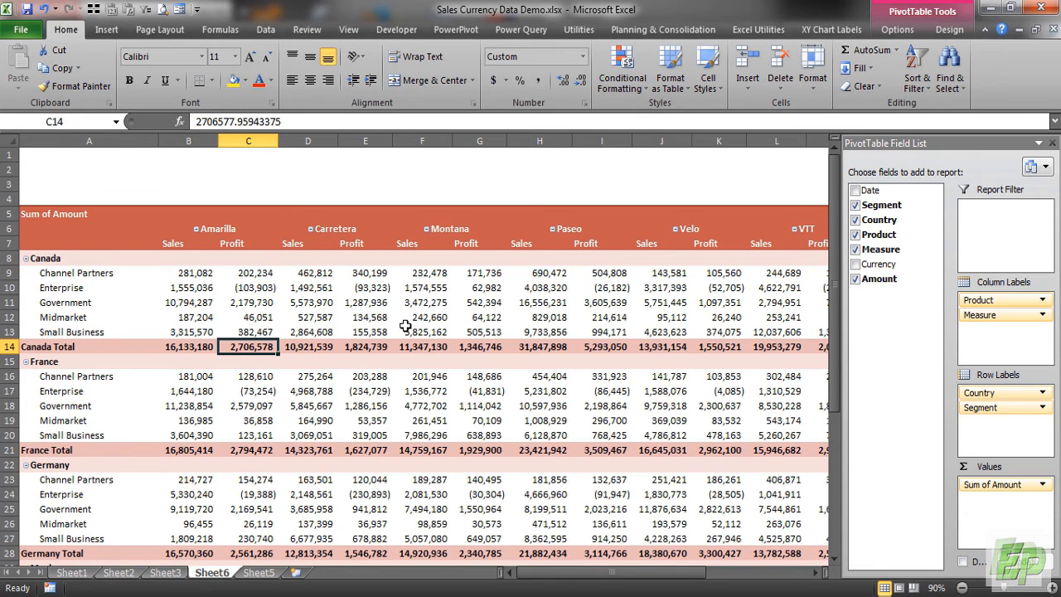
pyautogui.moveTo(469, 331)
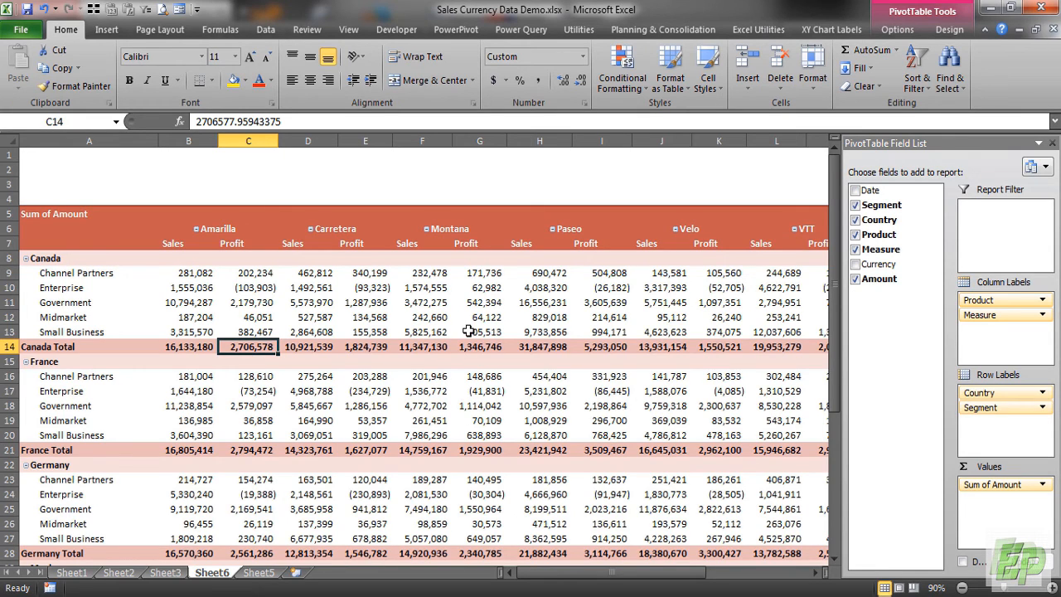
pyautogui.moveTo(473, 331)
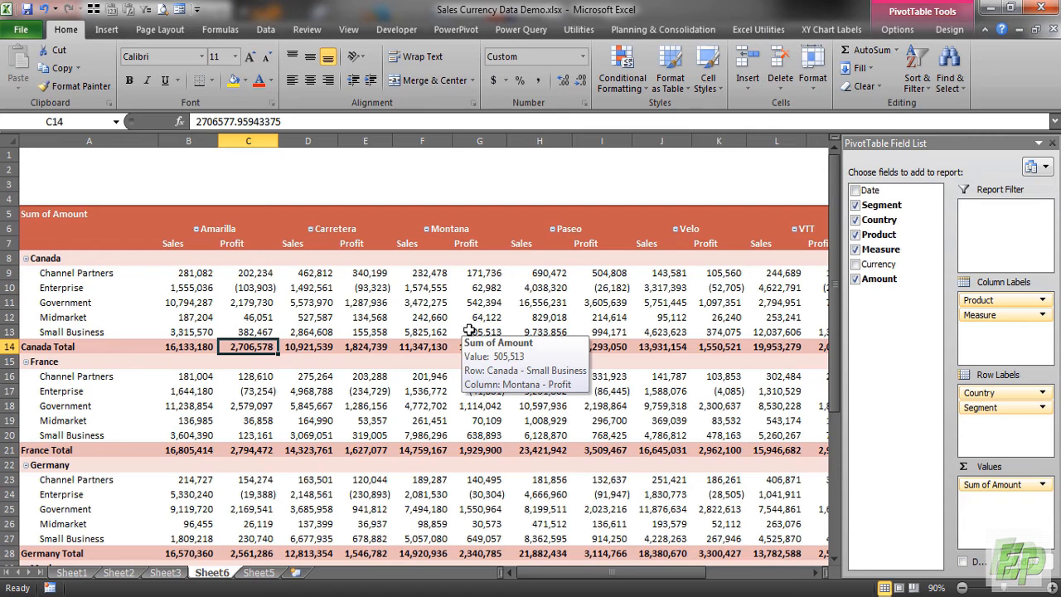
pyautogui.moveTo(388, 267)
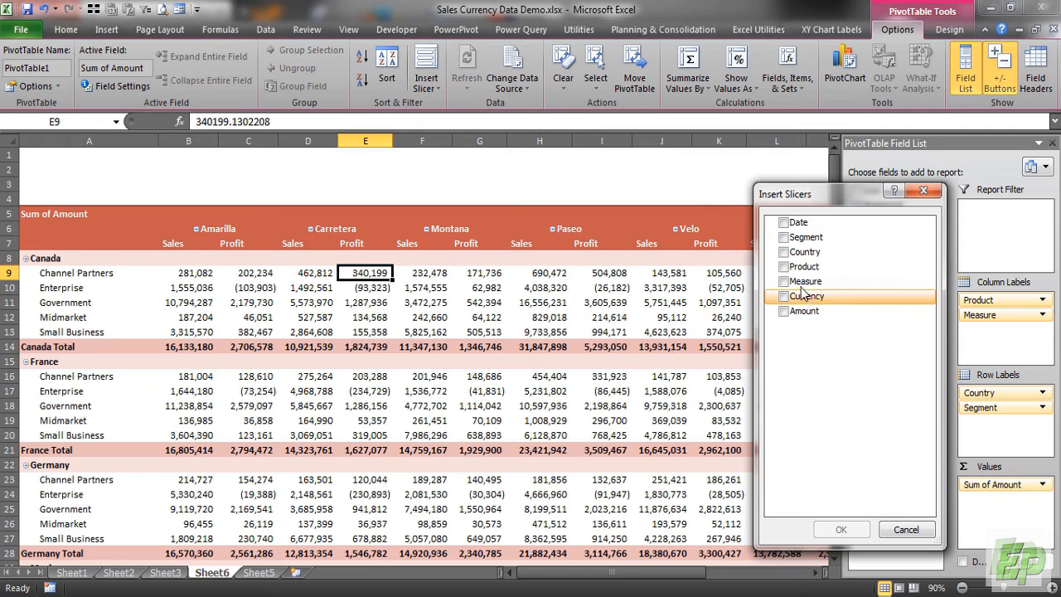
# Insert a Currency slicer with buttons spread across columns and its header hidden
pyautogui.click(784, 296)
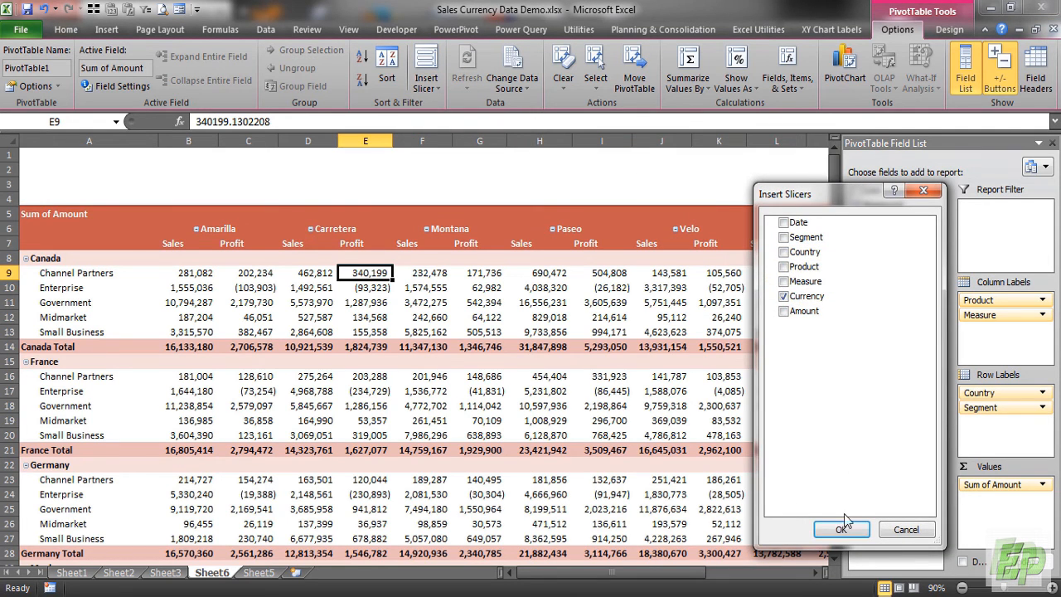
pyautogui.click(841, 529)
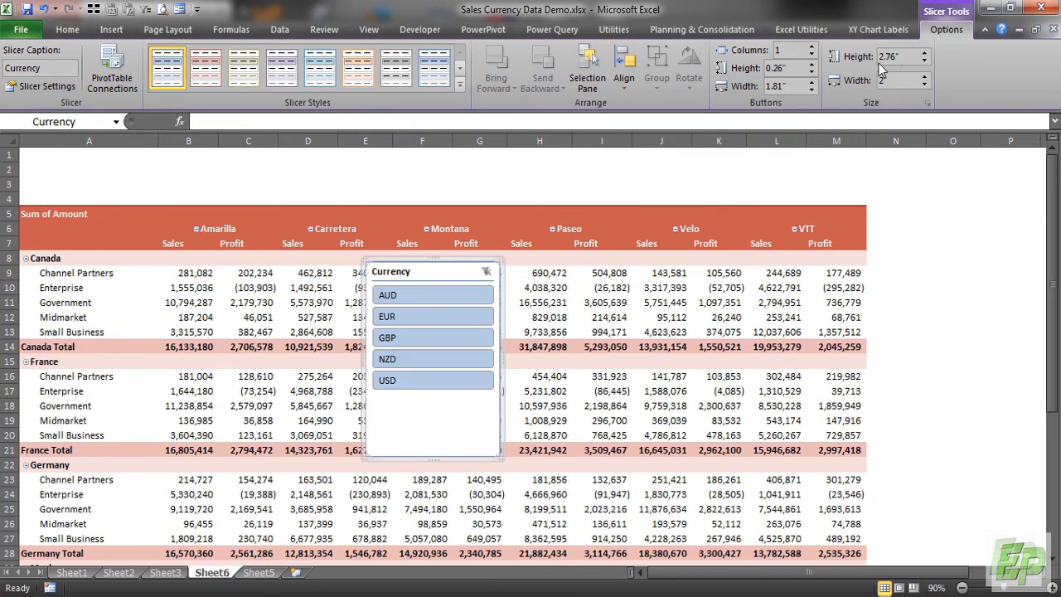
pyautogui.click(813, 50)
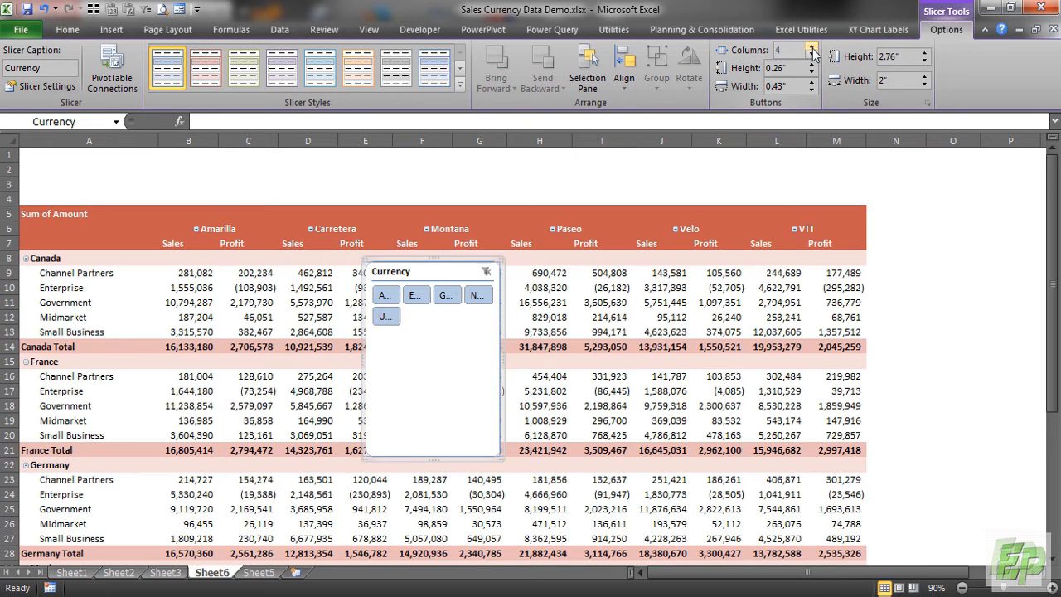
pyautogui.moveTo(502, 389)
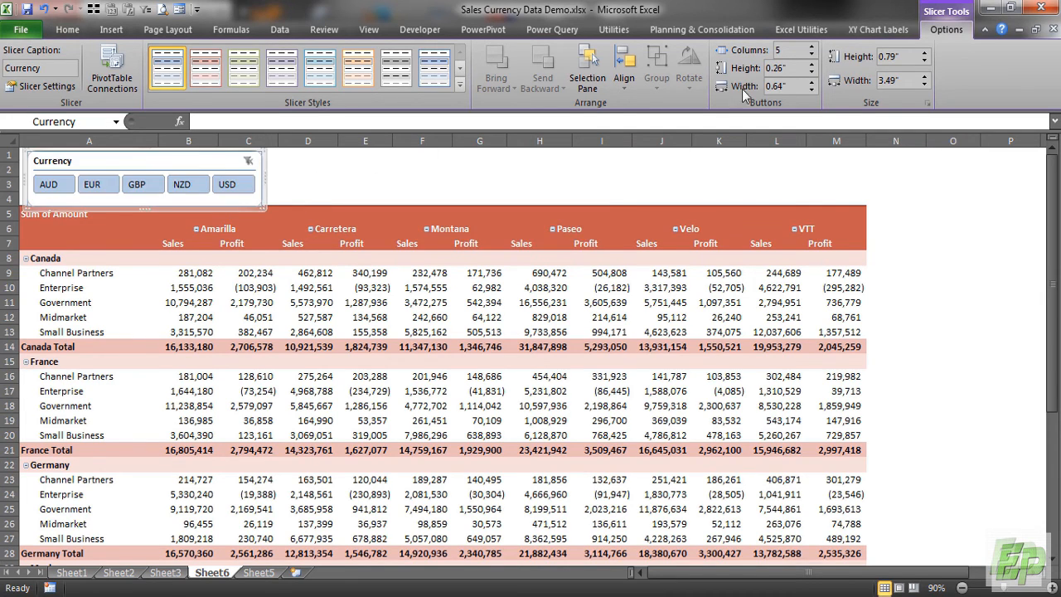
pyautogui.moveTo(698, 99)
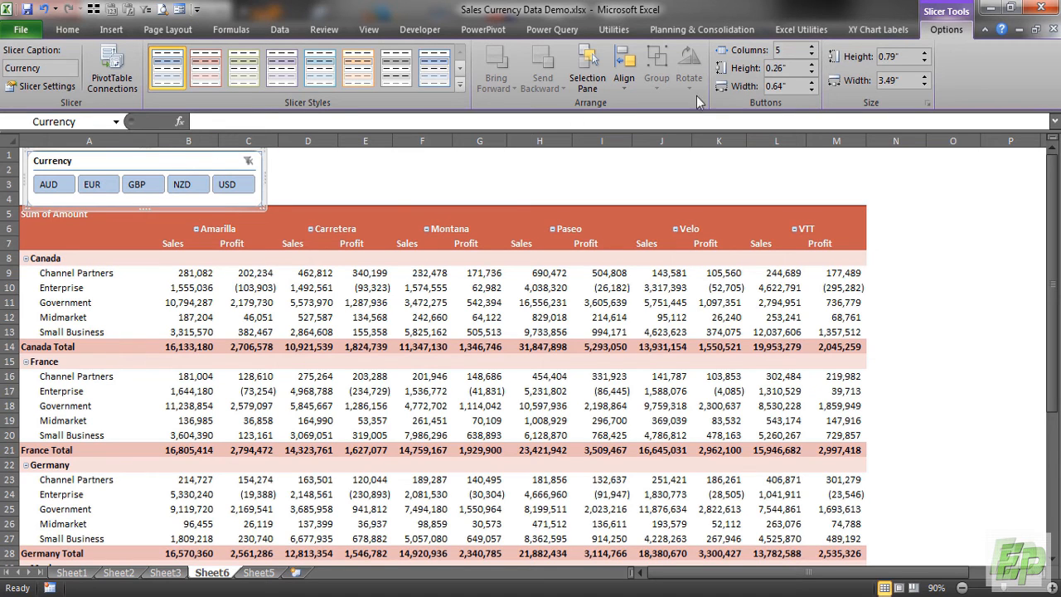
pyautogui.click(40, 86)
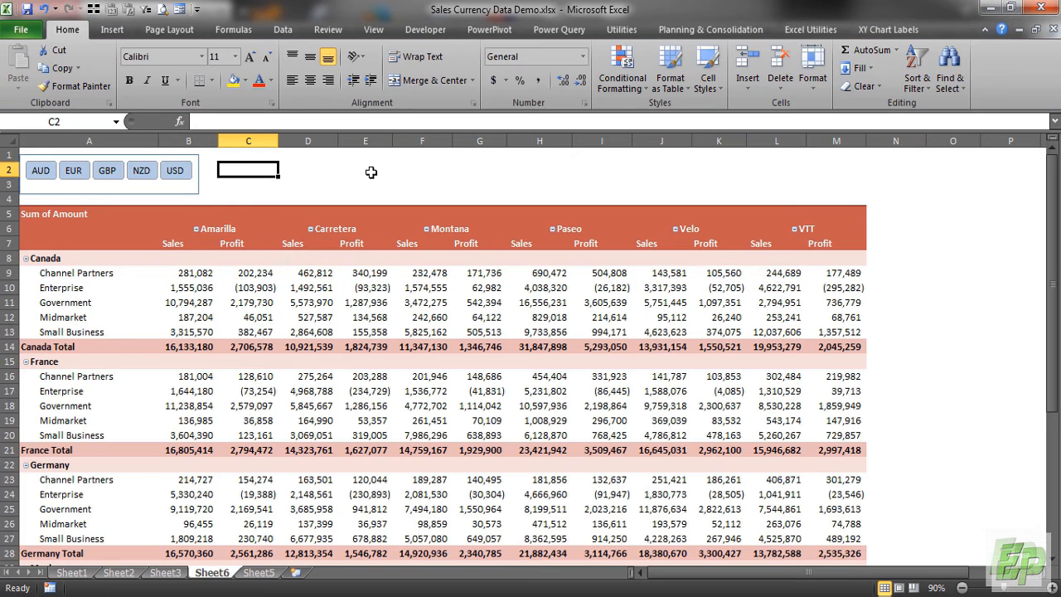
# Switch the slicer through AUD, EUR, GBP and NZD, then back to AUD
pyautogui.click(40, 170)
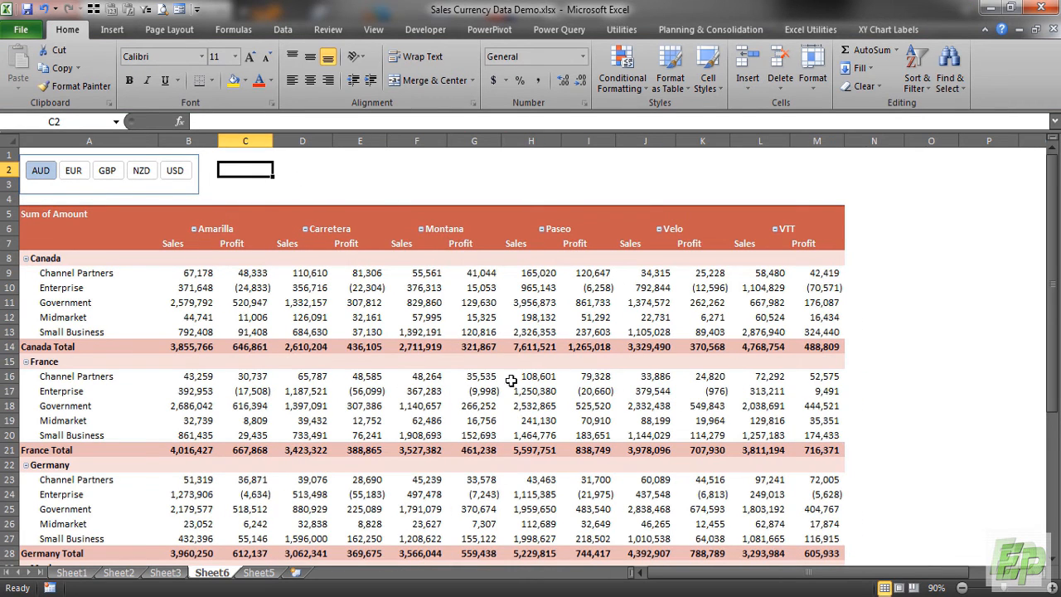
pyautogui.click(74, 170)
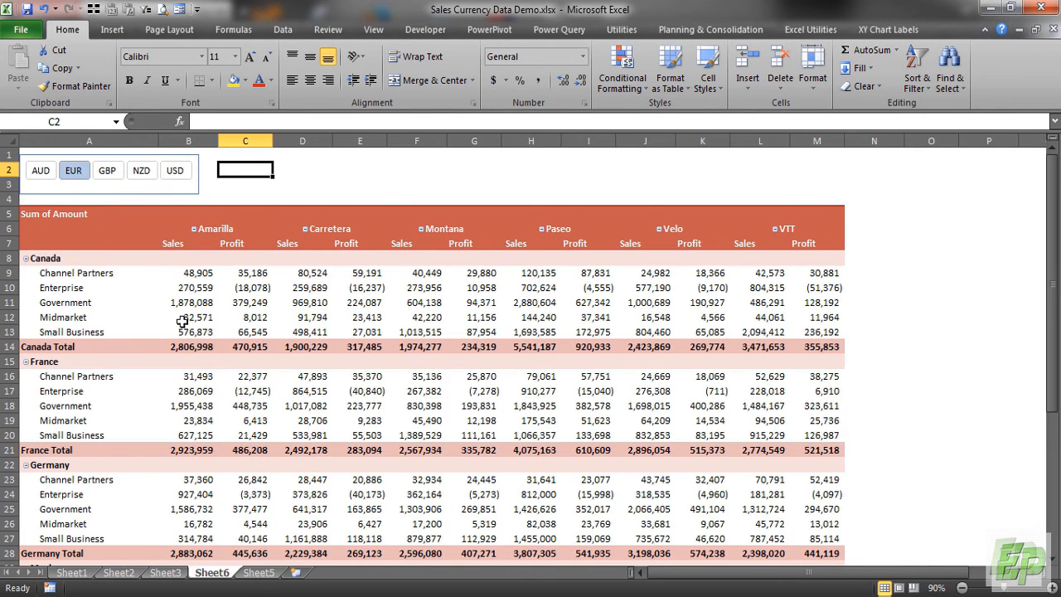
pyautogui.click(108, 170)
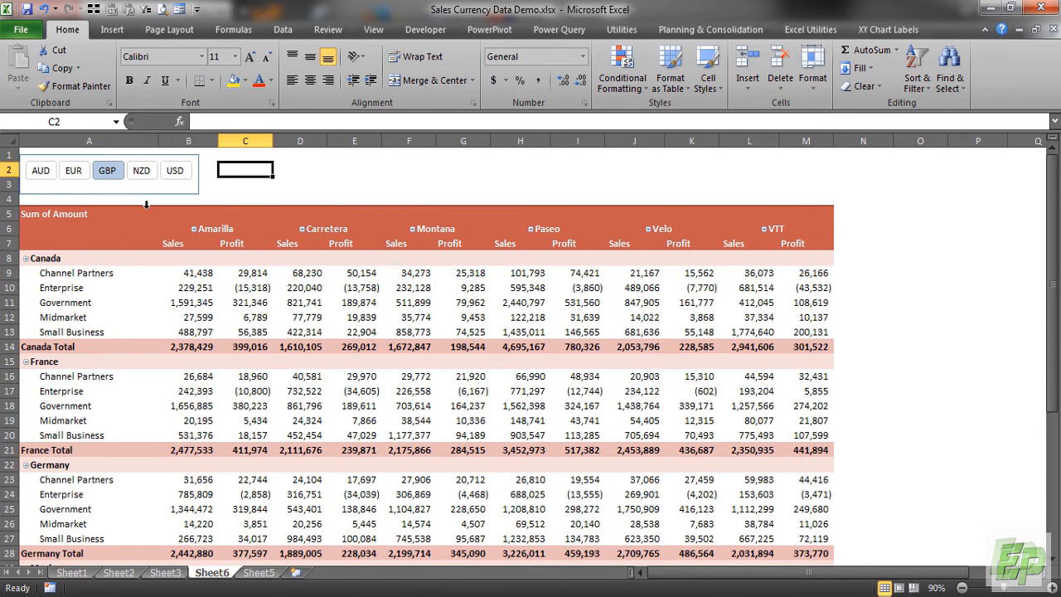
pyautogui.click(141, 170)
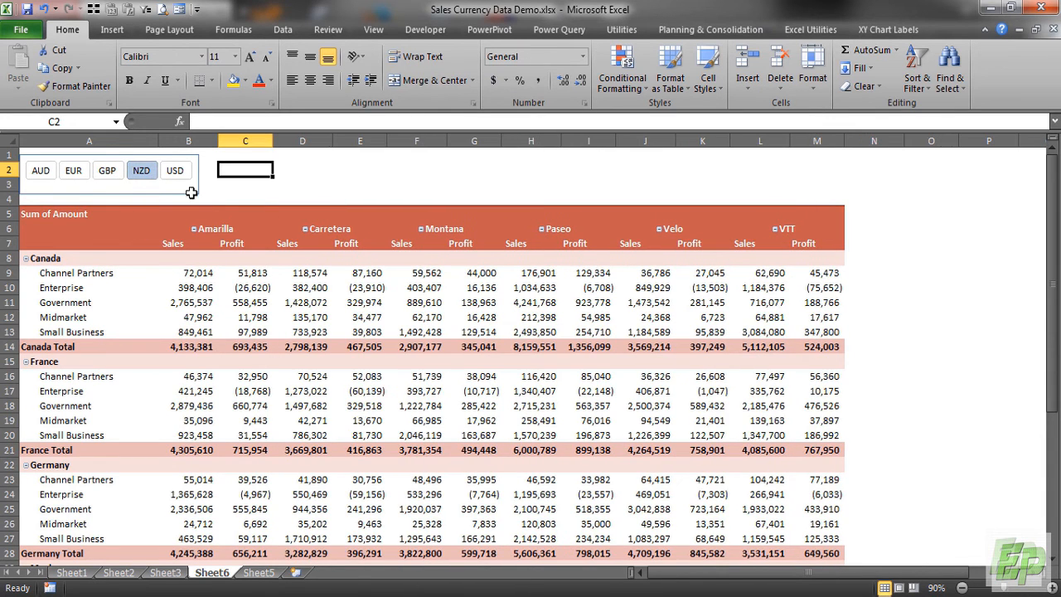
pyautogui.scroll(-3)
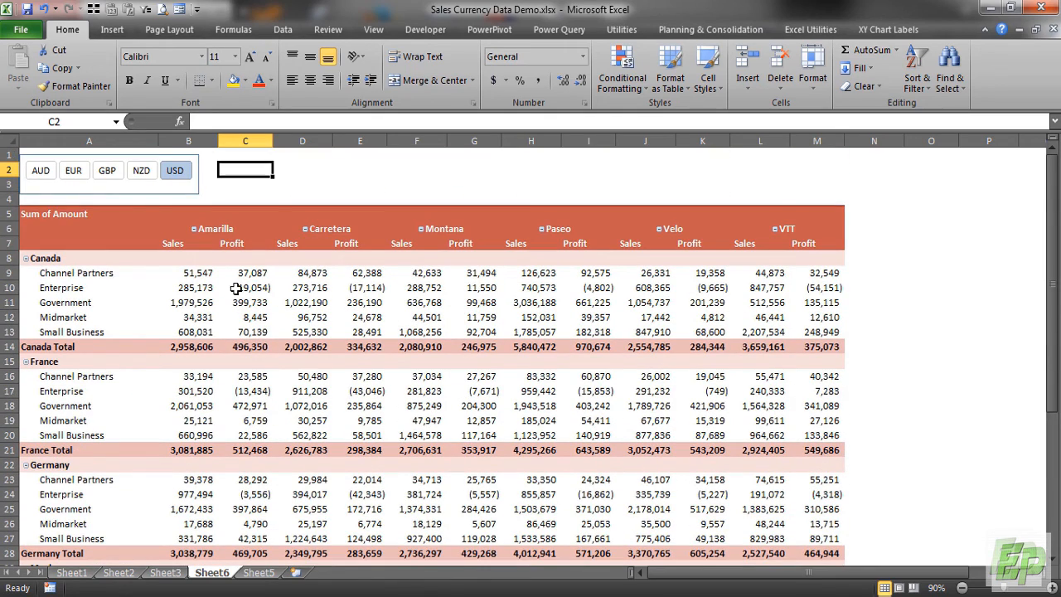
pyautogui.moveTo(199, 331)
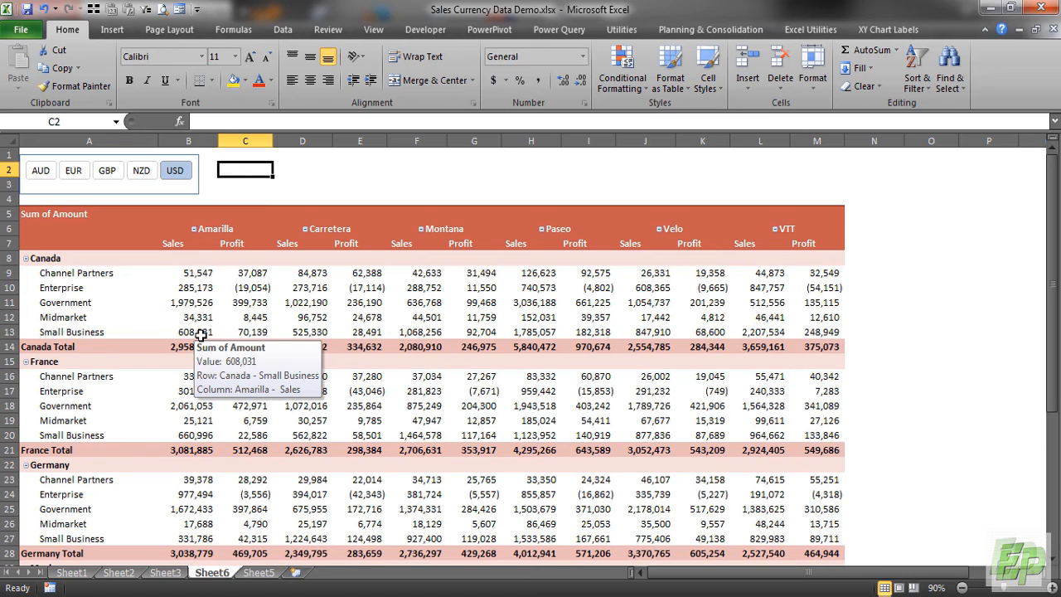
pyautogui.moveTo(101, 365)
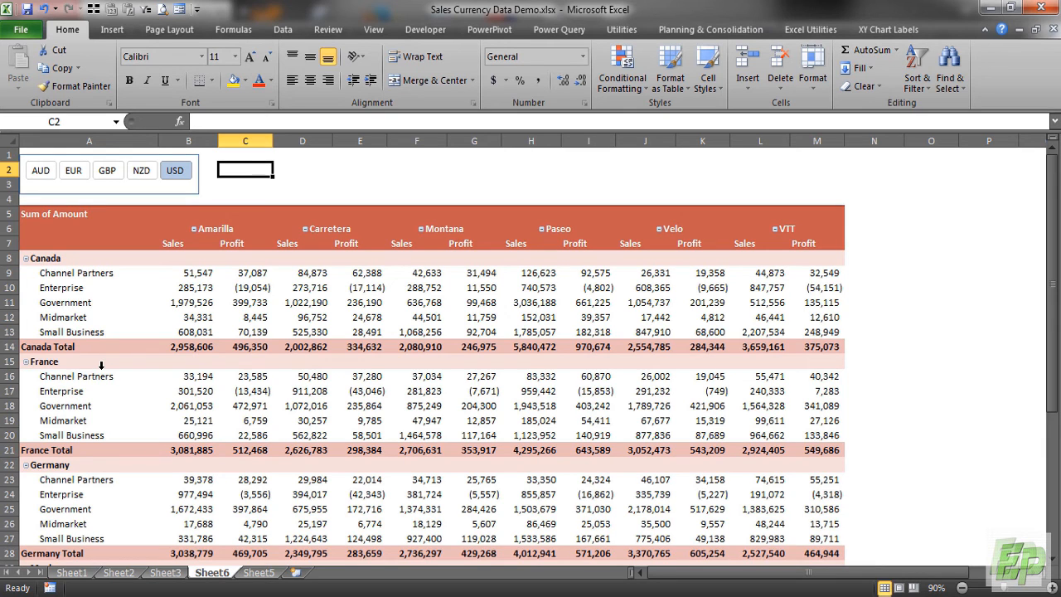
pyautogui.moveTo(97, 213)
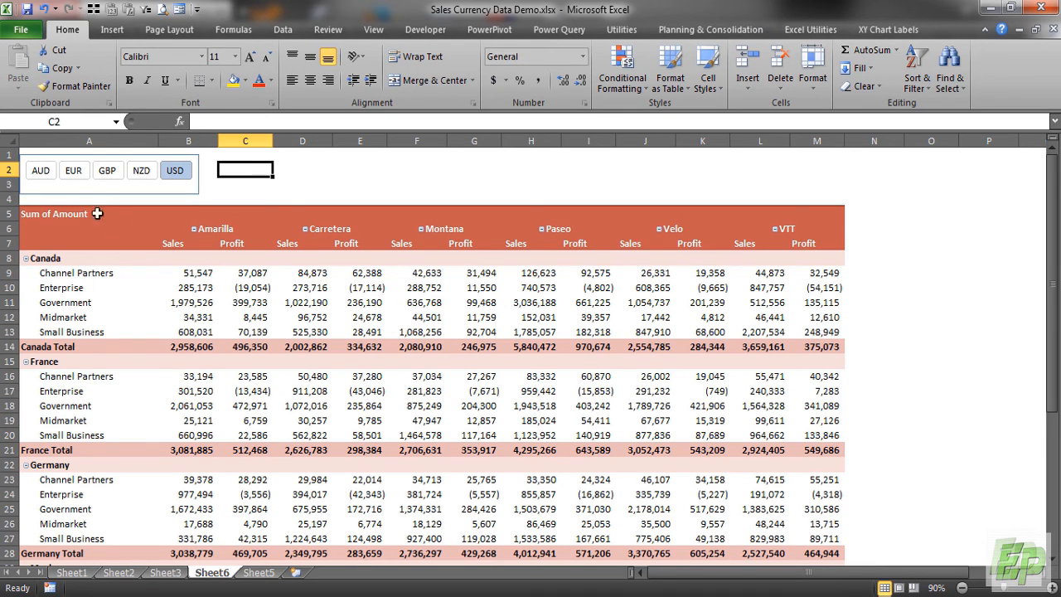
pyautogui.click(74, 170)
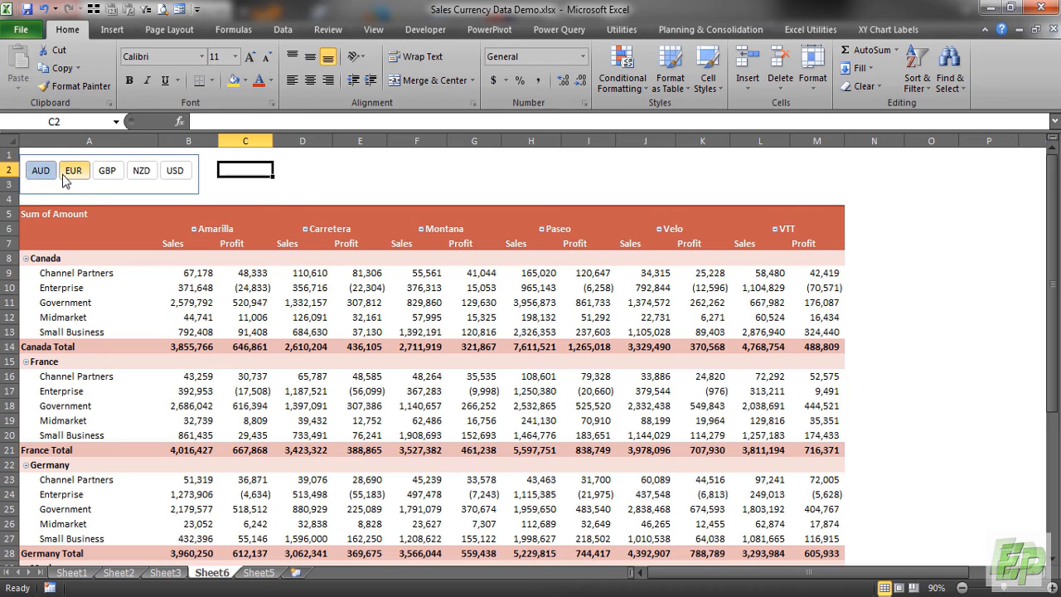
# Run Refresh All from the Data tab and scroll down to the Grand Total row
pyautogui.click(283, 29)
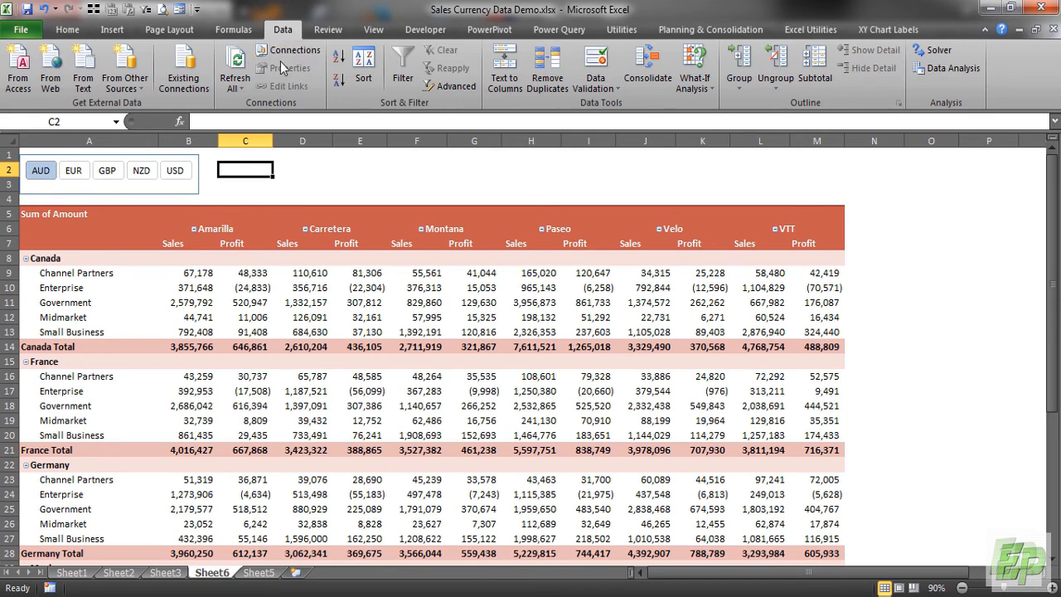
pyautogui.click(234, 68)
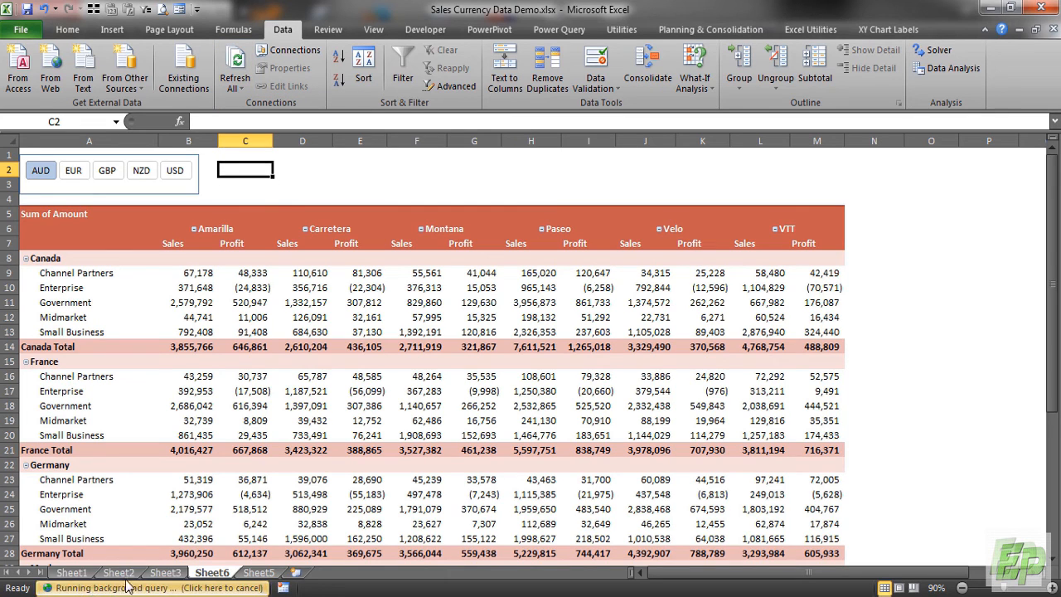
pyautogui.moveTo(269, 332)
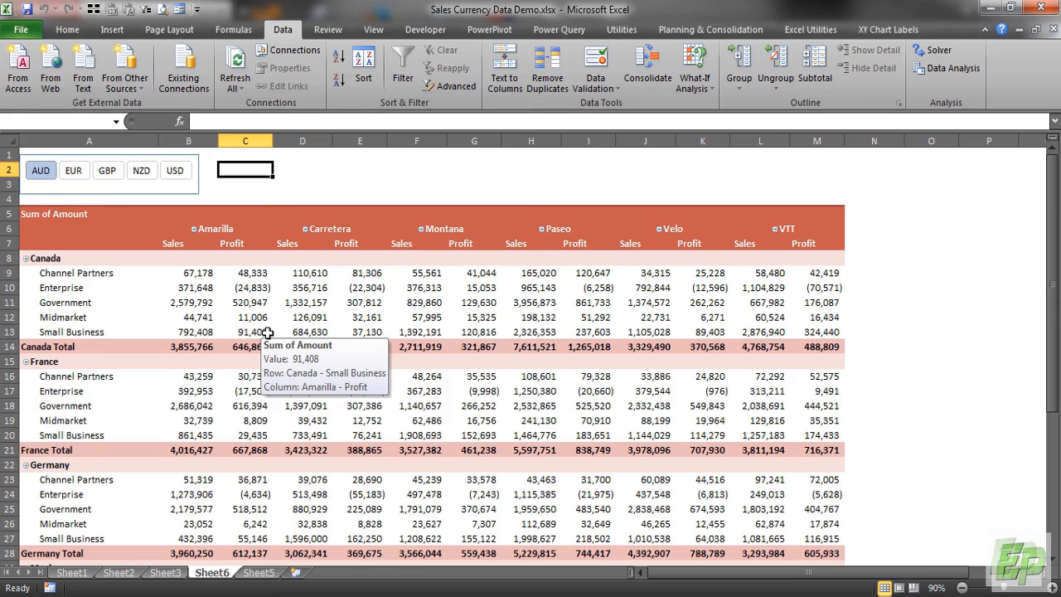
pyautogui.scroll(-3)
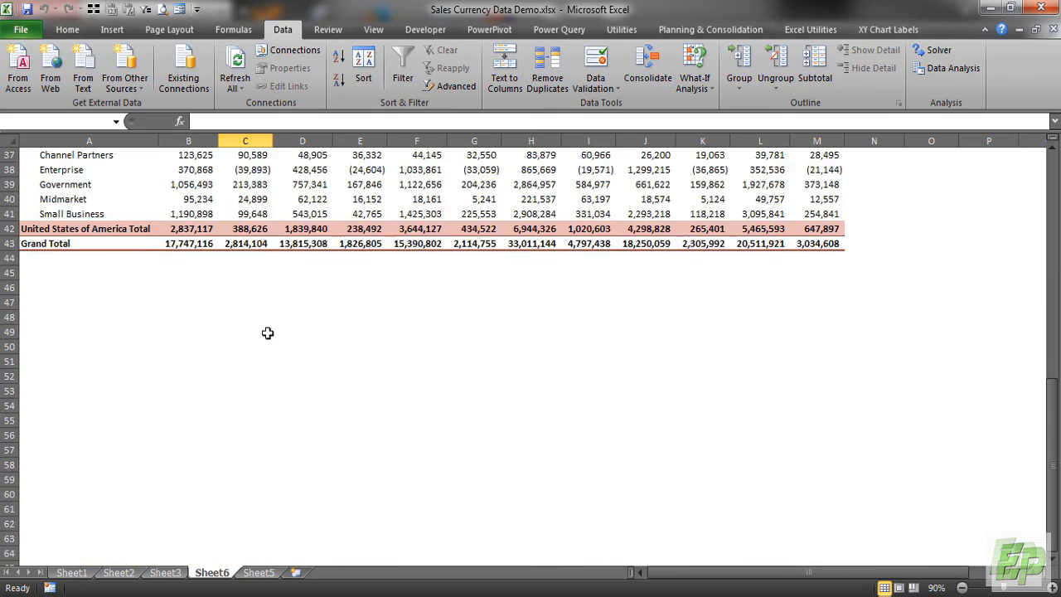